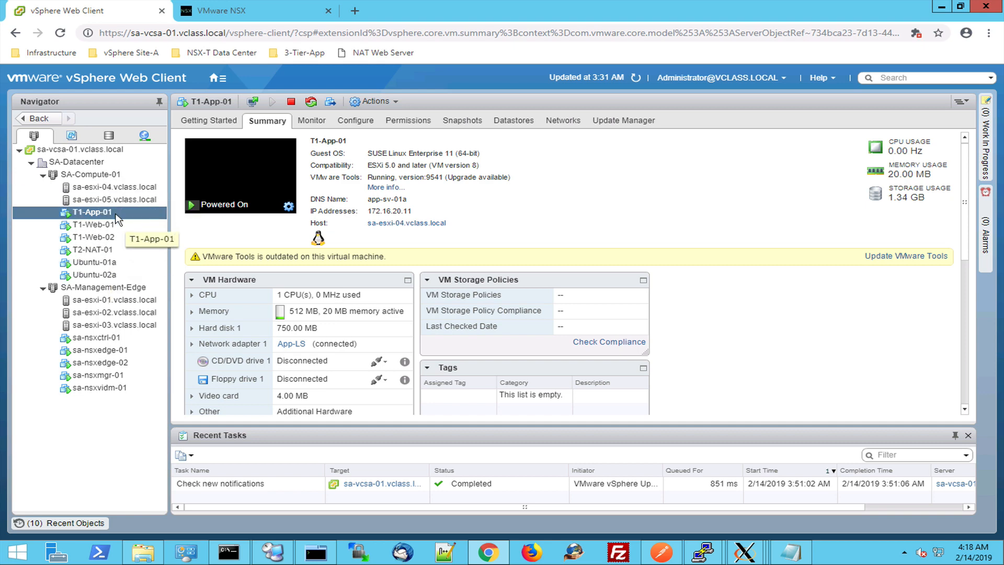
mouse_move(115, 199)
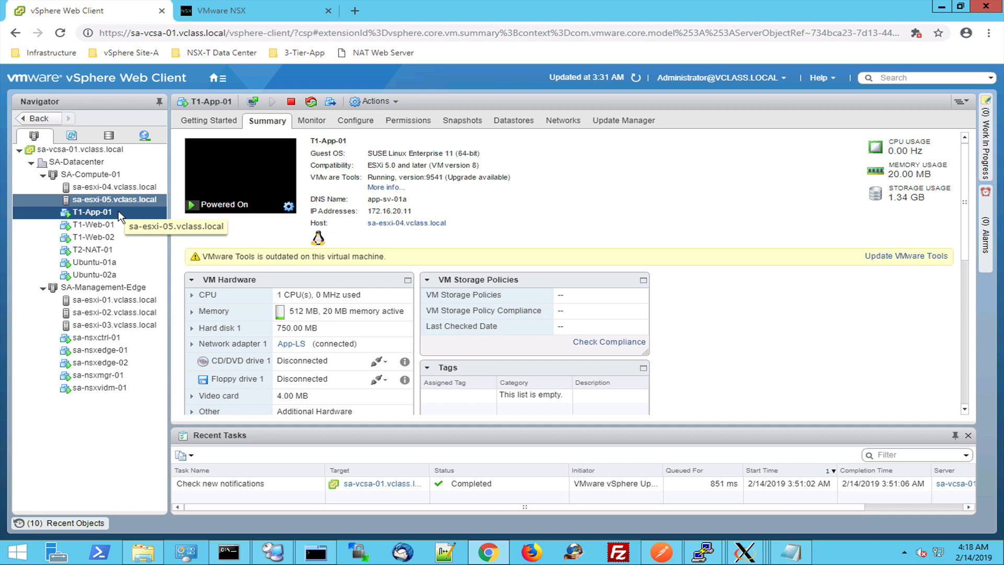
mouse_move(102, 216)
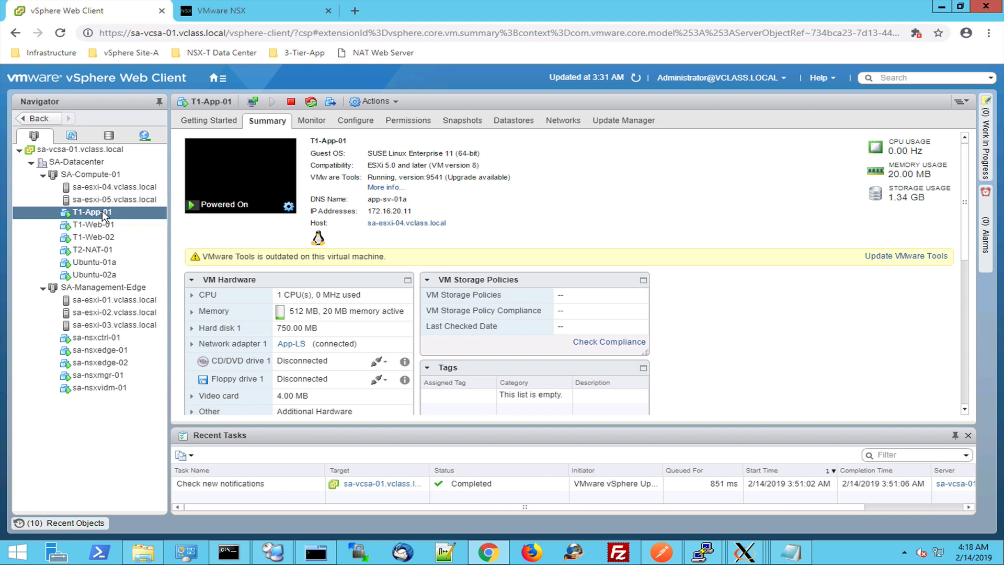
mouse_move(123, 216)
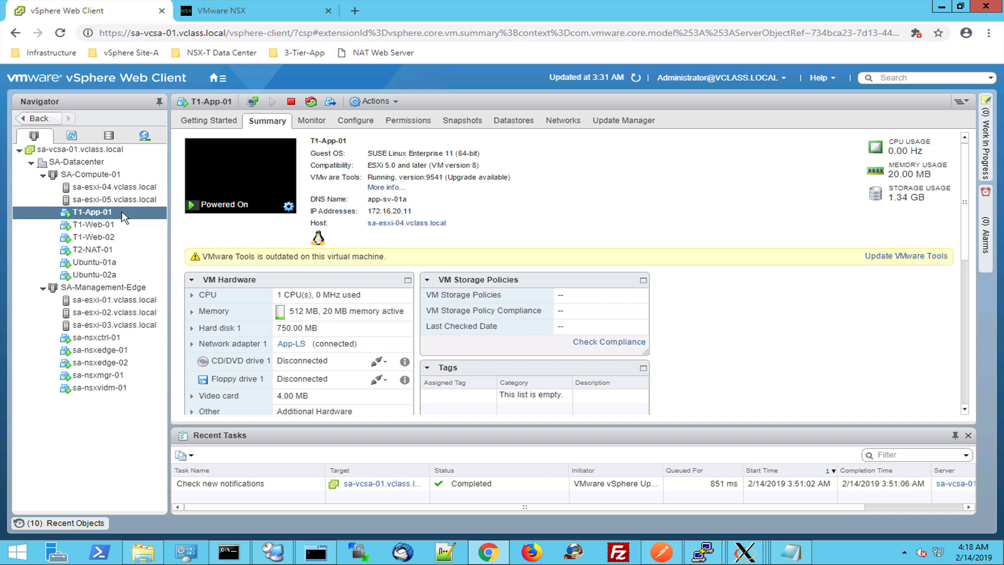
mouse_move(255, 356)
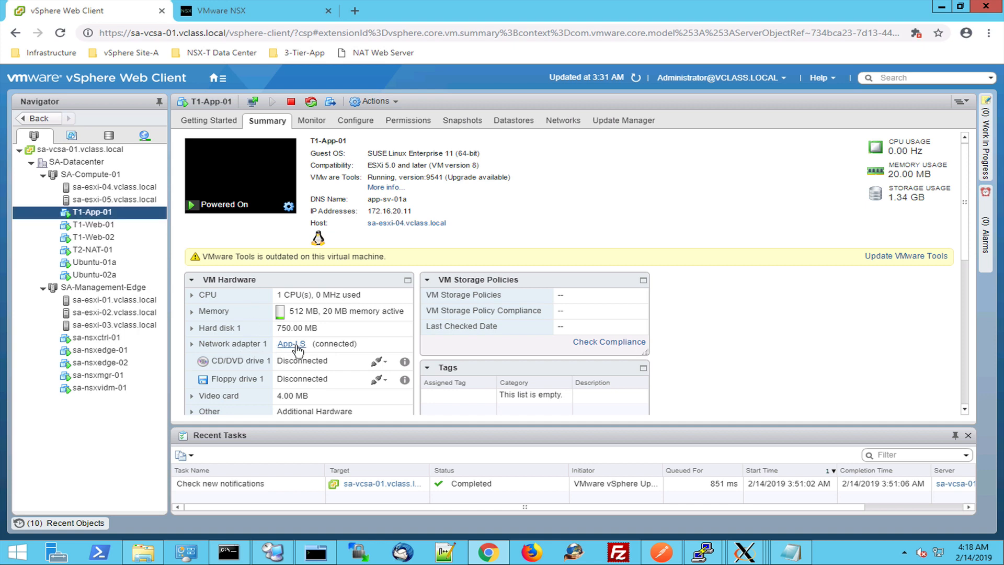
mouse_move(280, 352)
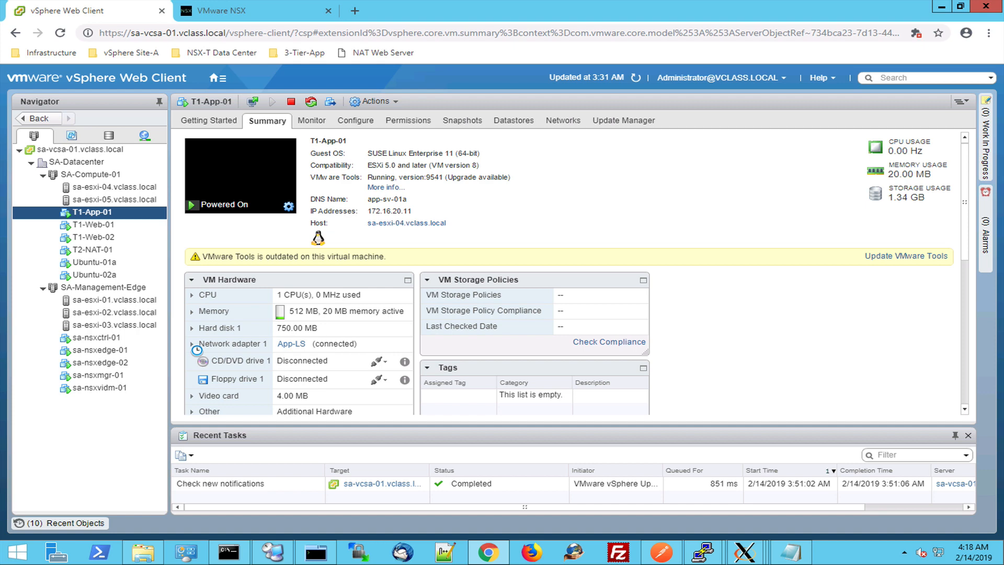
Expand T1-App-01's Network adapter 1 and bring the Related Objects panel with App-LS into view.
click(193, 344)
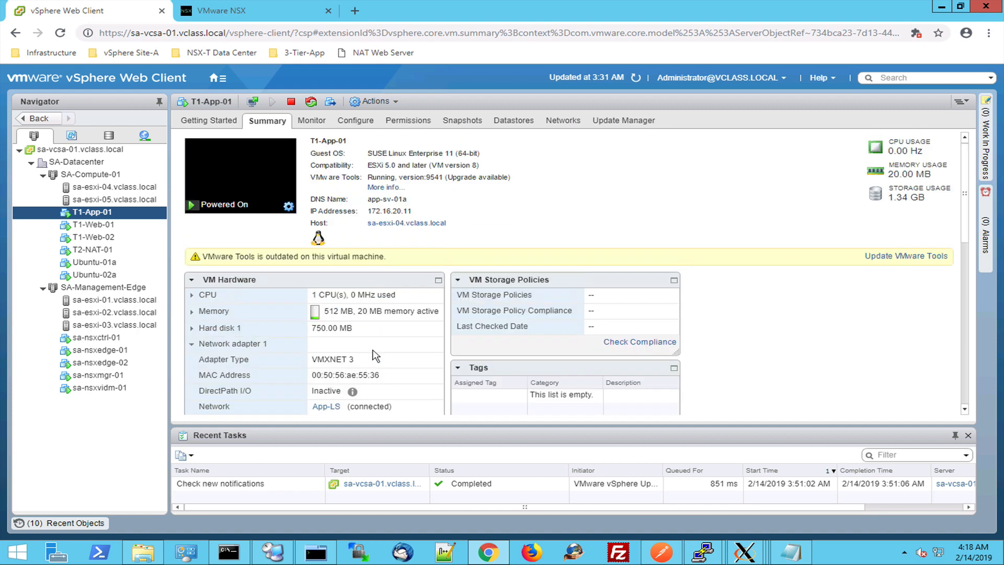
scroll(down, 3)
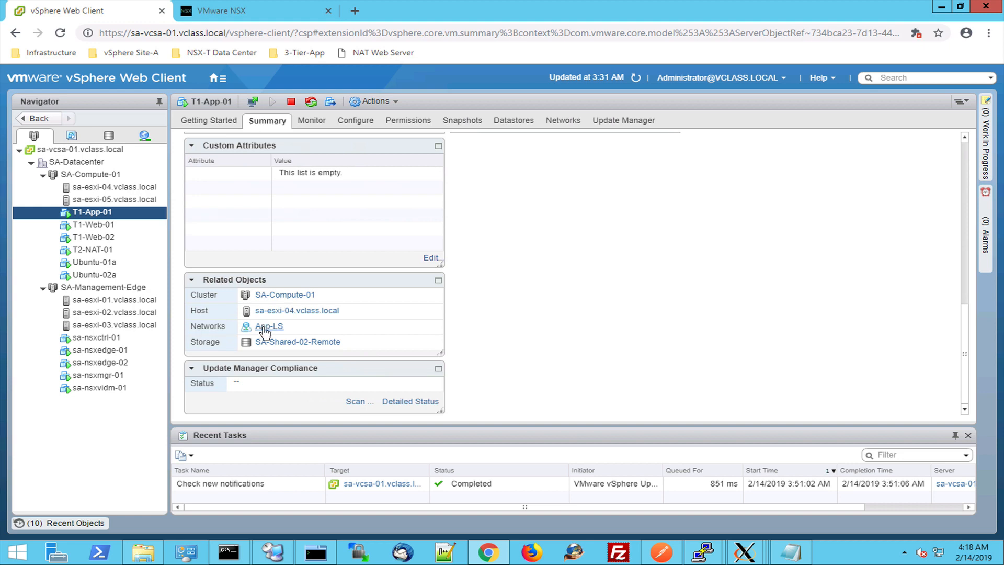
mouse_move(274, 332)
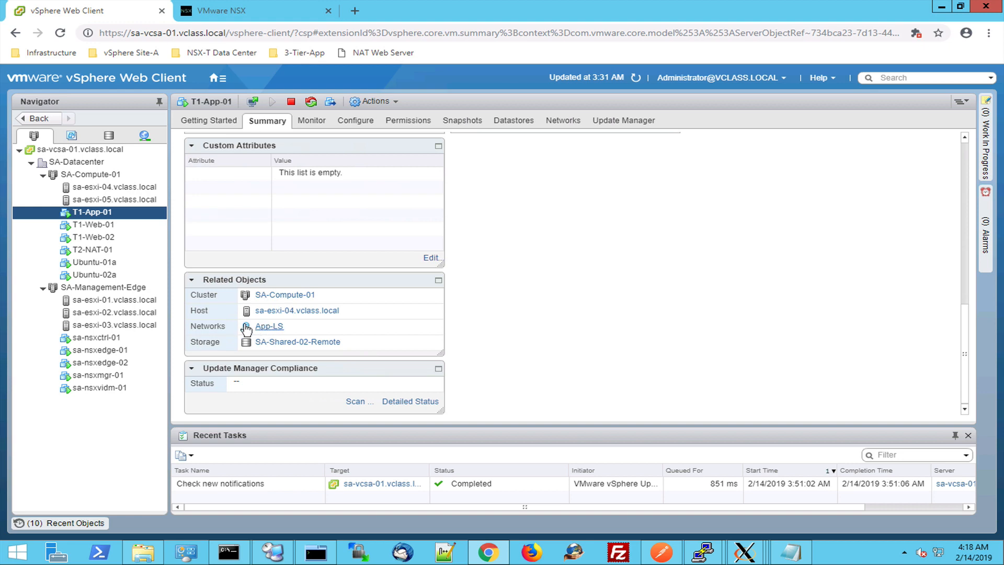
mouse_move(275, 331)
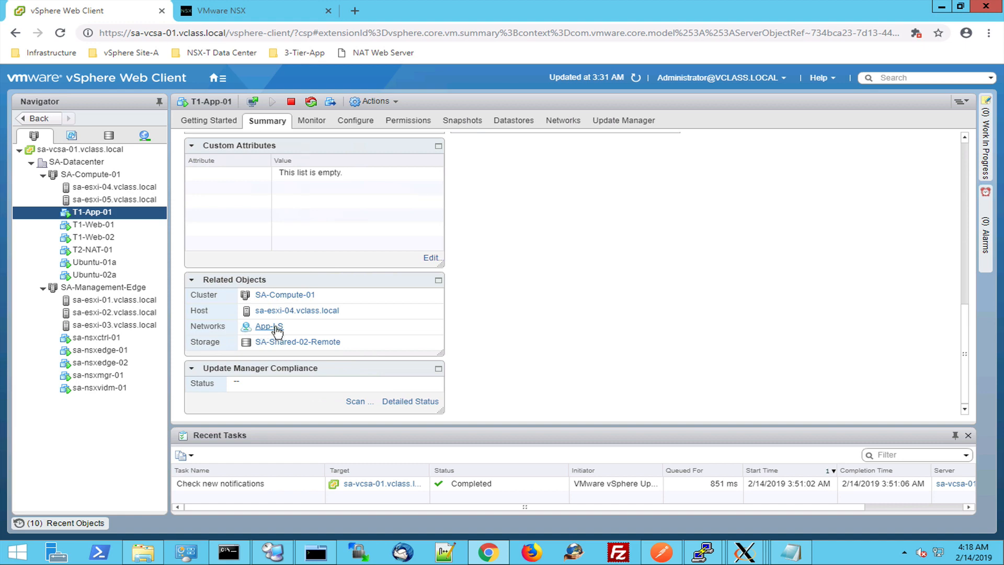
Show the App-LS network summary, then bring up the Home menu of inventory views.
click(266, 326)
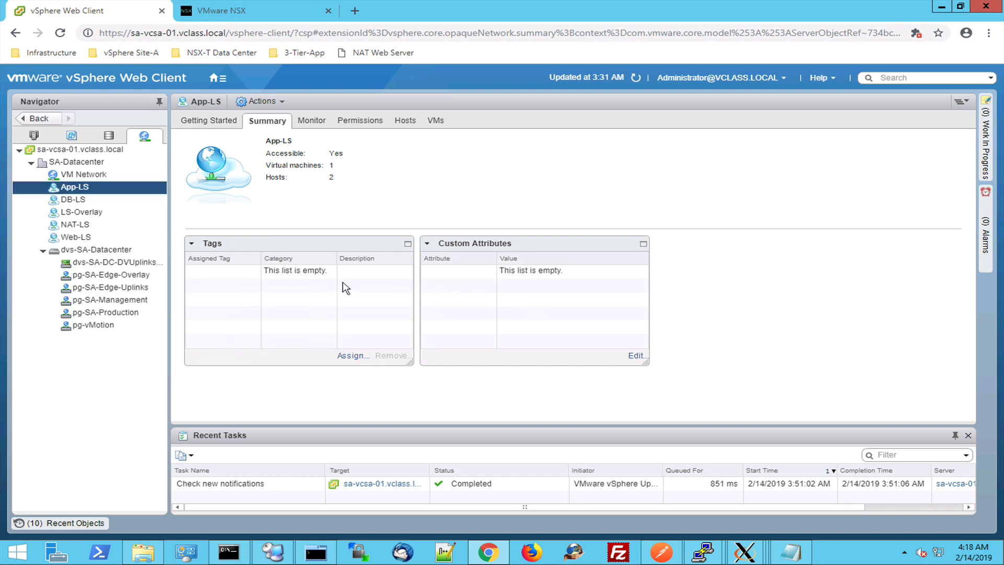
mouse_move(96, 192)
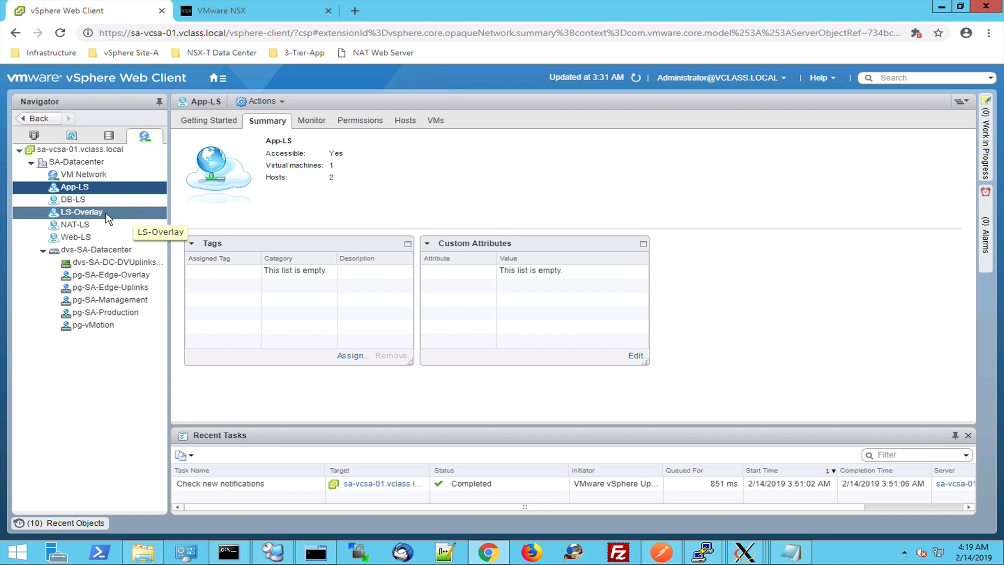
click(75, 224)
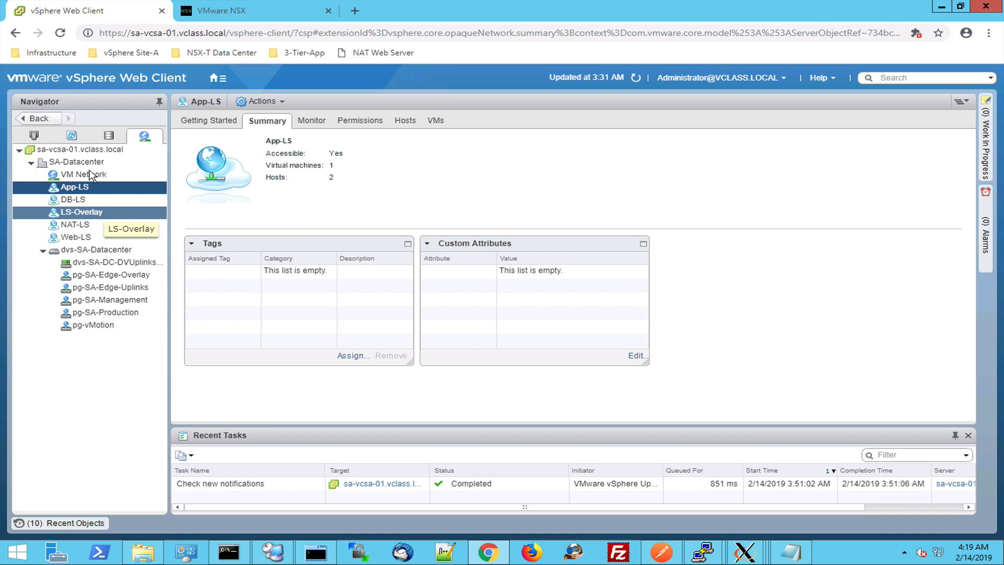
click(222, 78)
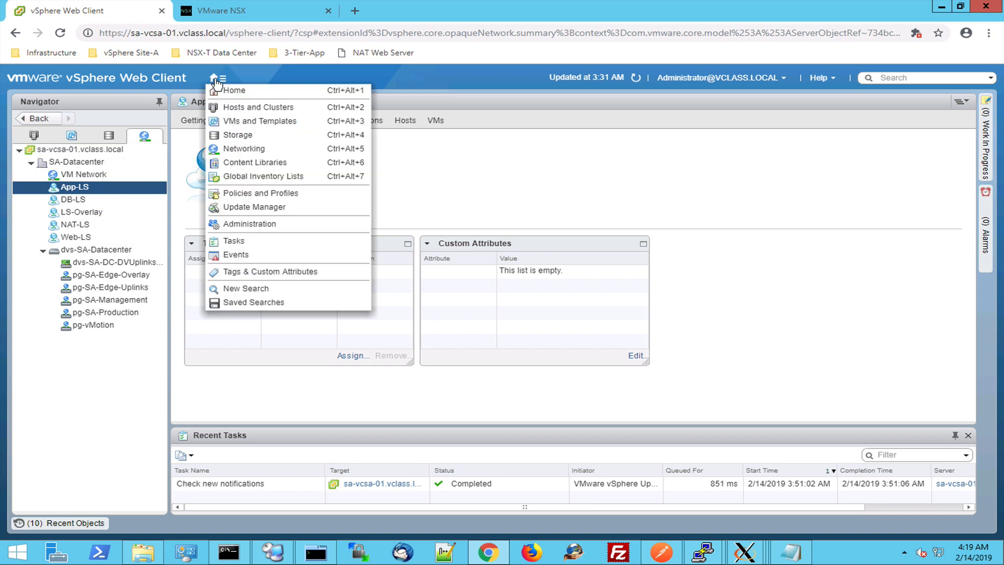
mouse_move(224, 111)
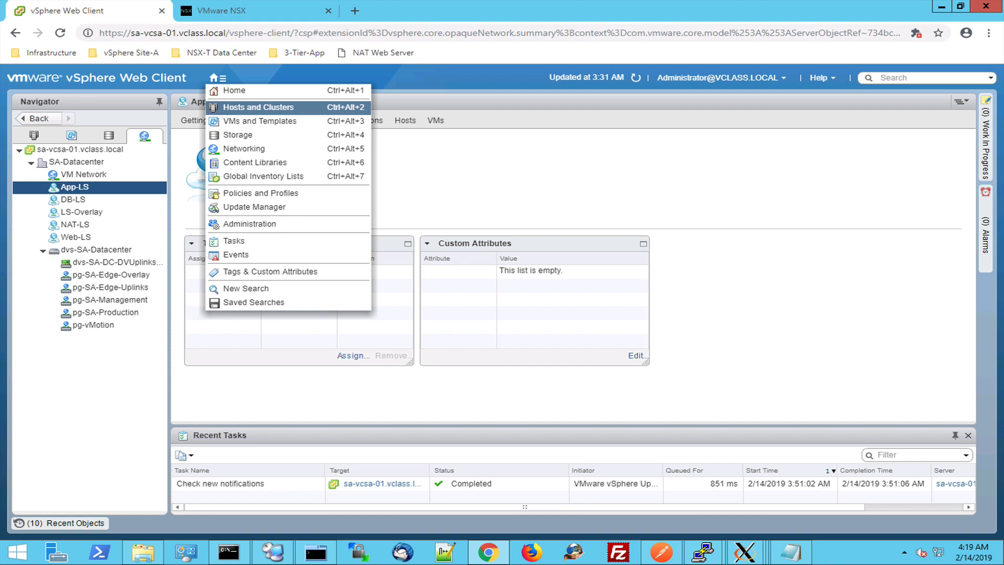
Show sa-esxi-04.vclass.local's physical adapters under Hosts and Clusters, inspecting vmnic0, an overlay adapter and vmnic5.
click(258, 107)
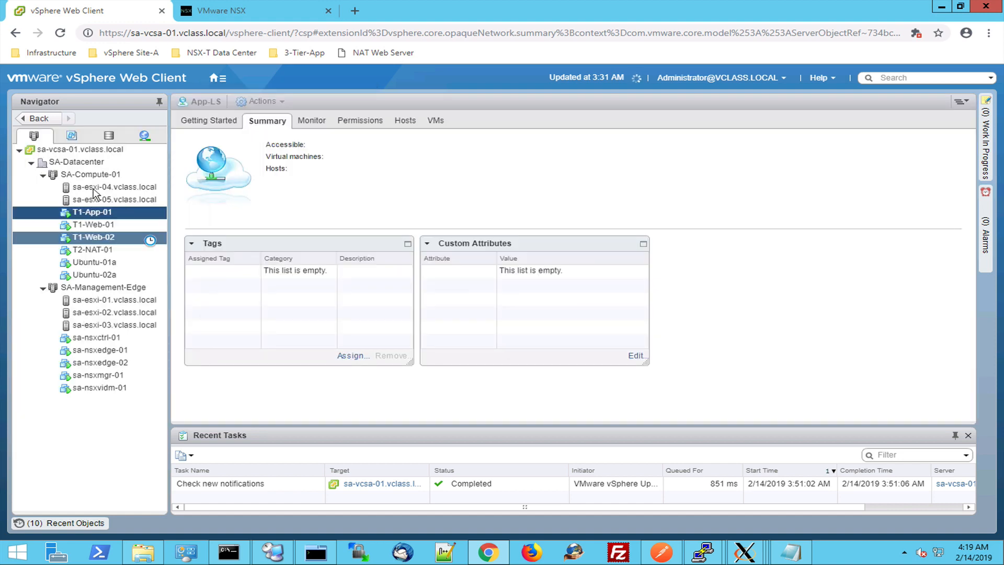
click(115, 187)
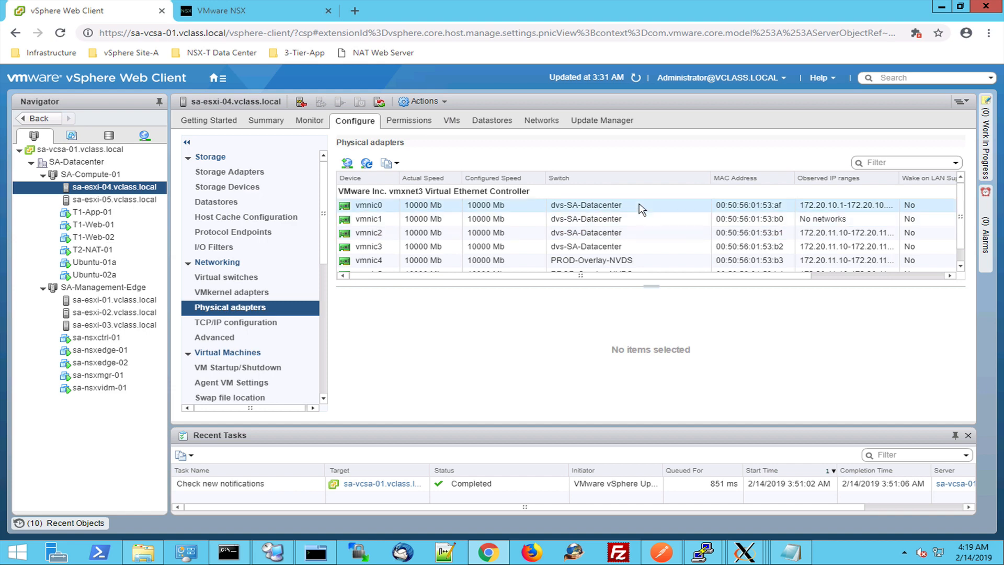
click(368, 205)
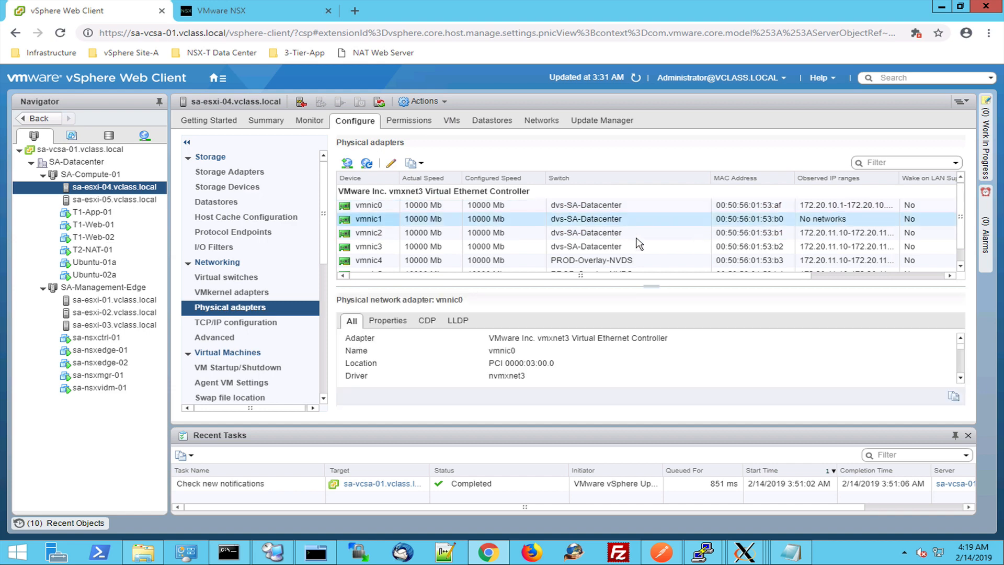
click(364, 232)
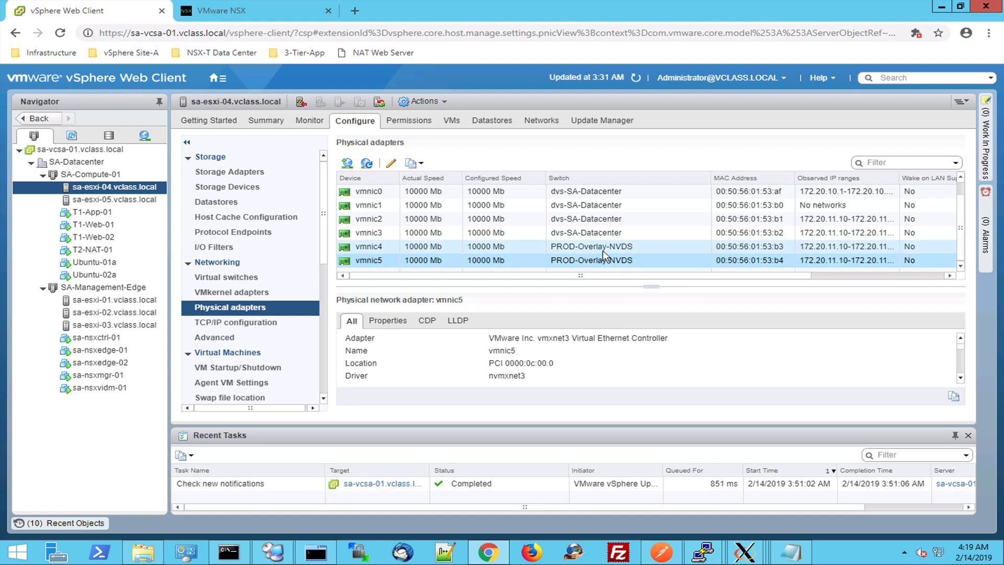
mouse_move(632, 253)
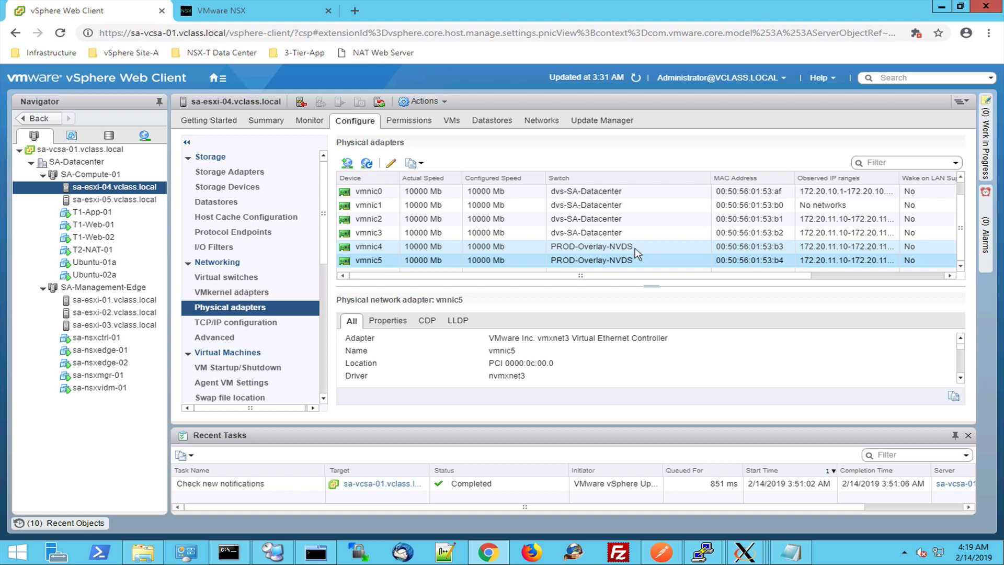
mouse_move(626, 254)
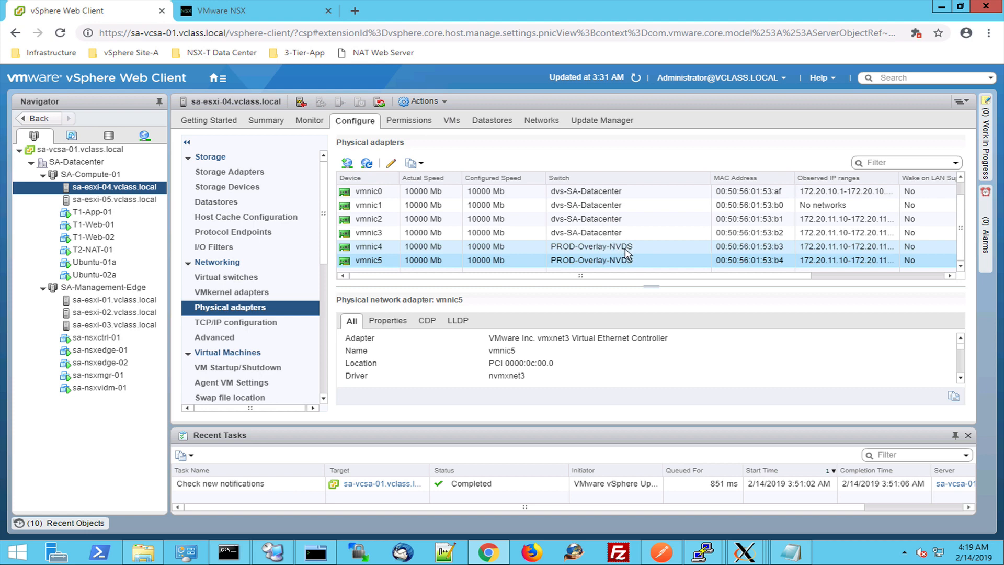
mouse_move(646, 253)
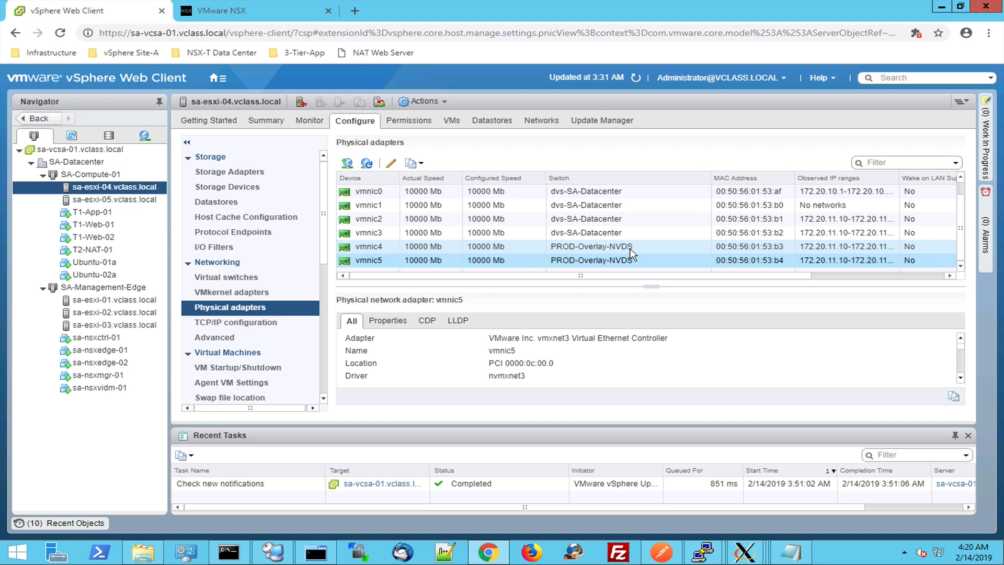
mouse_move(626, 255)
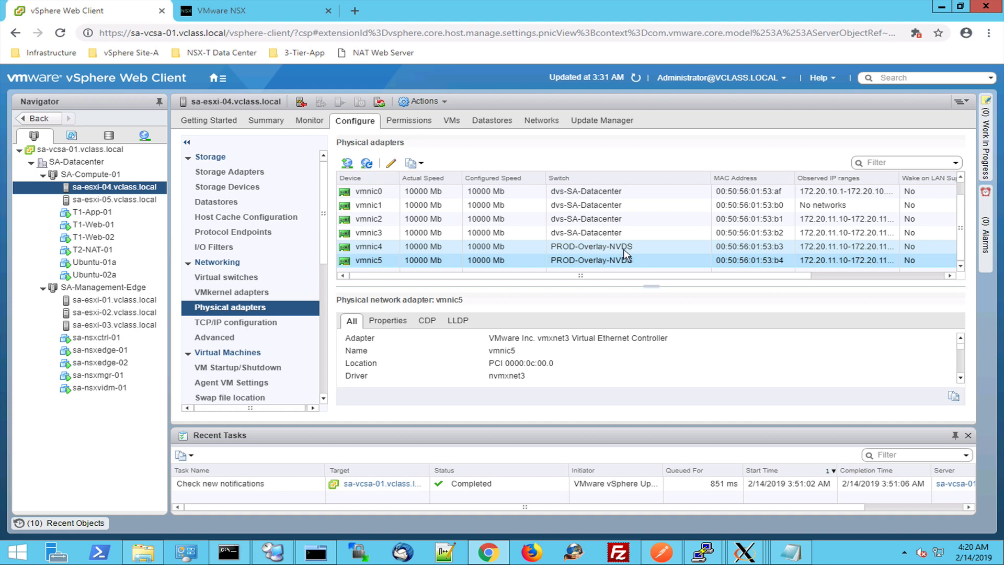
mouse_move(629, 254)
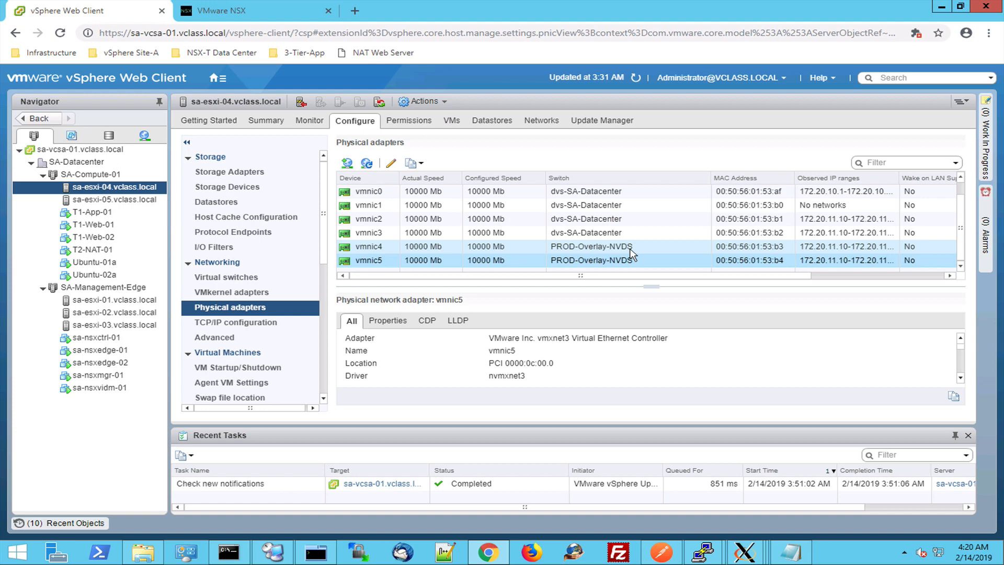
mouse_move(391, 254)
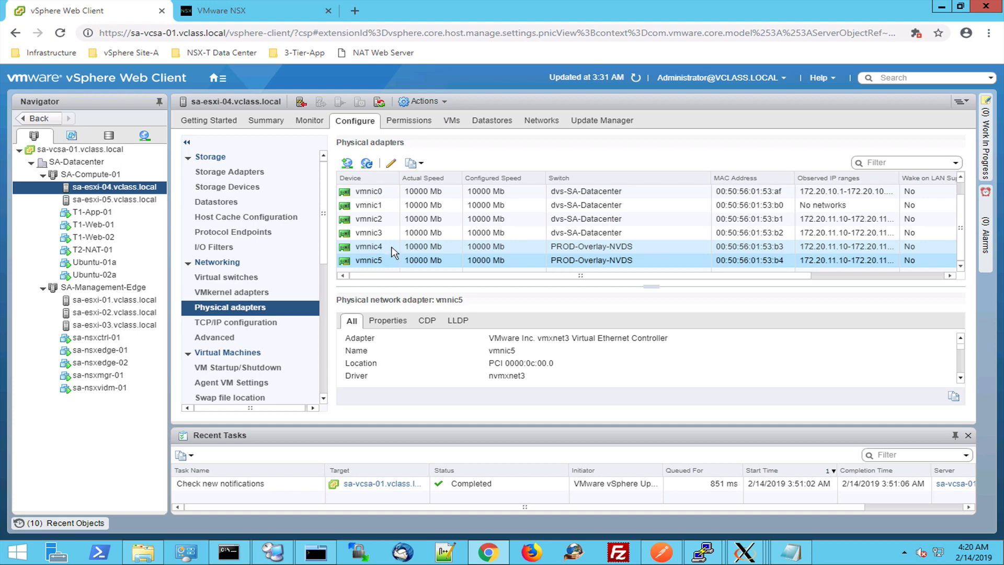
mouse_move(392, 250)
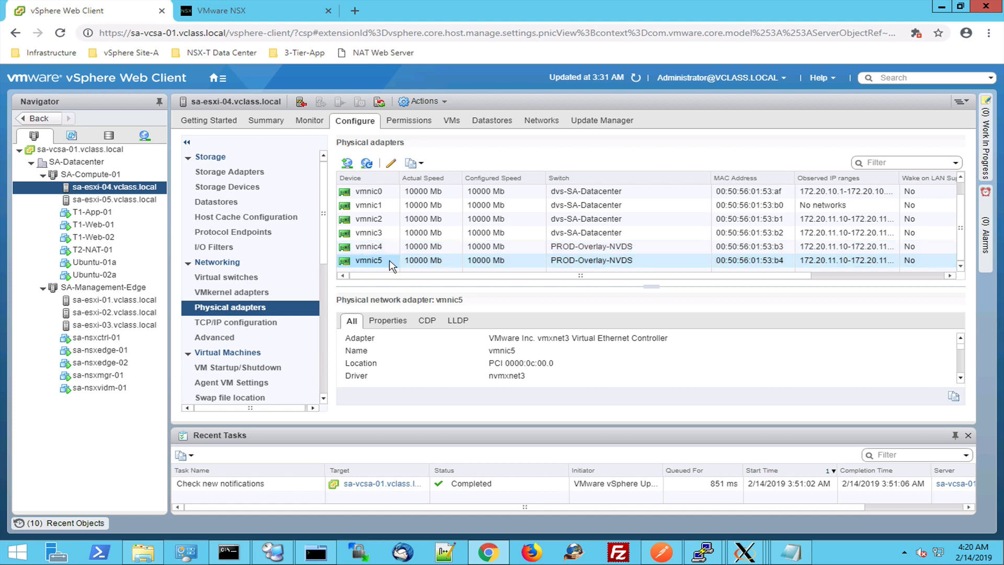
click(368, 247)
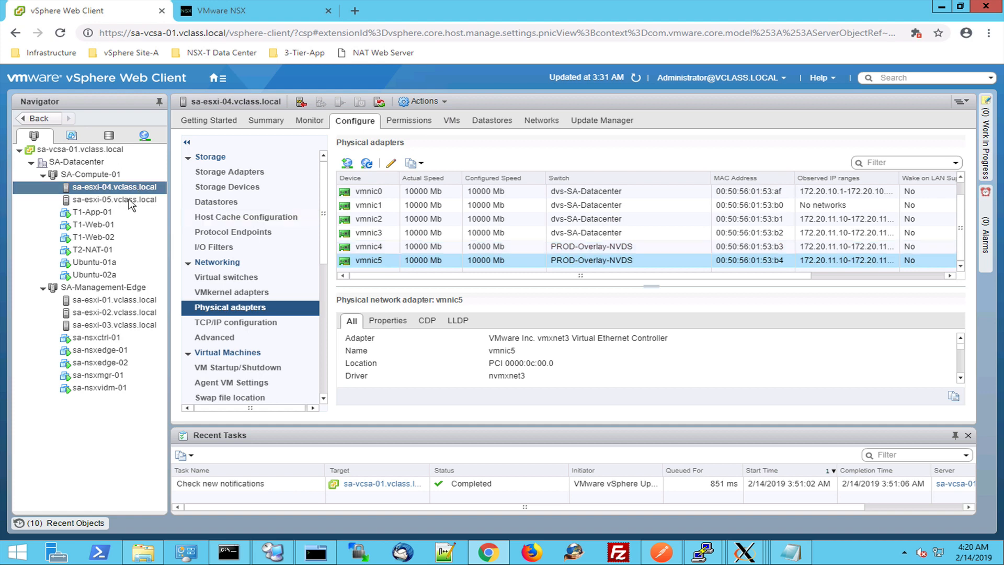
Show sa-esxi-05.vclass.local's physical adapters with vmnic4 and vmnic5 on PROD-Overlay-NVDS.
click(115, 198)
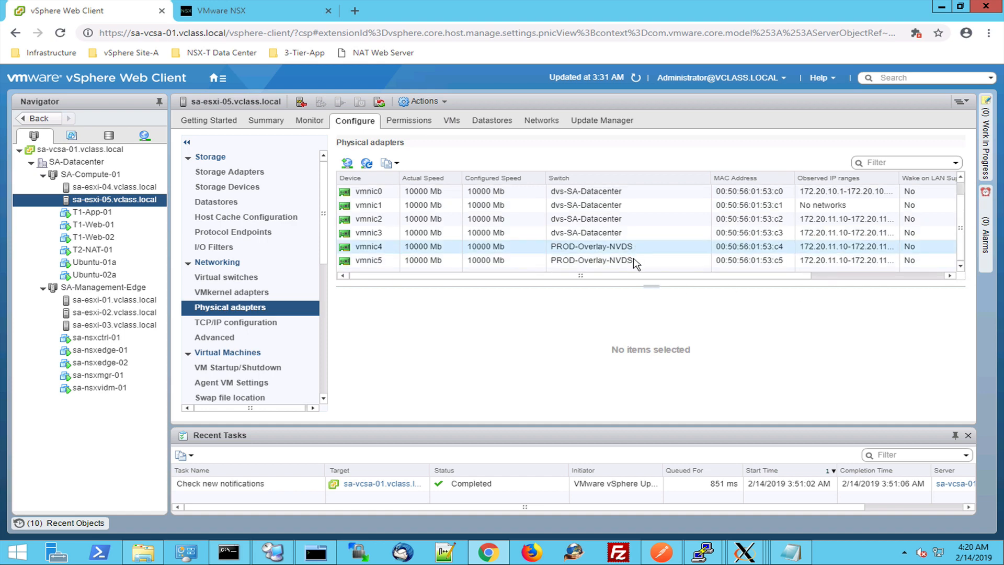
click(588, 260)
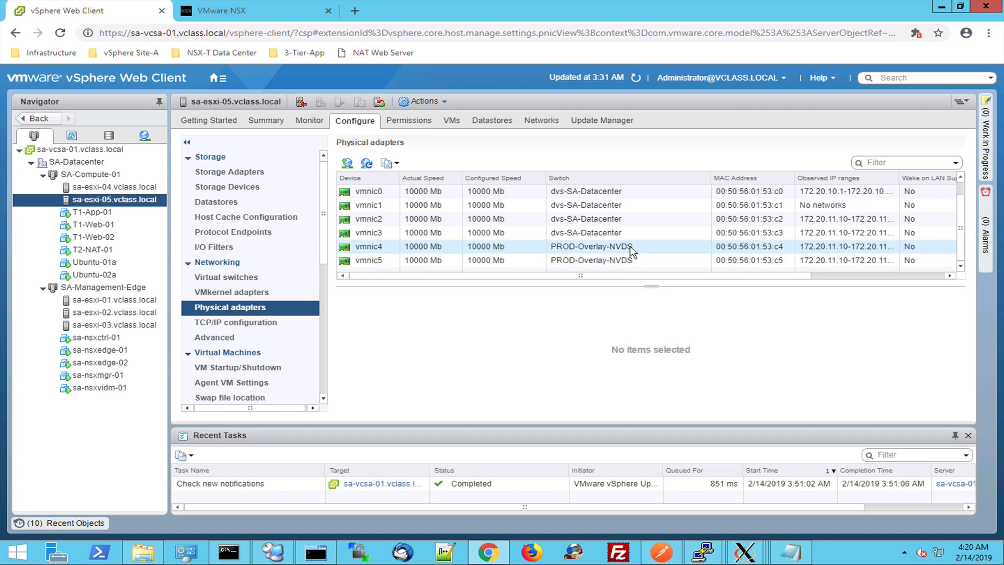
mouse_move(337, 62)
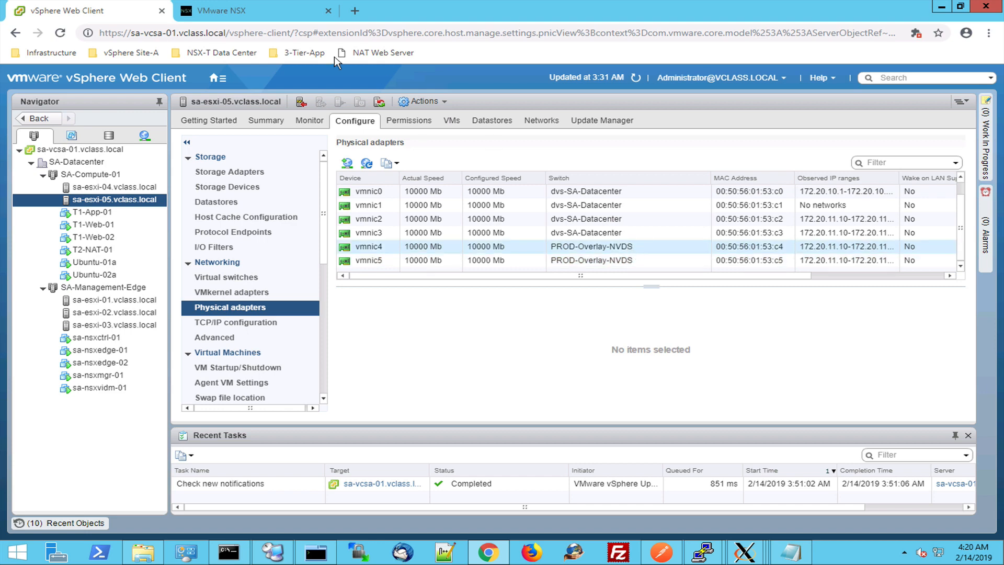
From the NSX Manager dashboard, go to Transport Zones and show the Global-Overlay-TZ overview.
click(243, 10)
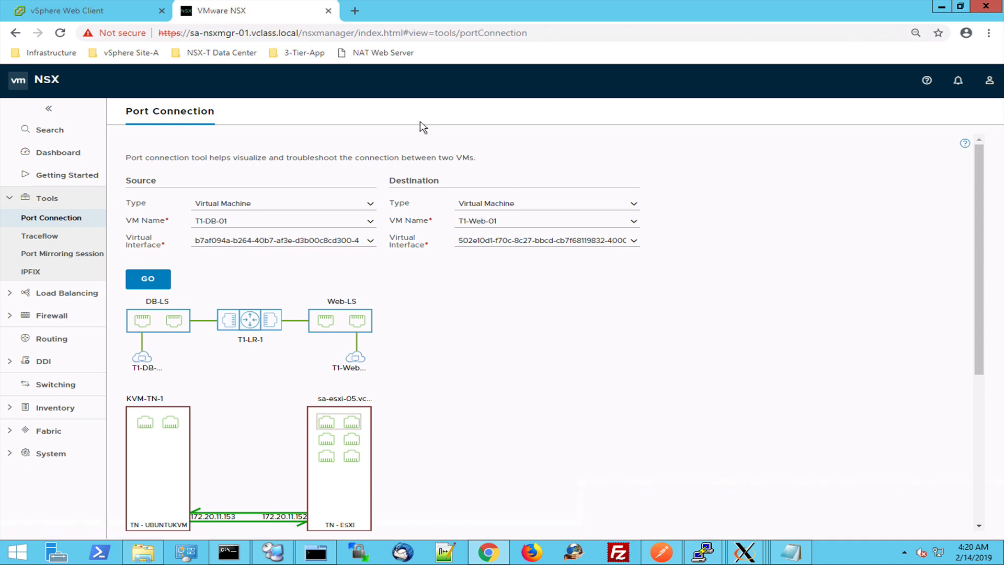
mouse_move(57, 153)
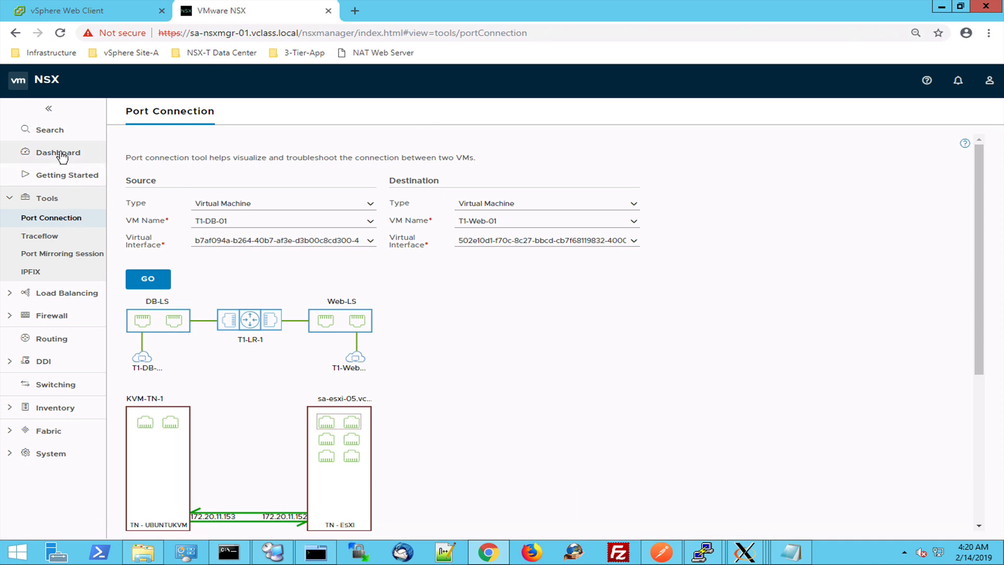
click(57, 153)
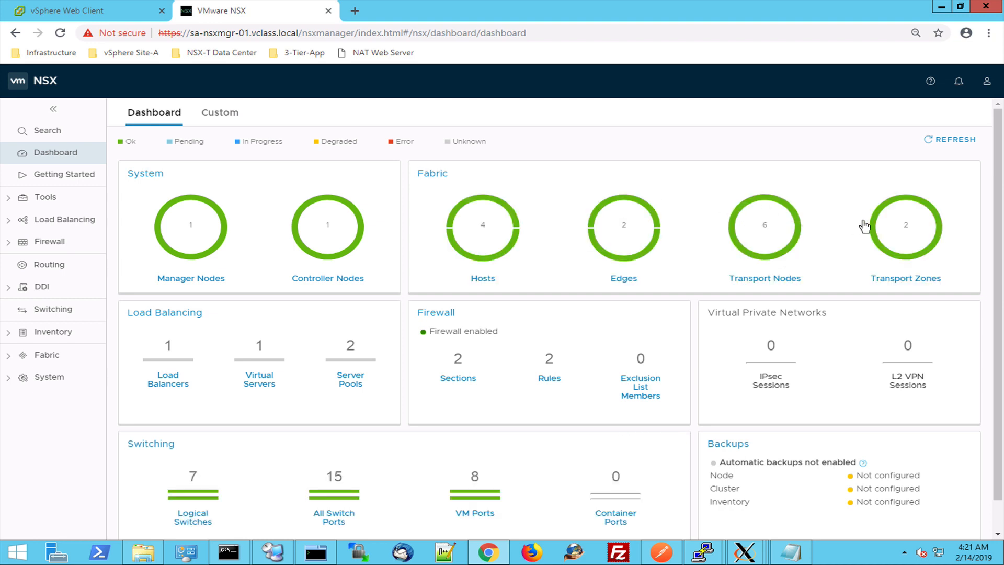
mouse_move(190, 226)
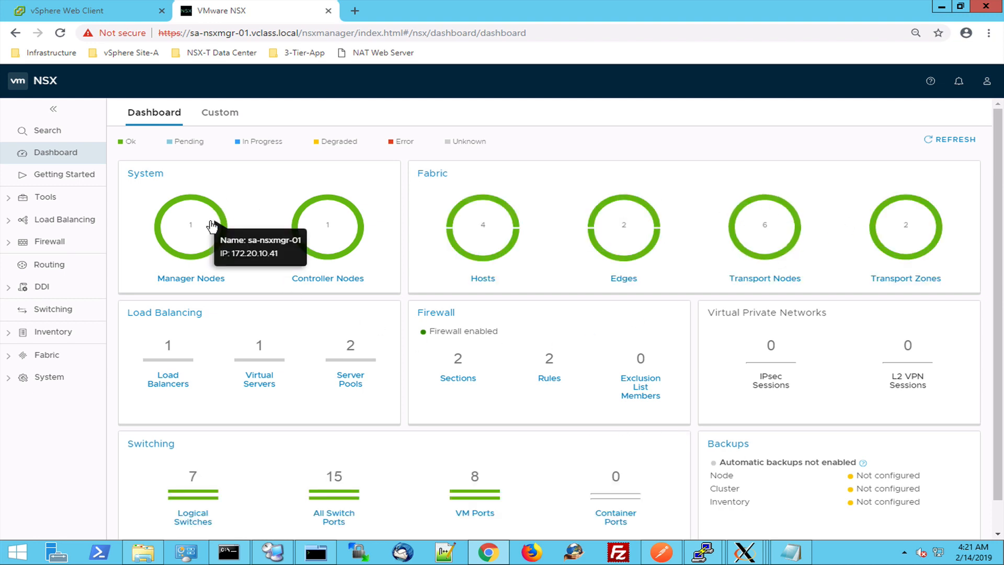
mouse_move(335, 232)
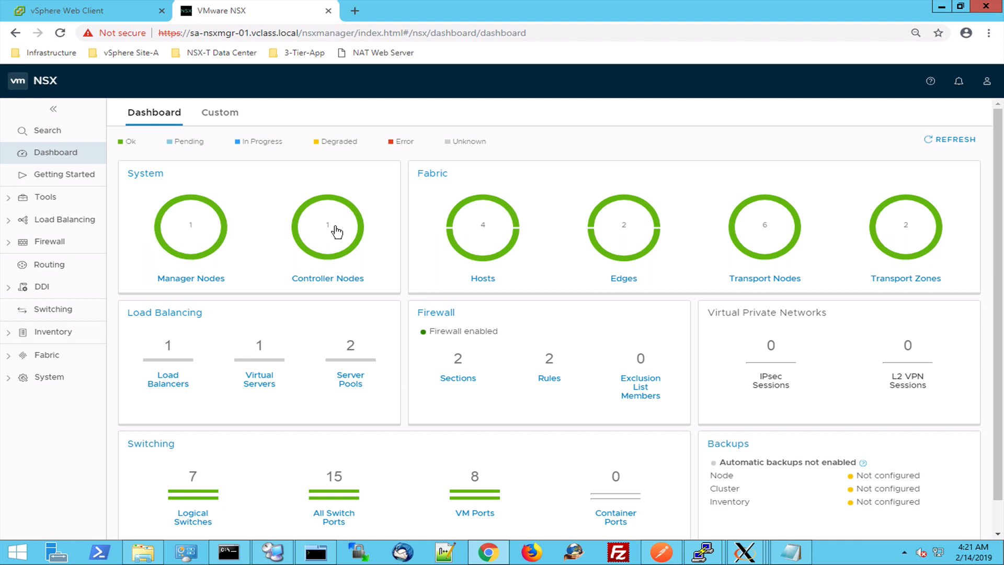
mouse_move(344, 237)
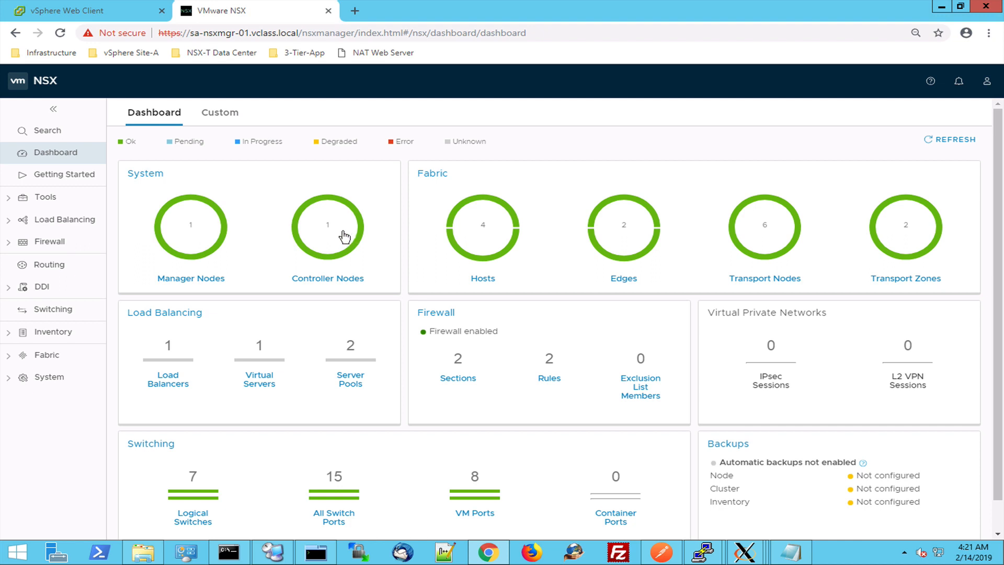
mouse_move(491, 248)
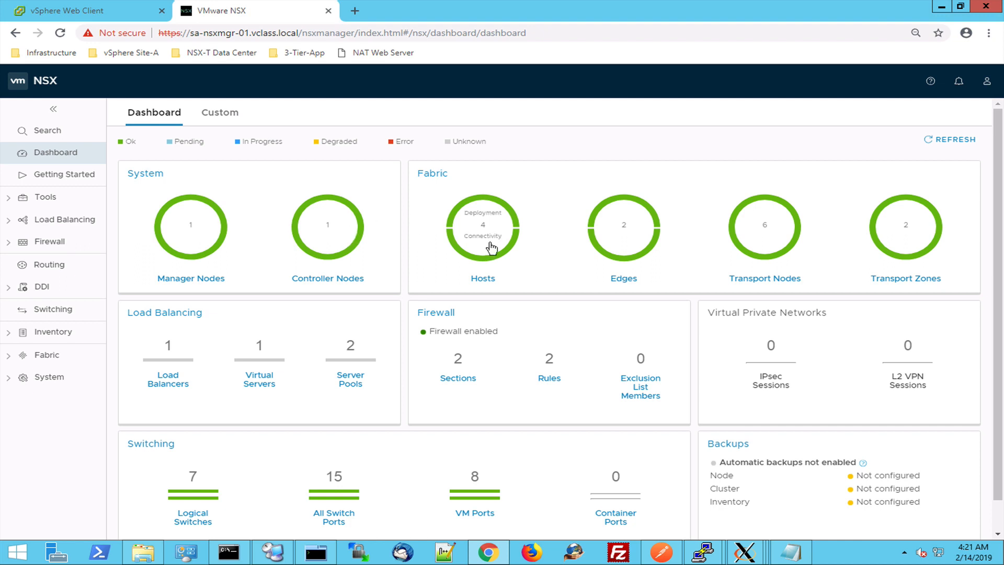
mouse_move(624, 240)
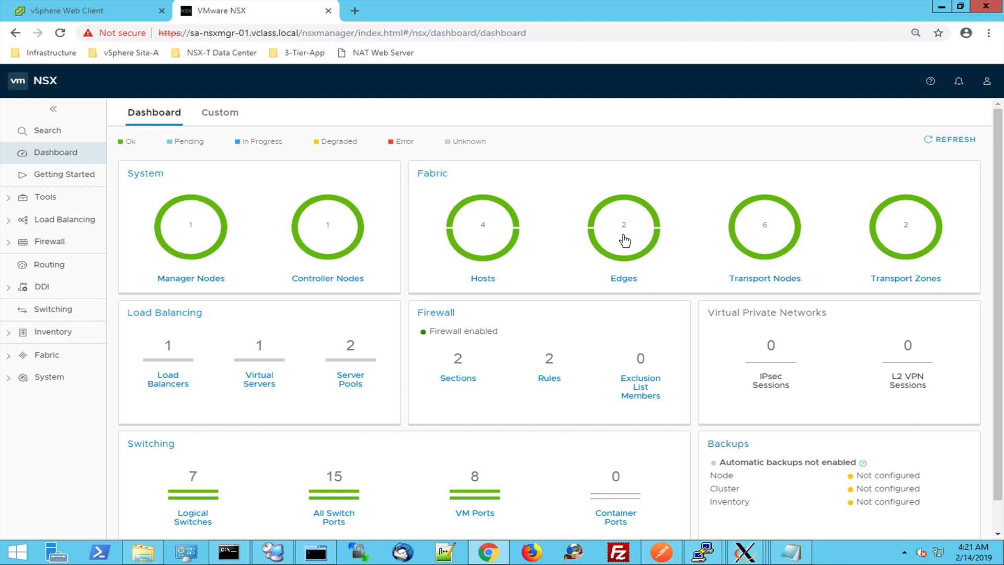
mouse_move(780, 232)
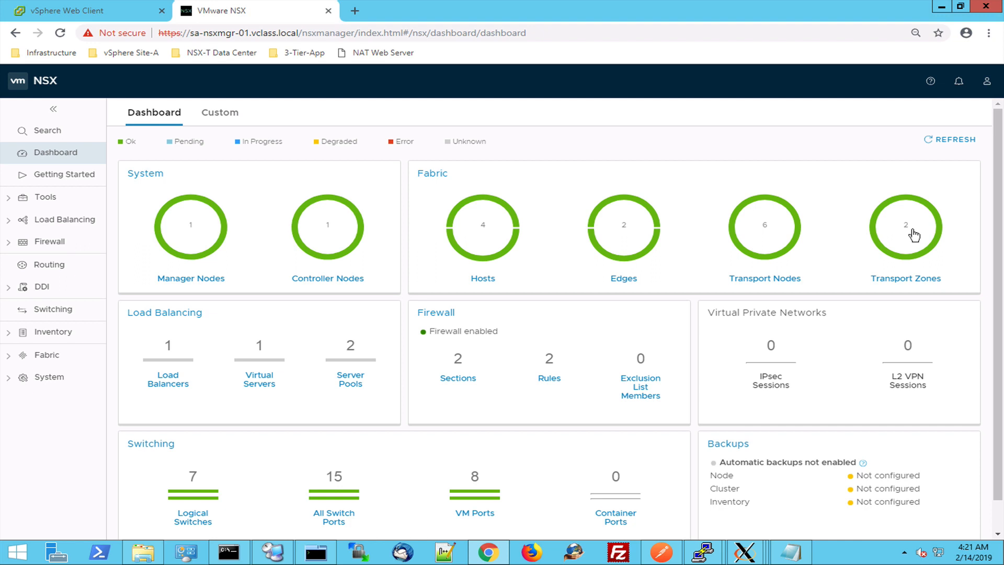
click(904, 226)
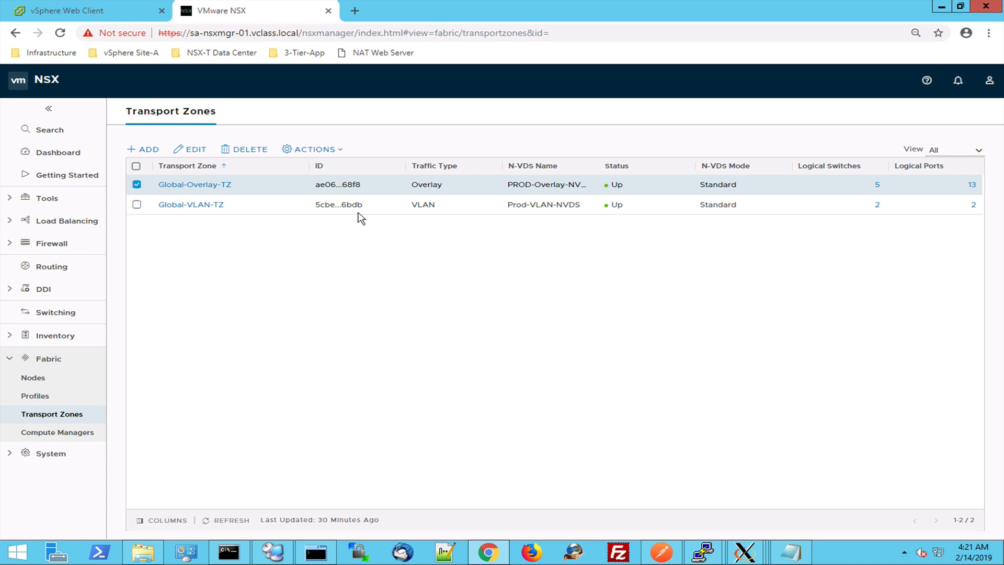
mouse_move(307, 168)
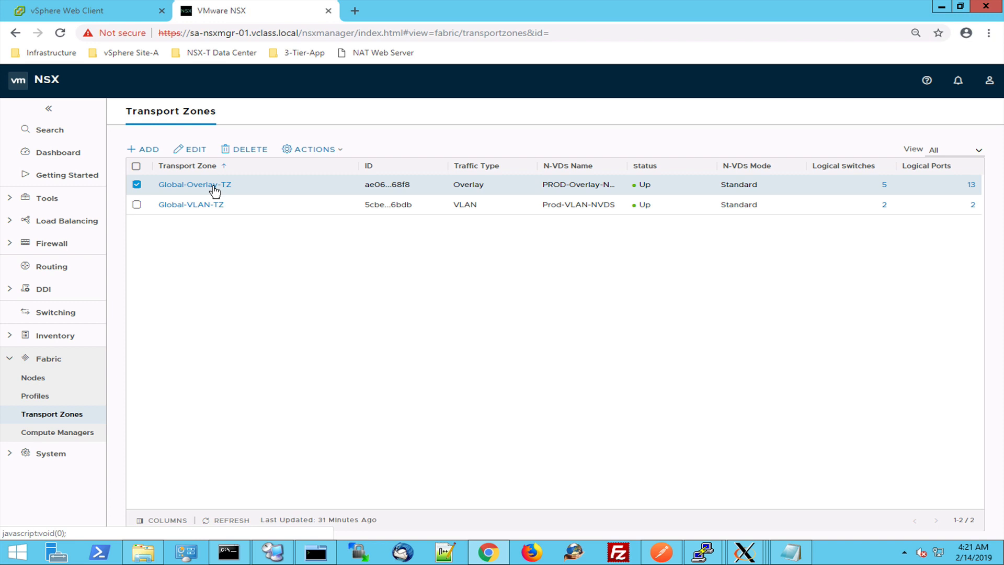
mouse_move(894, 197)
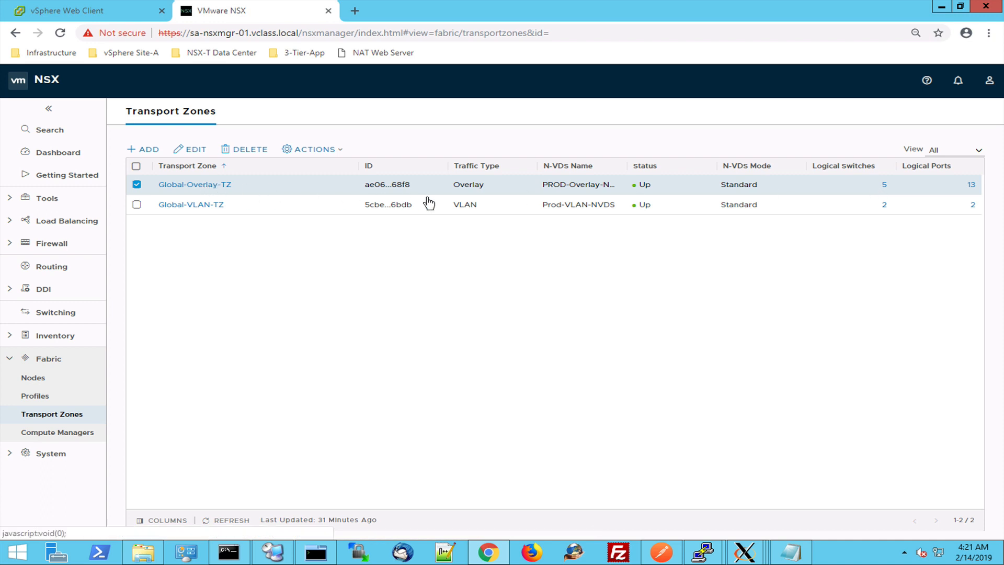
click(194, 184)
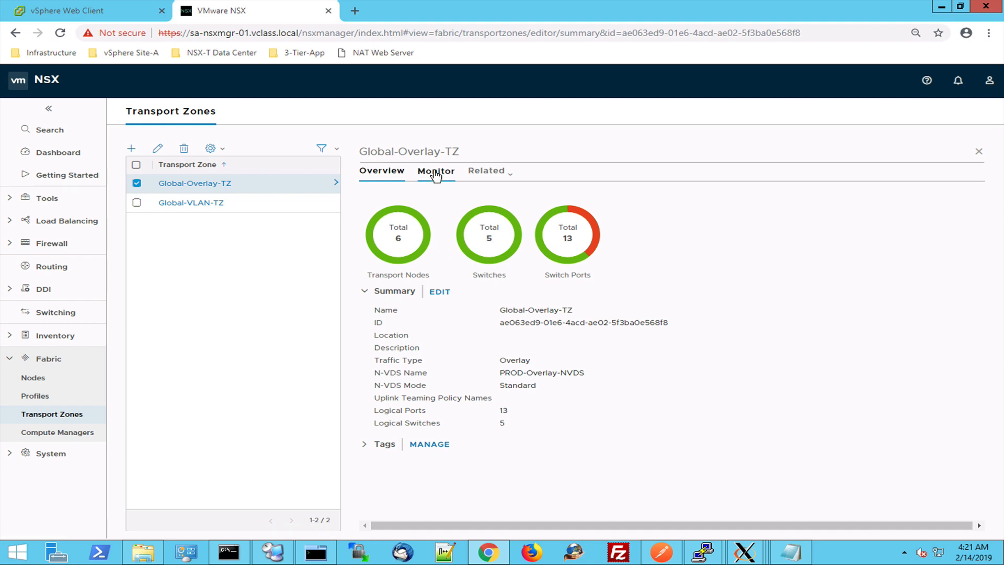
Show the Monitor view with the status of Global-Overlay-TZ's six transport nodes.
click(435, 170)
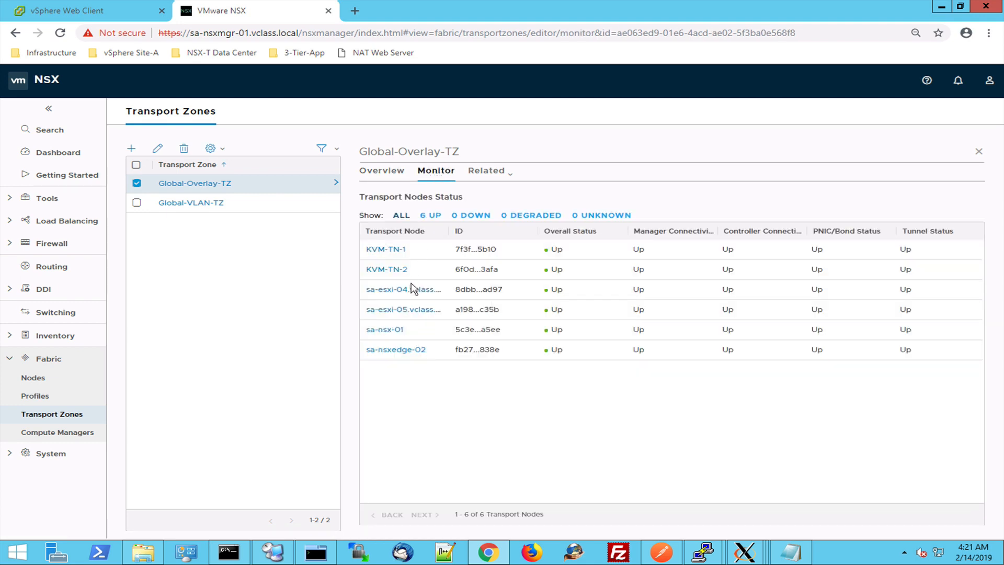
mouse_move(422, 266)
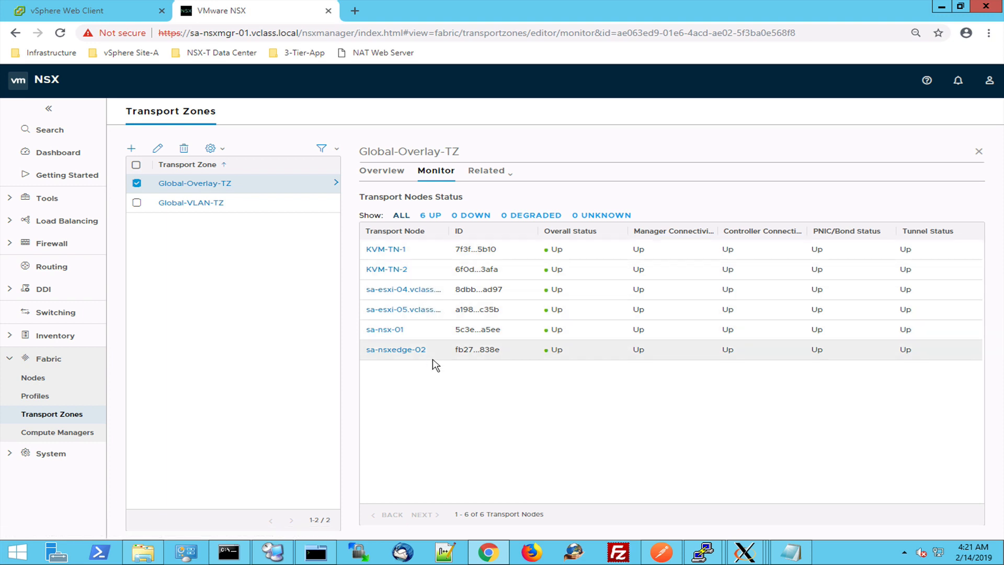
mouse_move(255, 376)
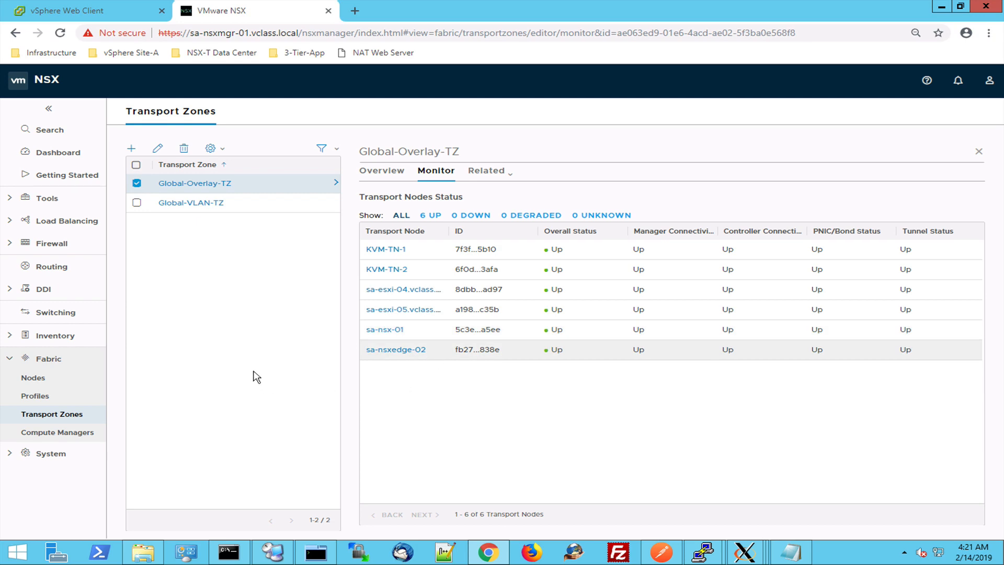
mouse_move(264, 308)
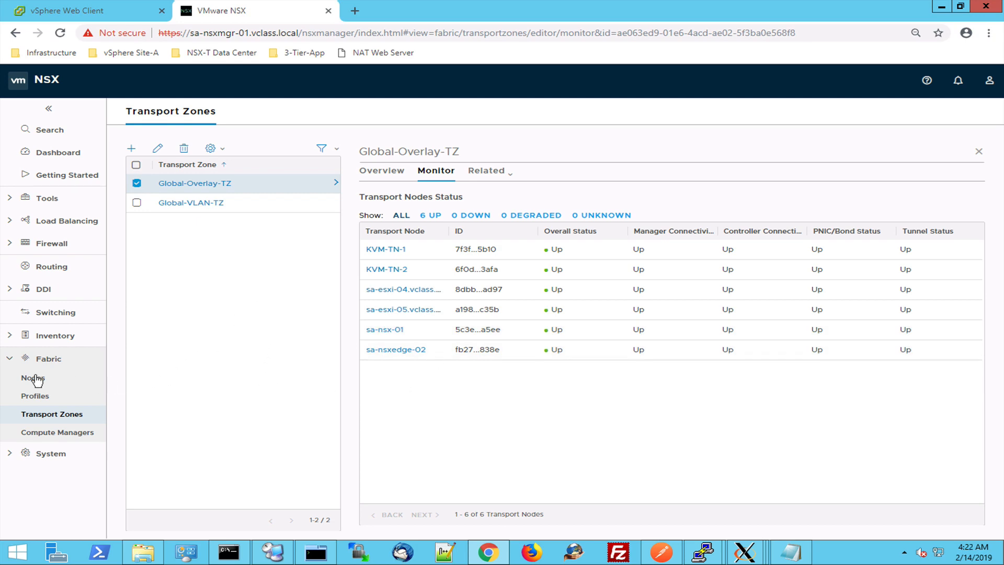
Under Fabric Nodes, list hosts managed by sa-vcsa-01-vclass.local with clusters expanded, then go to Routing.
click(32, 377)
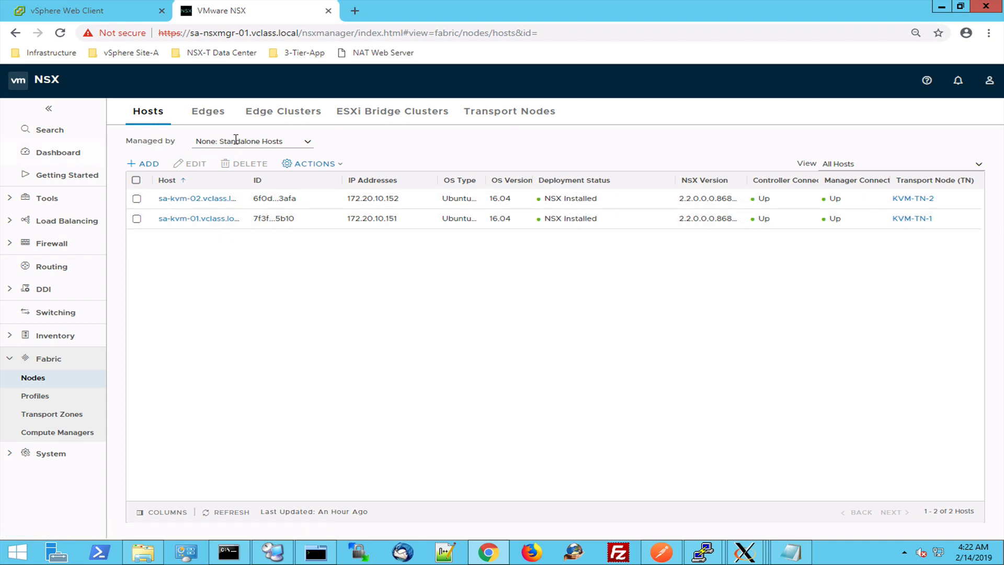
click(252, 141)
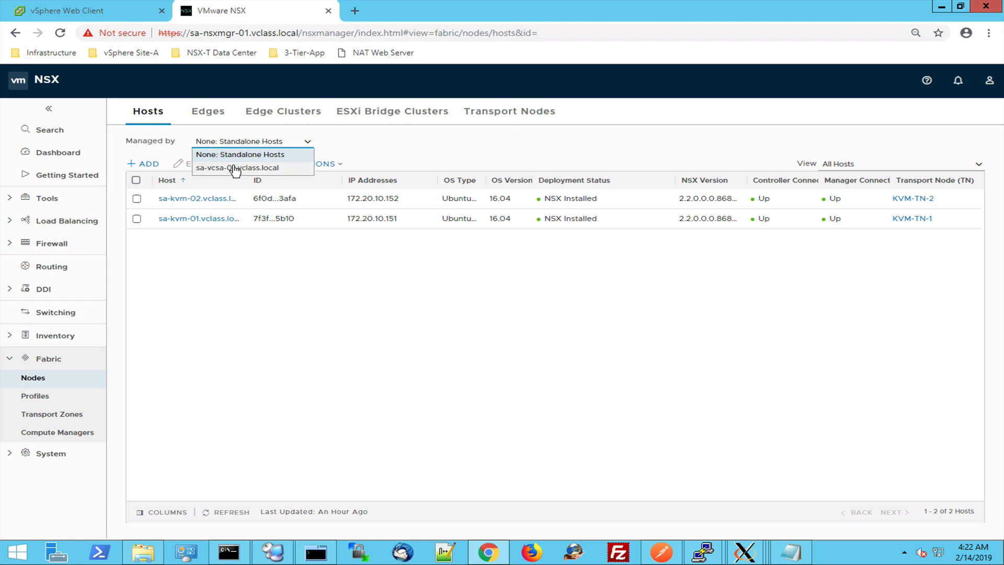
click(238, 167)
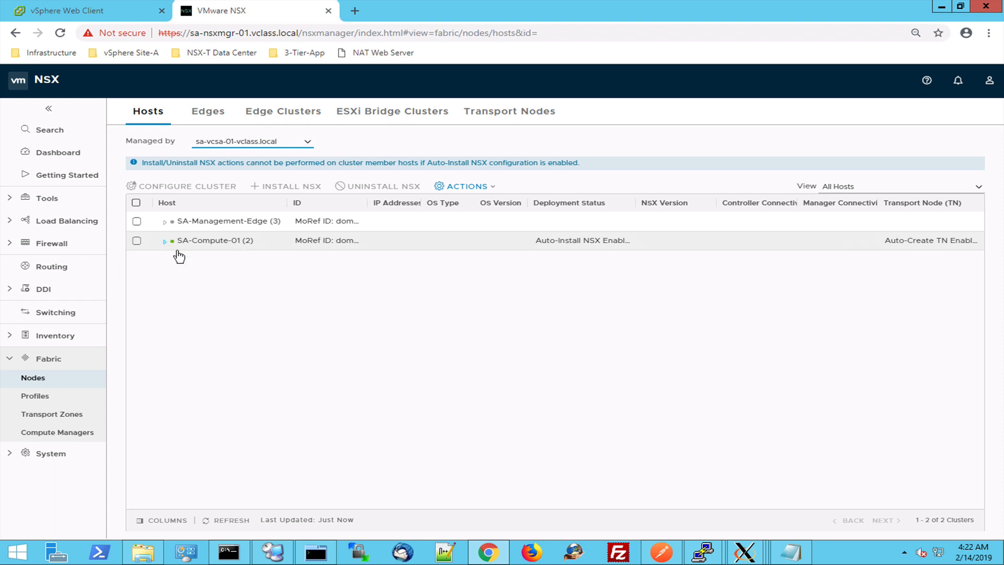
click(165, 241)
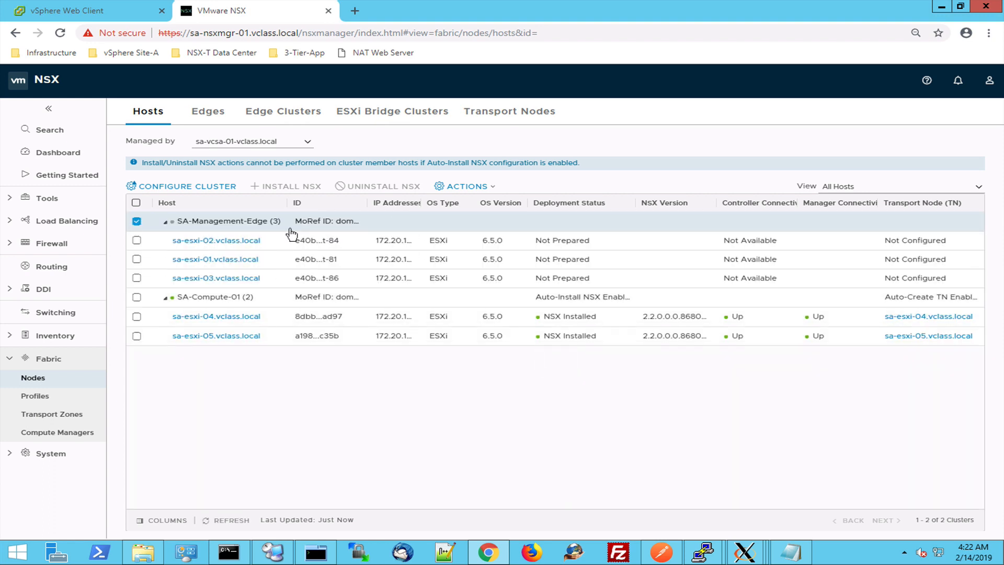
mouse_move(316, 268)
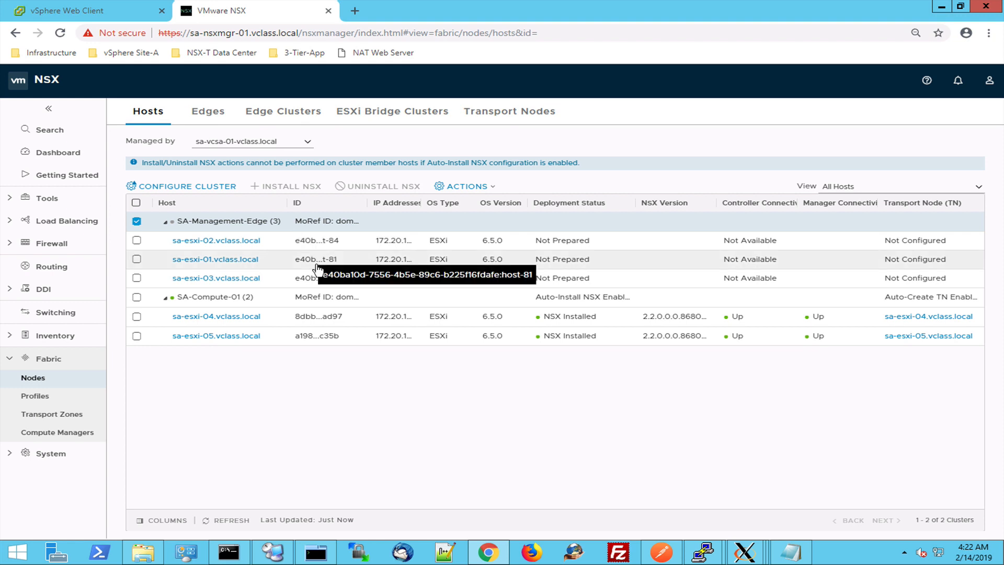
mouse_move(102, 266)
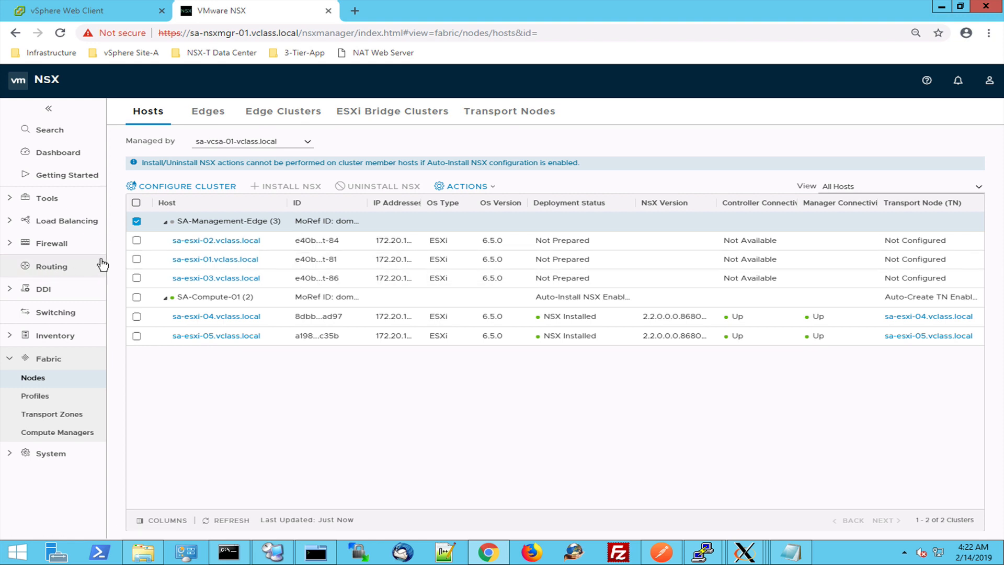
click(51, 267)
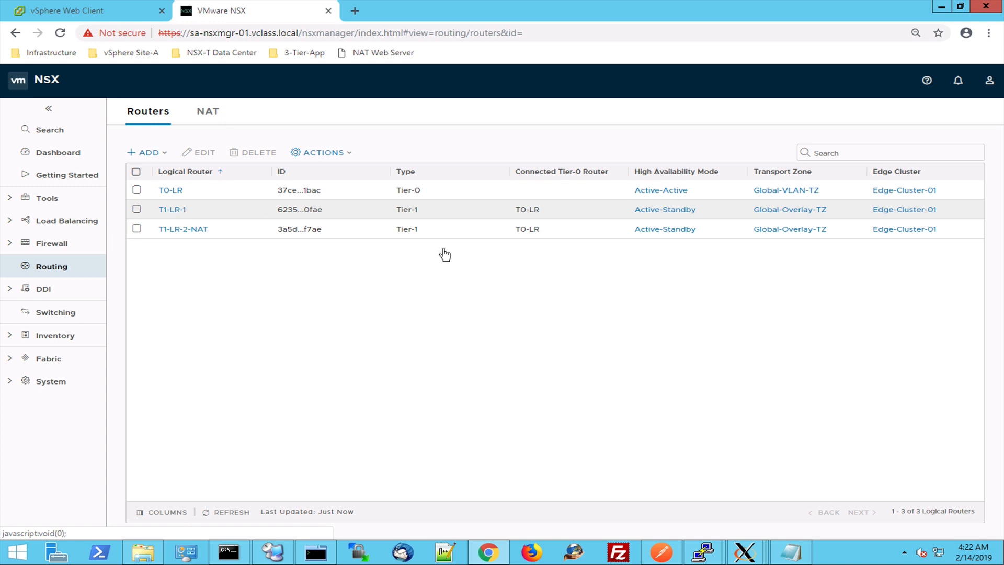
Show the T1-LR-1 router's overview and glance at the Routing dropdown.
click(172, 209)
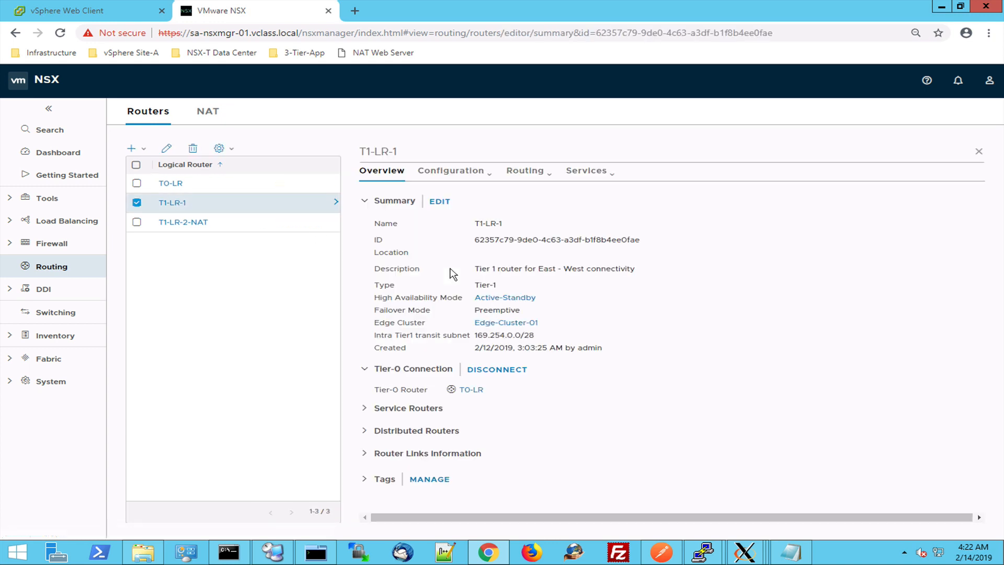
mouse_move(524, 170)
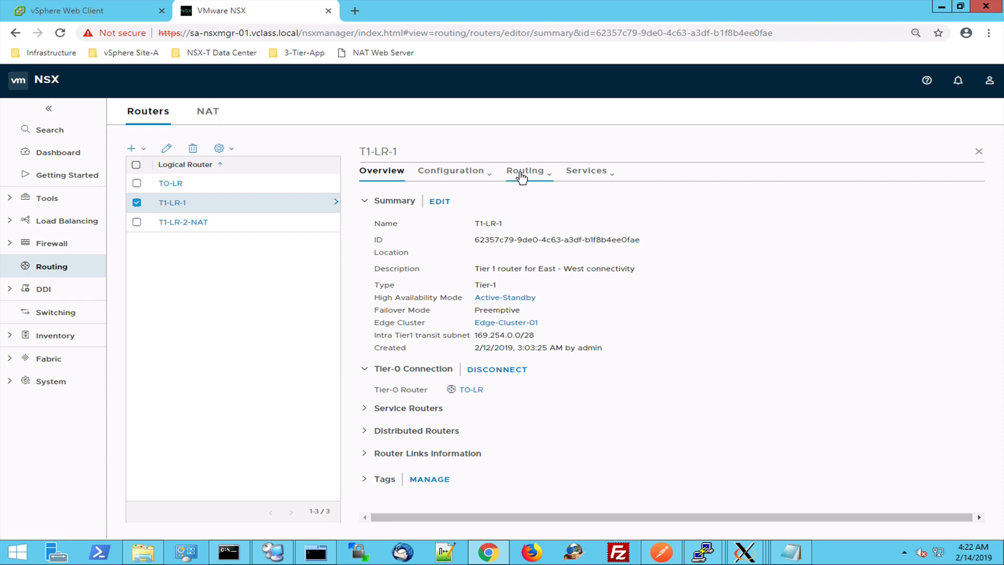
click(525, 170)
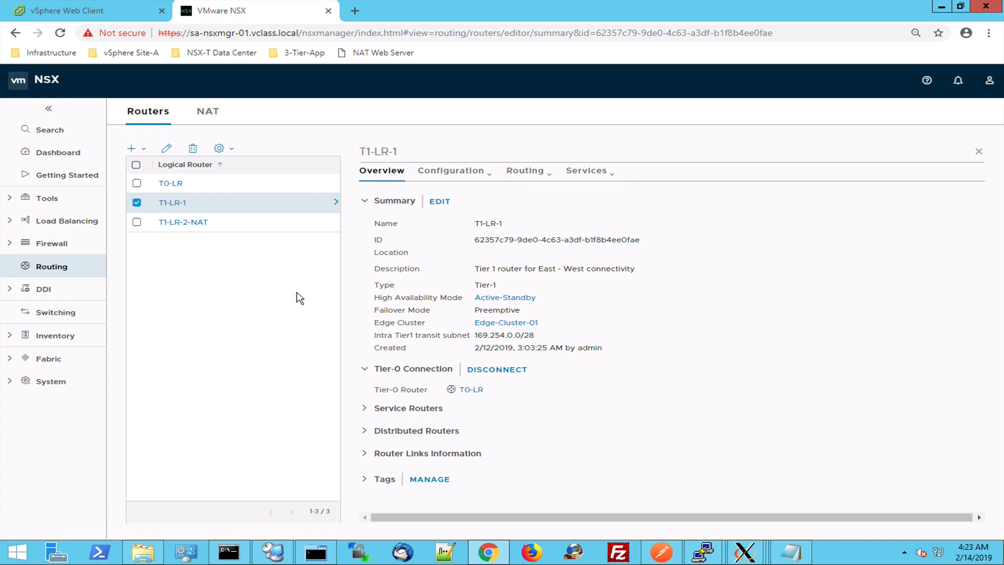
mouse_move(376, 198)
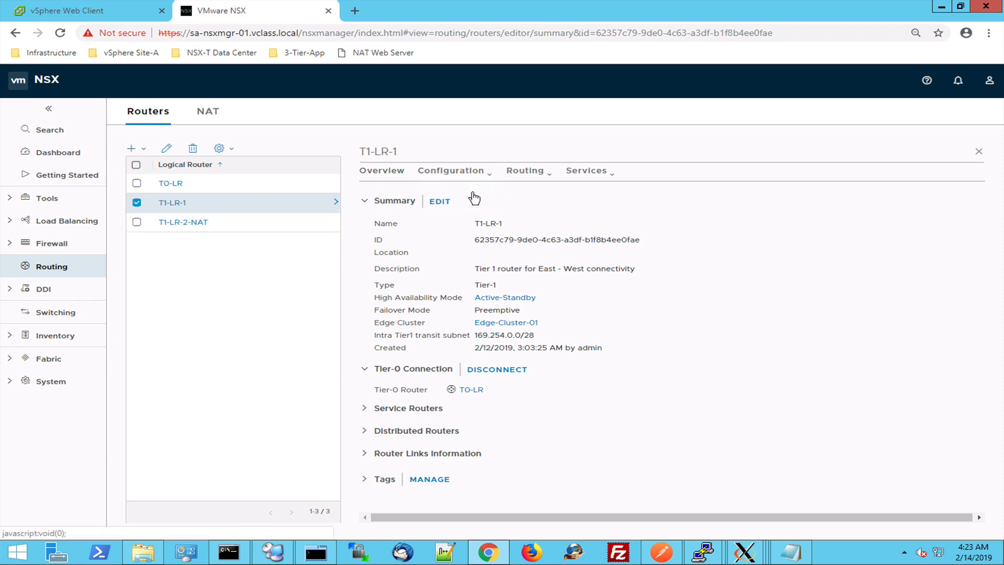
Show T1-LR-1's Configuration view listing its logical router ports.
click(451, 170)
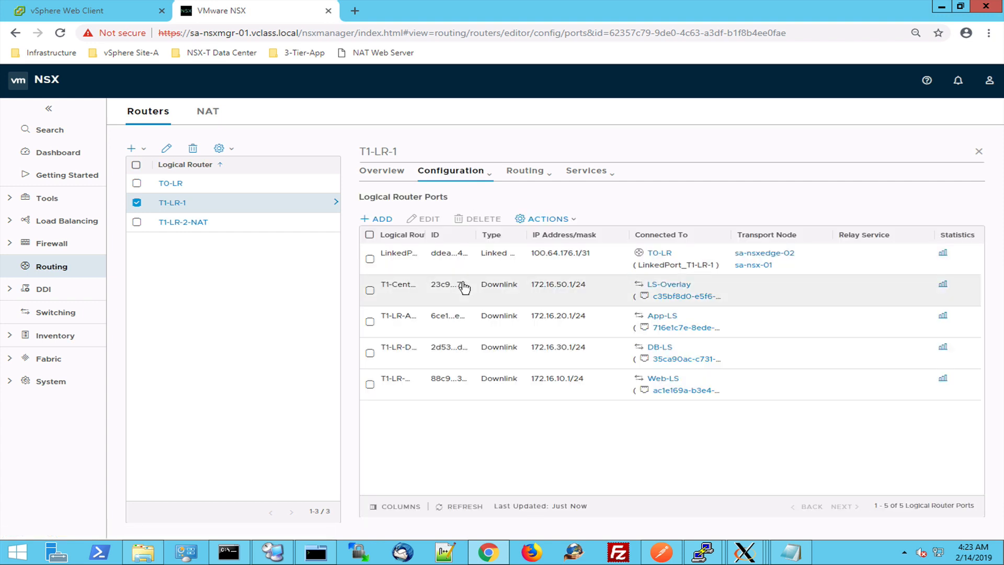
mouse_move(707, 307)
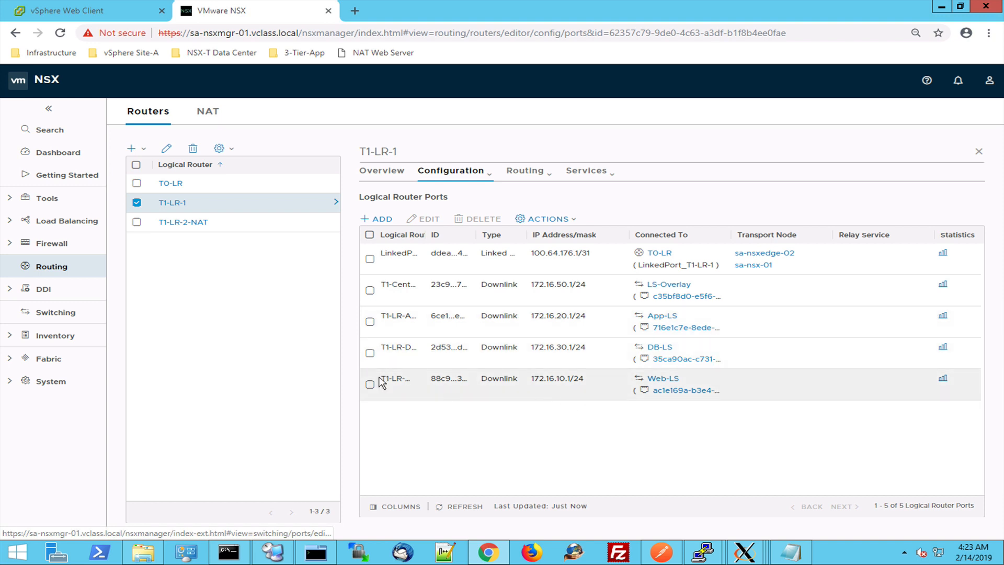
mouse_move(186, 211)
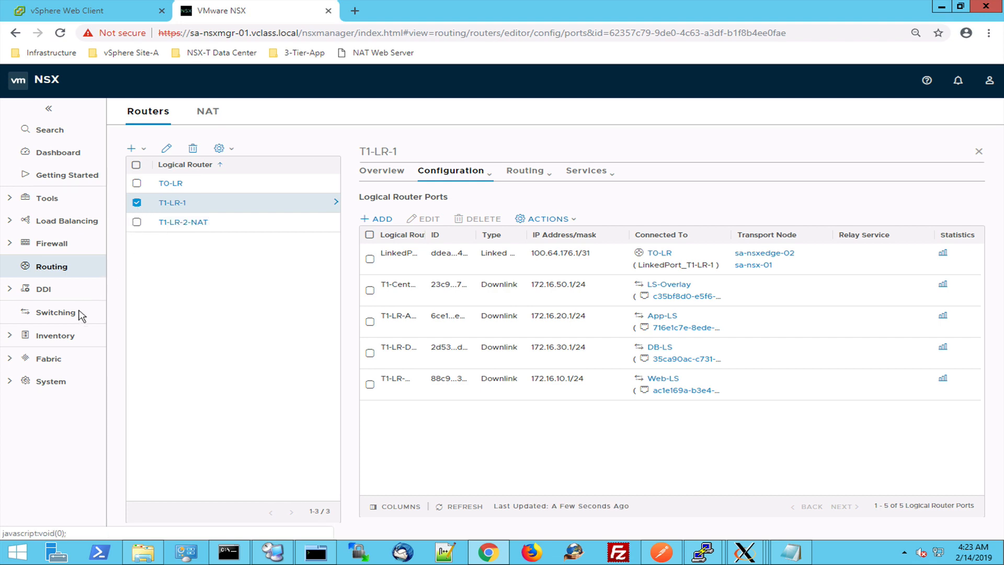
Review the logical switches list, then switch to the MTPuTTY edge node terminal.
click(55, 311)
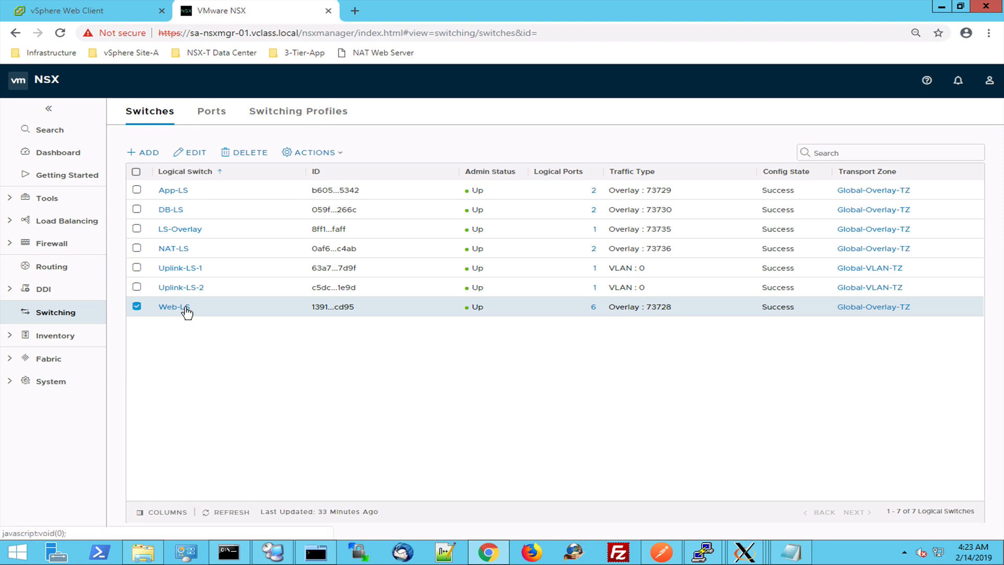
mouse_move(477, 313)
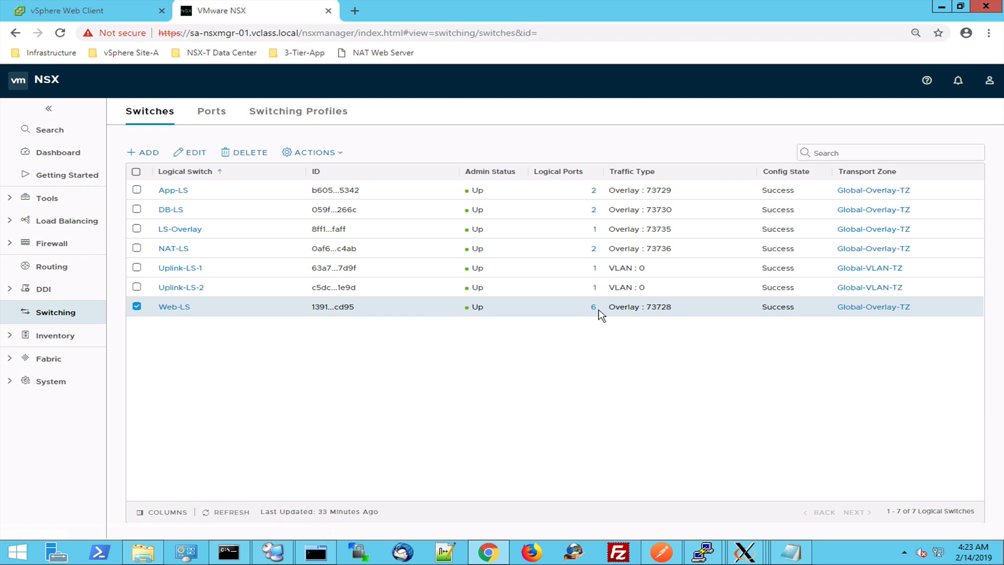
mouse_move(806, 301)
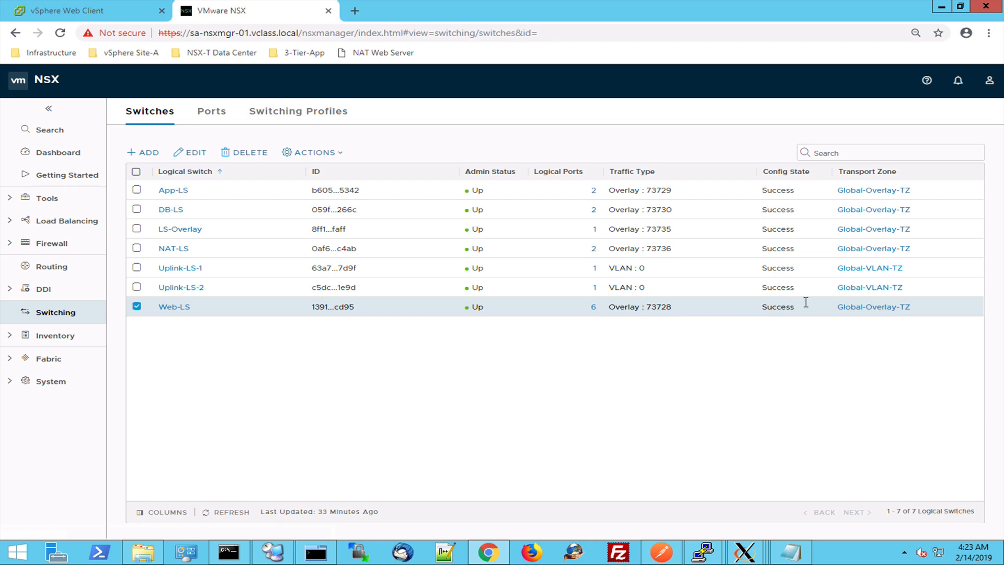
mouse_move(876, 303)
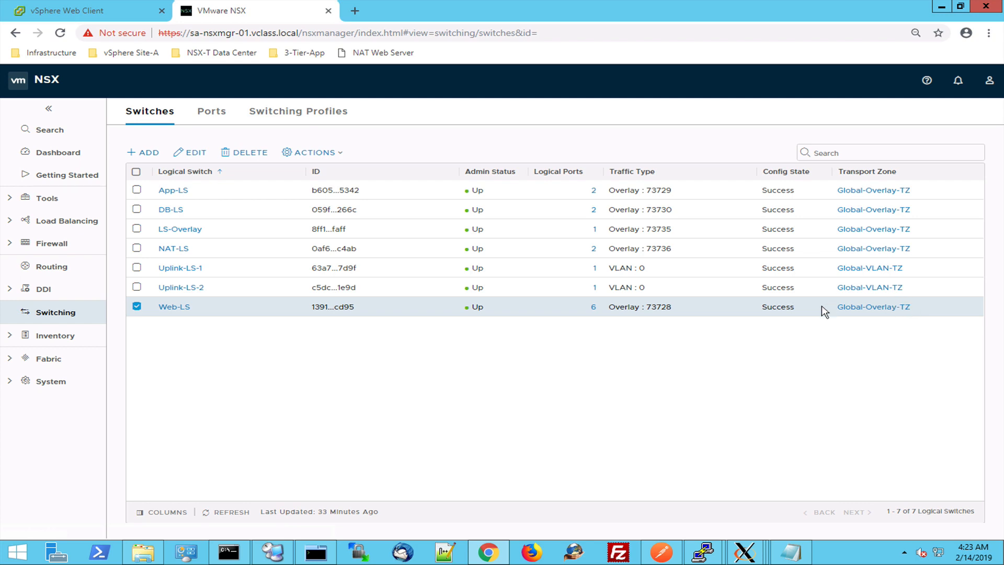
mouse_move(910, 315)
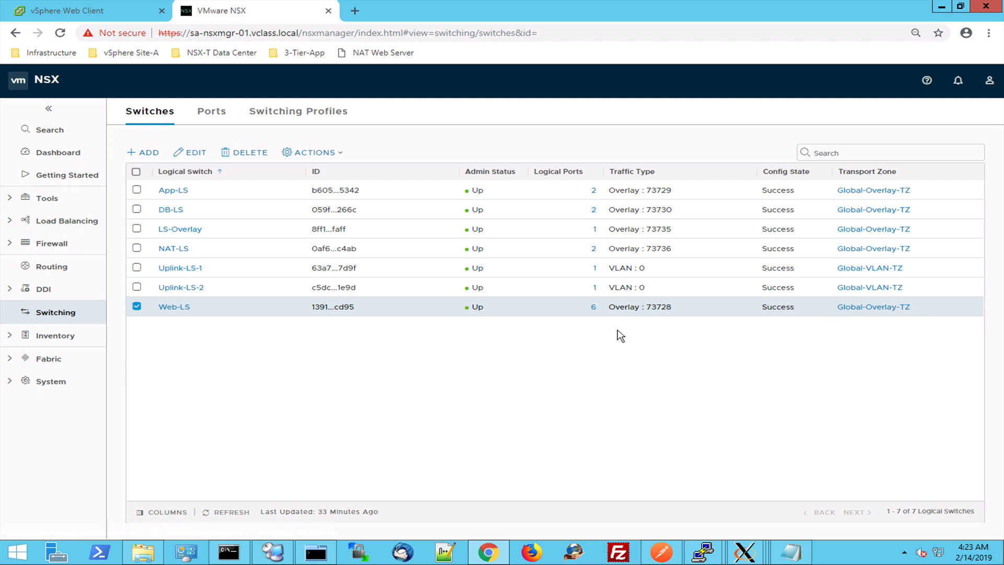
mouse_move(440, 350)
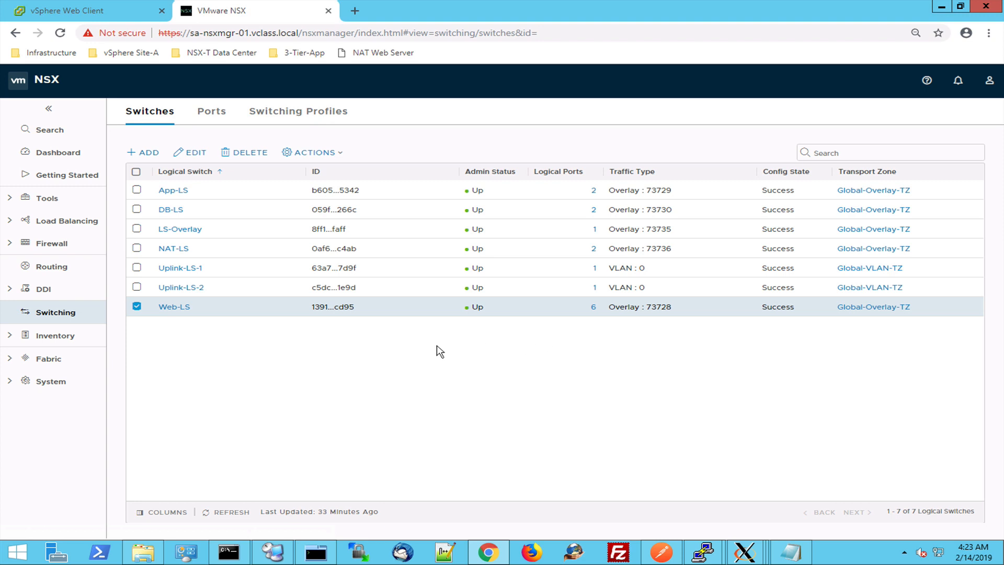
mouse_move(410, 335)
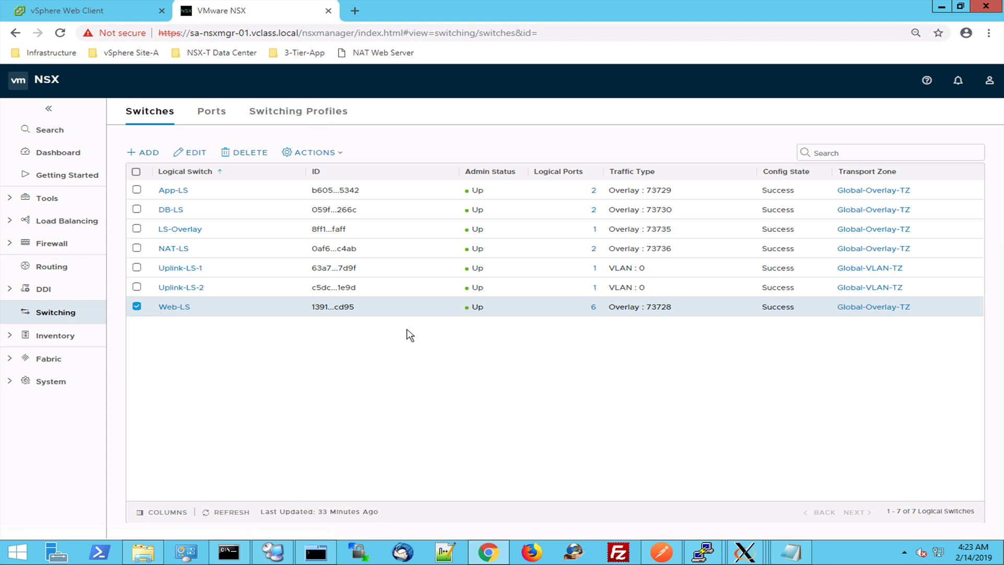
mouse_move(296, 453)
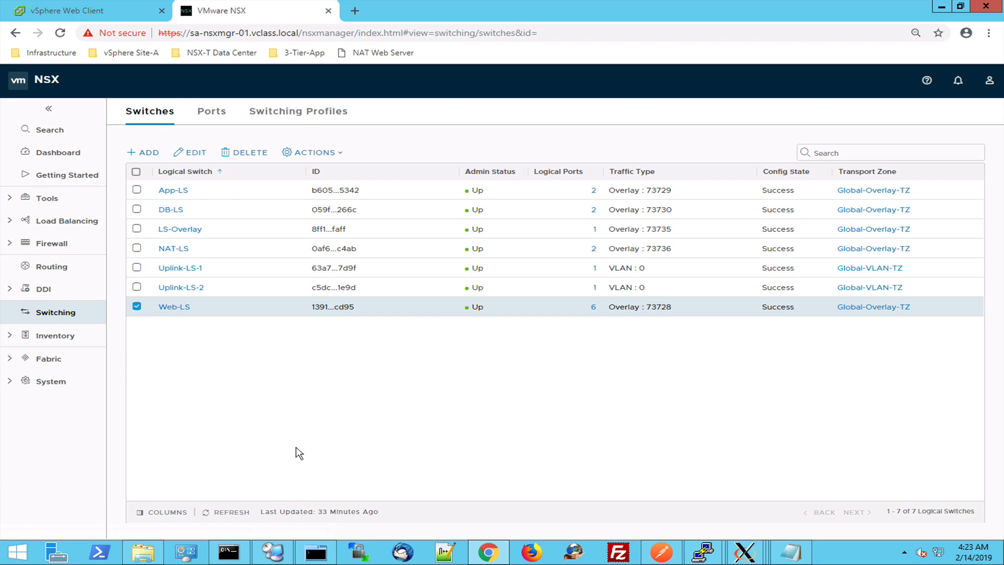
mouse_move(95, 362)
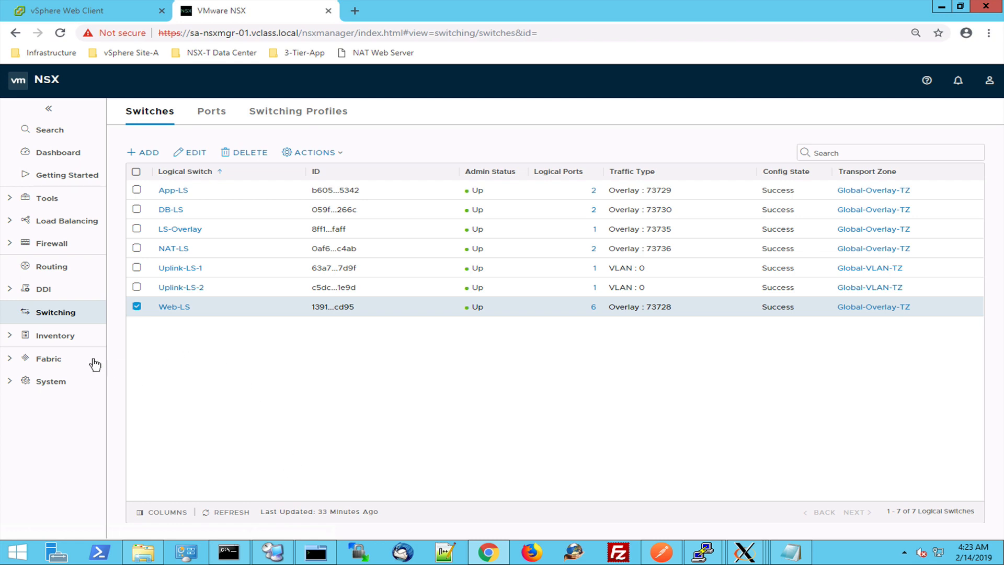
click(315, 551)
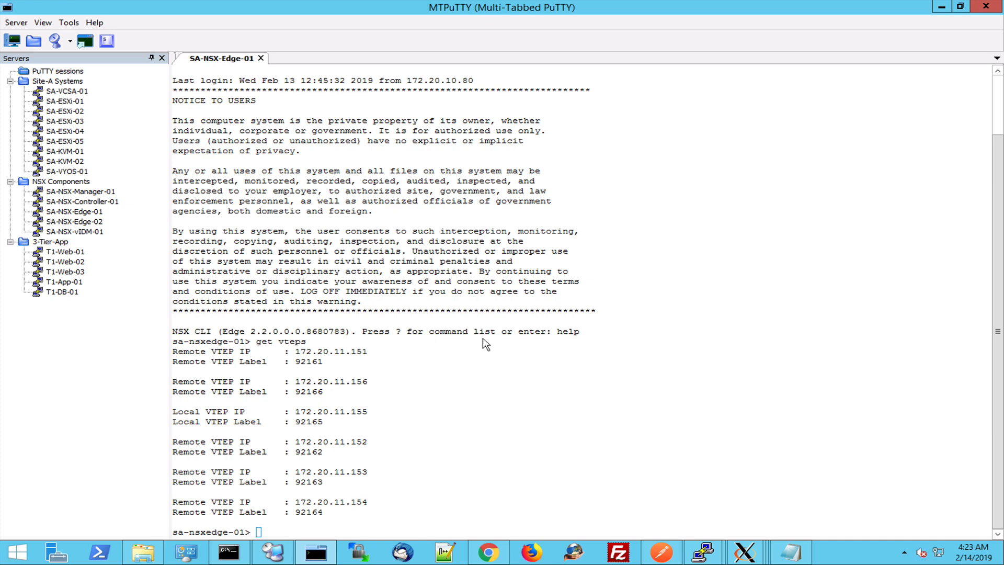
mouse_move(540, 451)
text(get vteps)
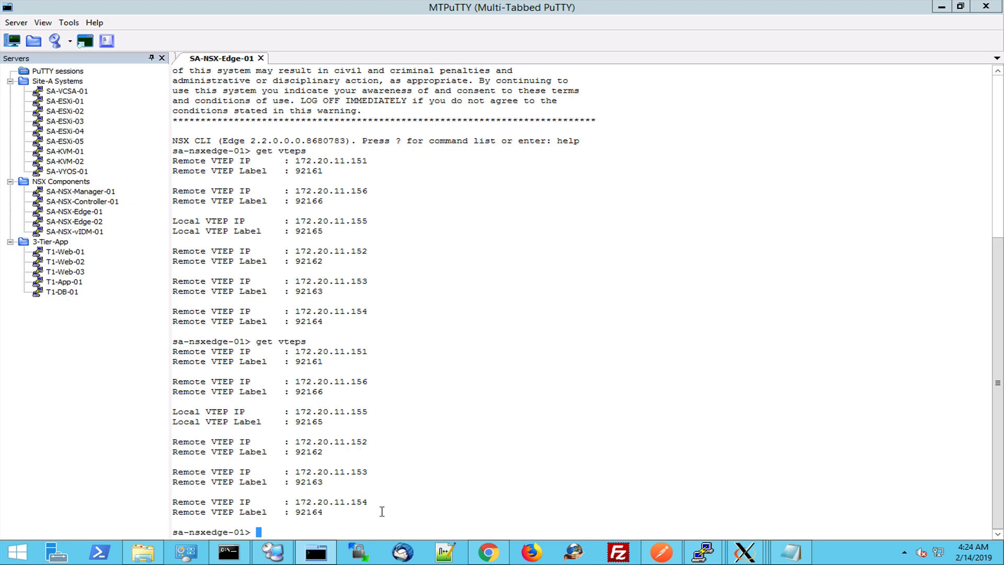
mouse_move(401, 462)
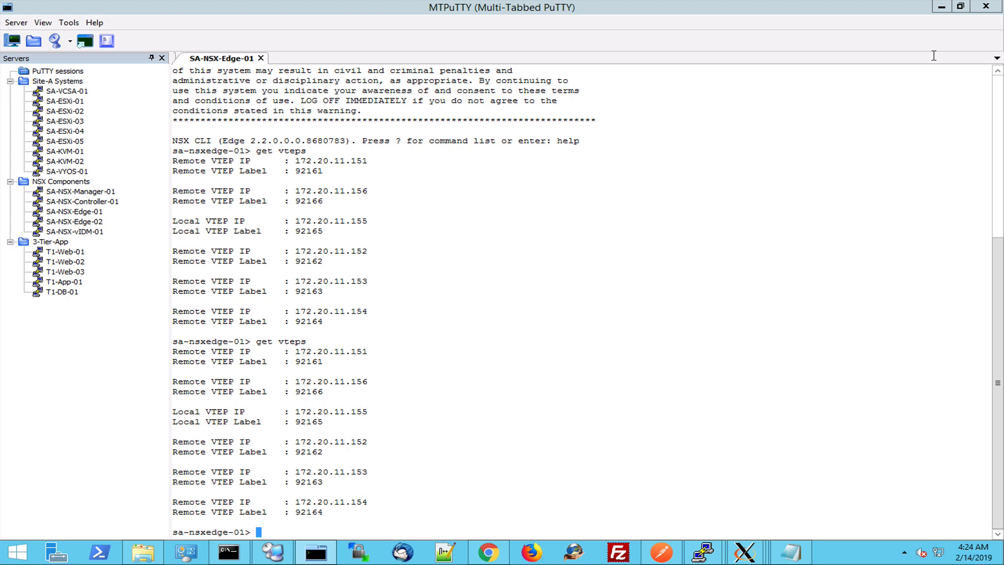
Return from MTPuTTY to the Chrome window with the NSX-T logical switches list.
click(487, 551)
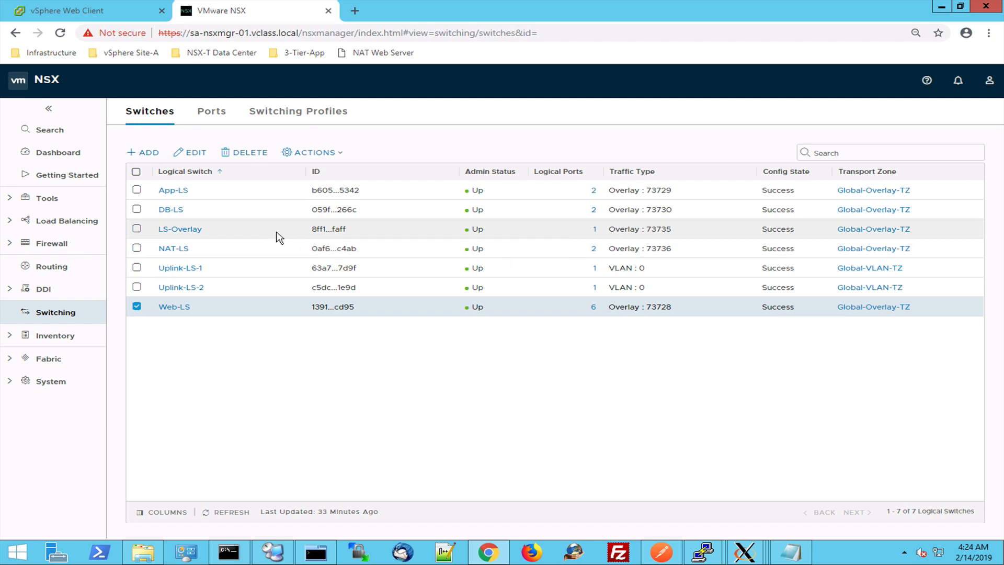
View the T1-App-01 summary in vSphere Web Client (172.16.20.11 on App-LS).
click(90, 10)
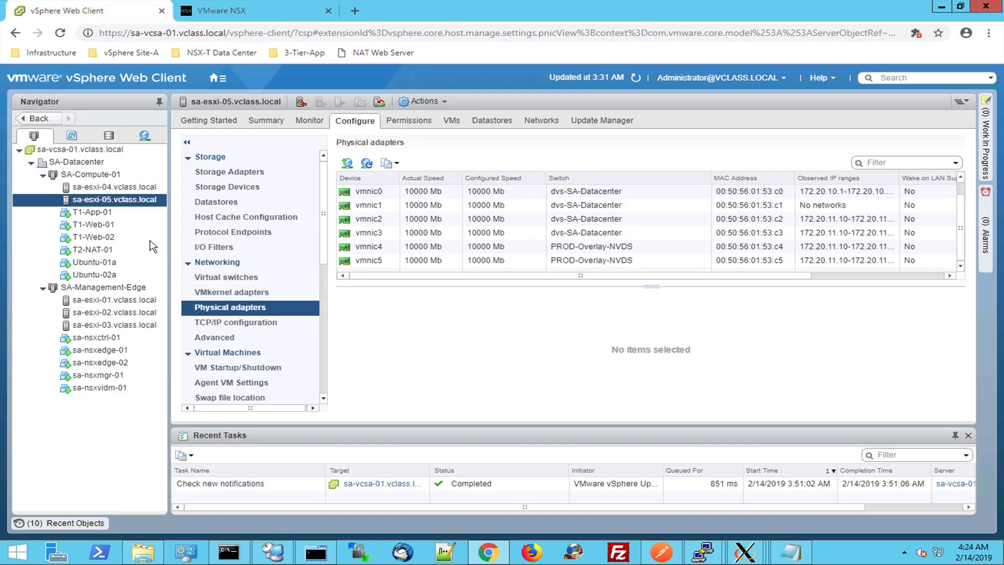
click(91, 212)
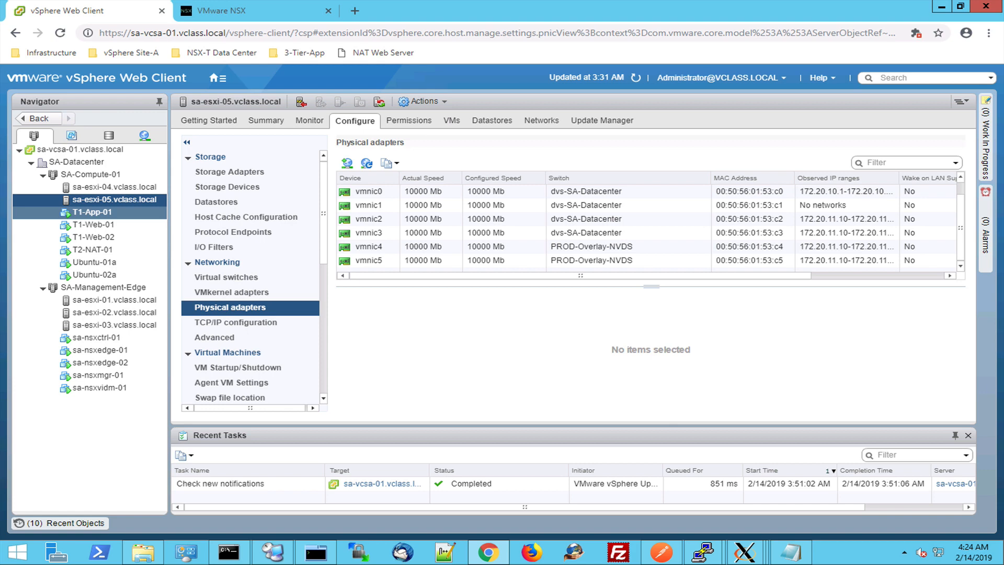
click(91, 212)
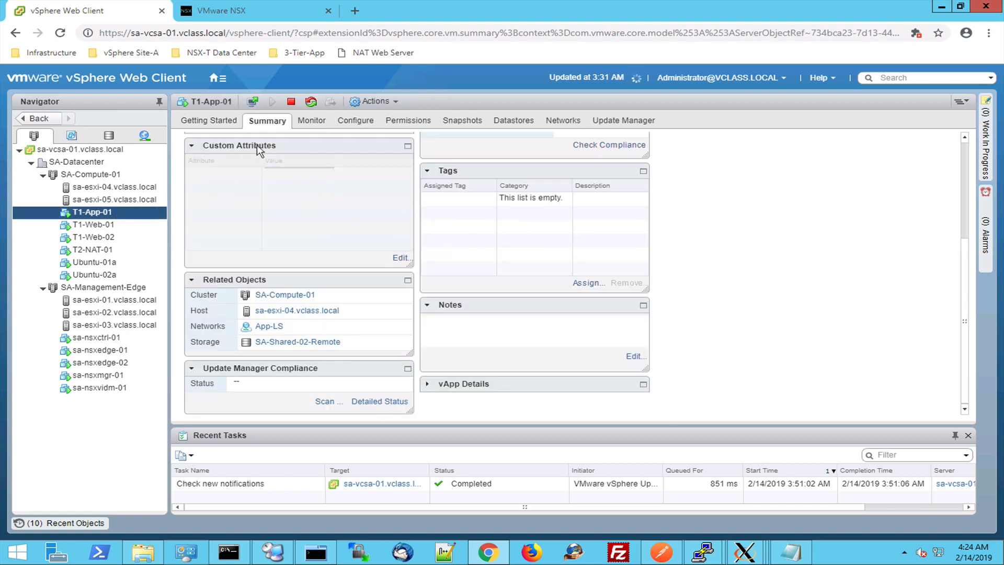
scroll(down, 3)
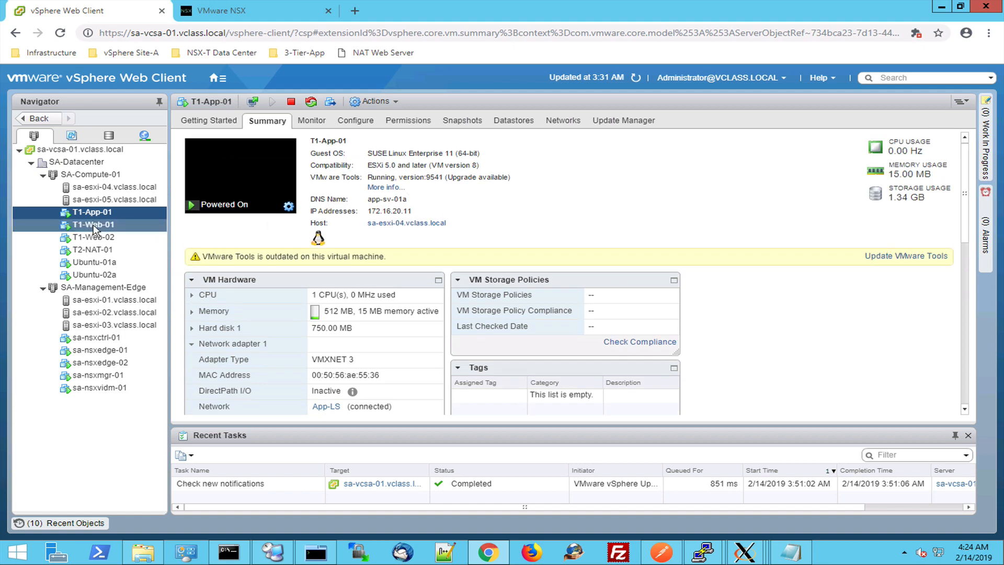
Switch back to NSX-T Manager and go to the Traceflow tool.
click(93, 225)
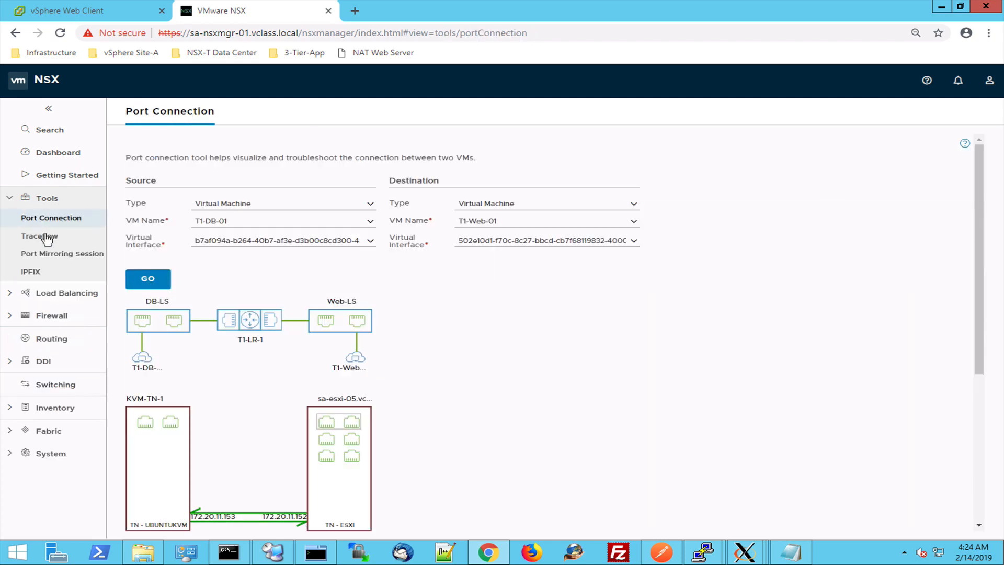
click(39, 235)
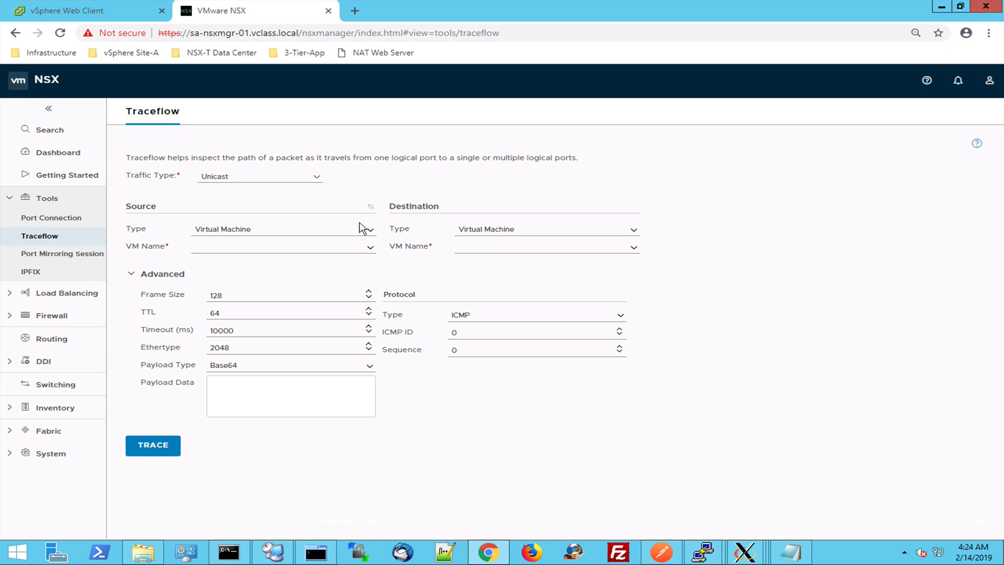
Trace from T1-App-01 to T1-Web-01 and dismiss the observation warning, one packet delivered.
click(281, 247)
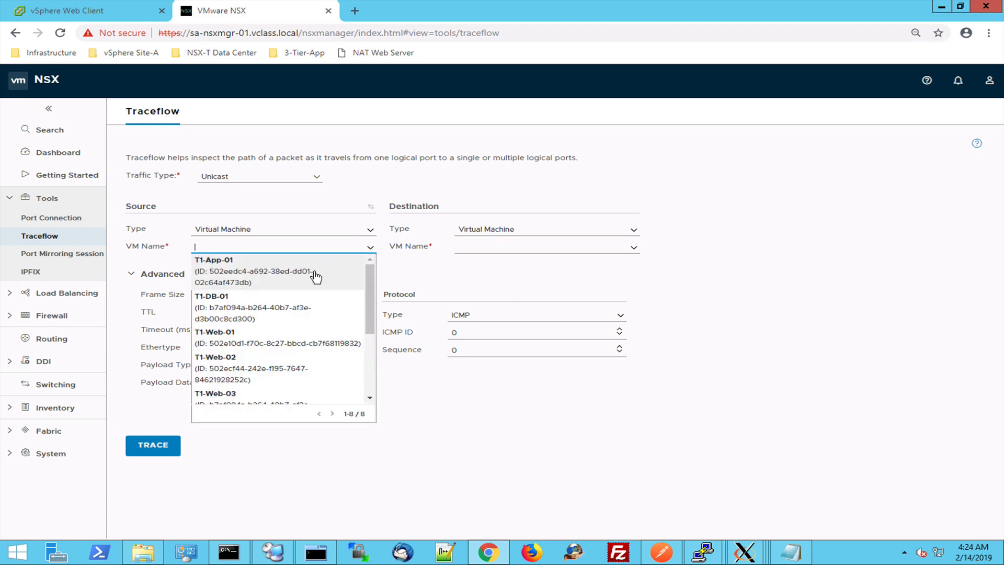
click(214, 259)
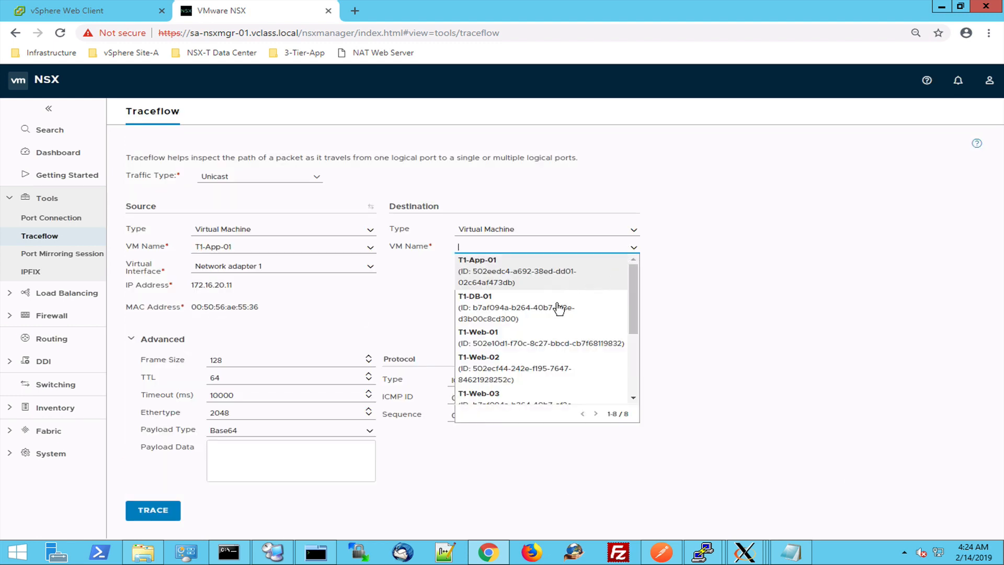
click(478, 331)
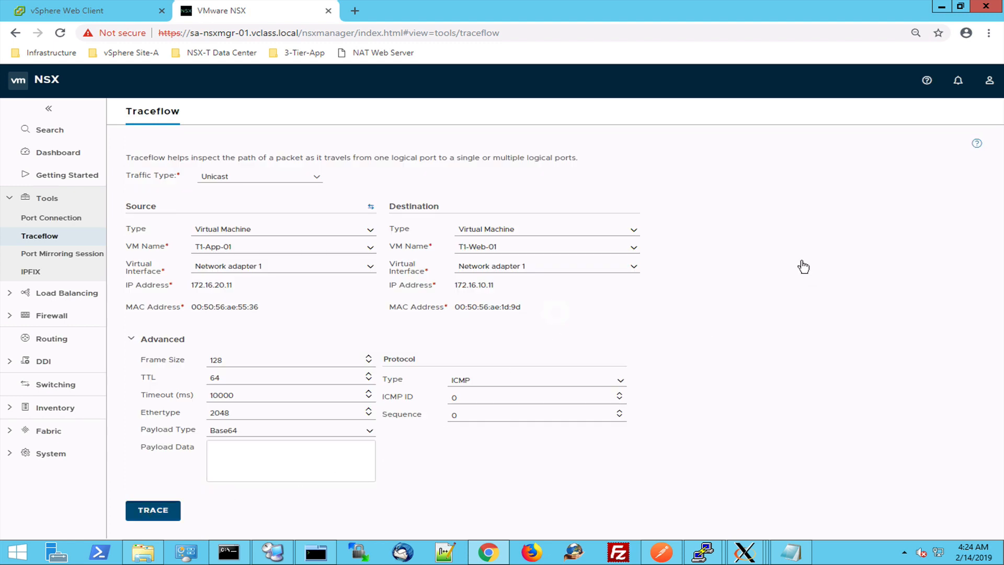
click(153, 510)
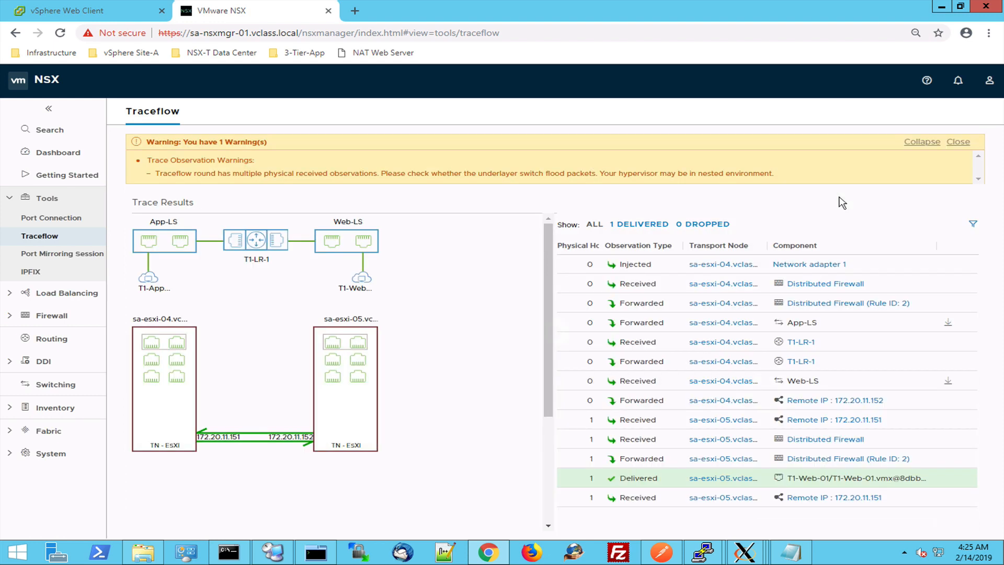
mouse_move(973, 223)
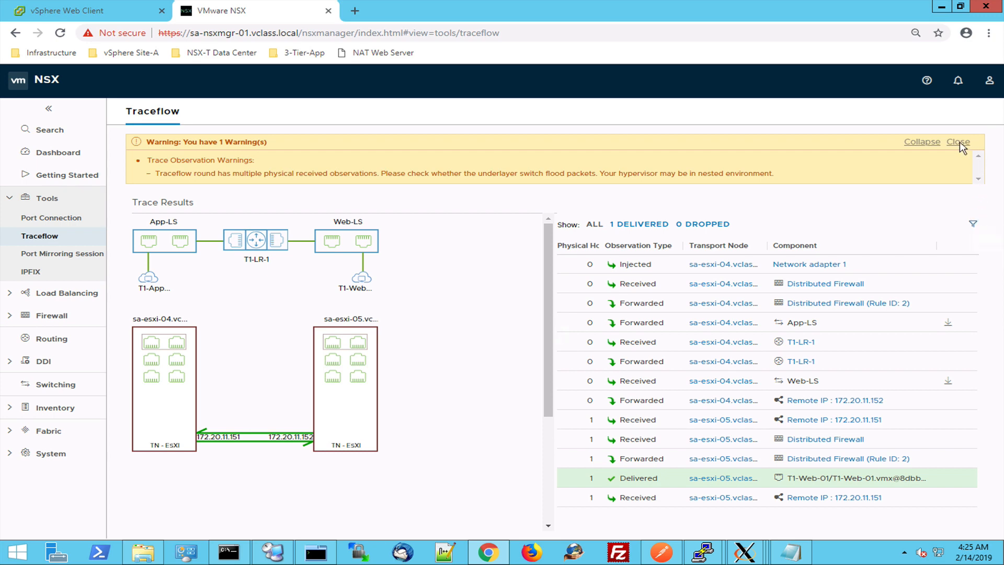
click(959, 141)
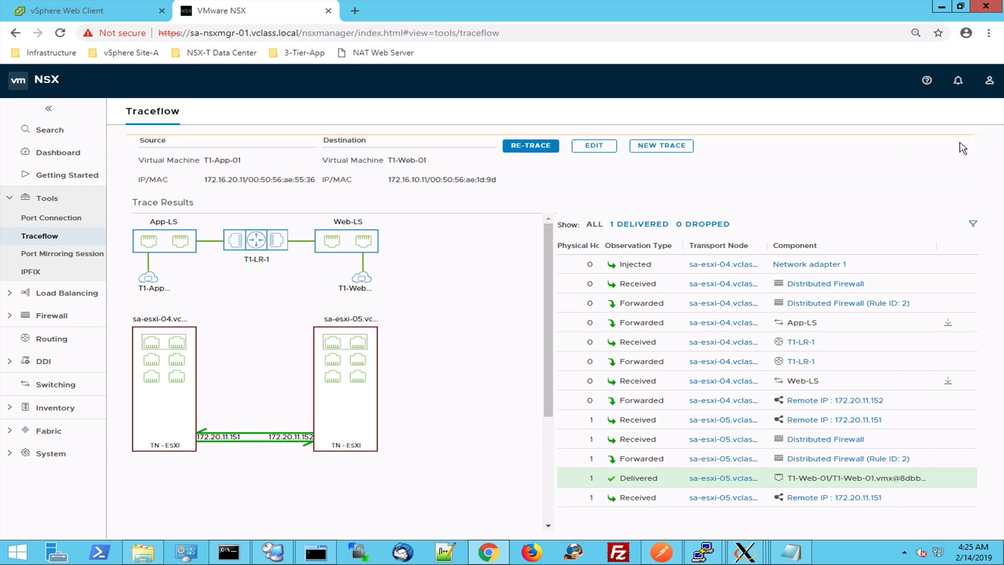
mouse_move(193, 496)
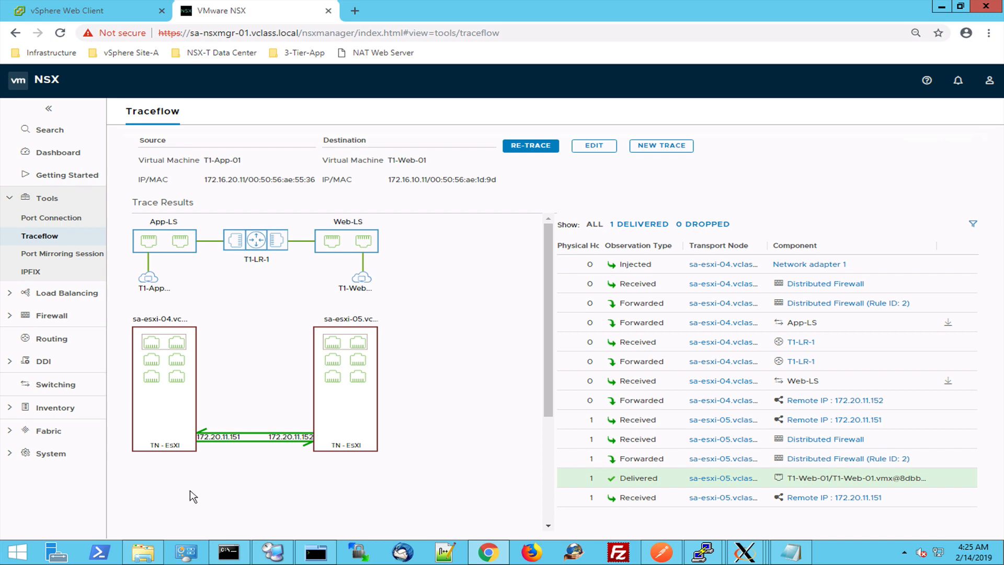
mouse_move(178, 296)
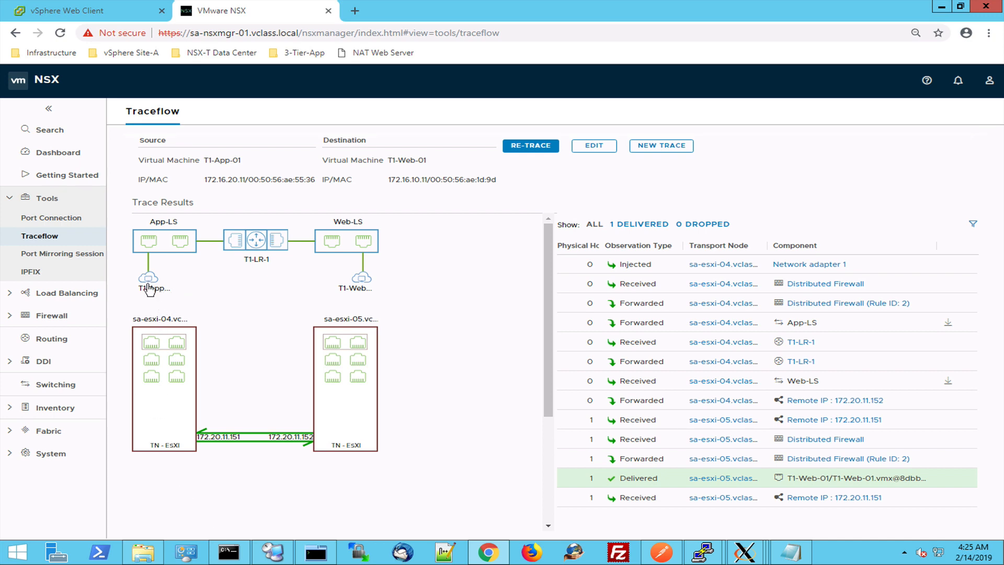
click(150, 284)
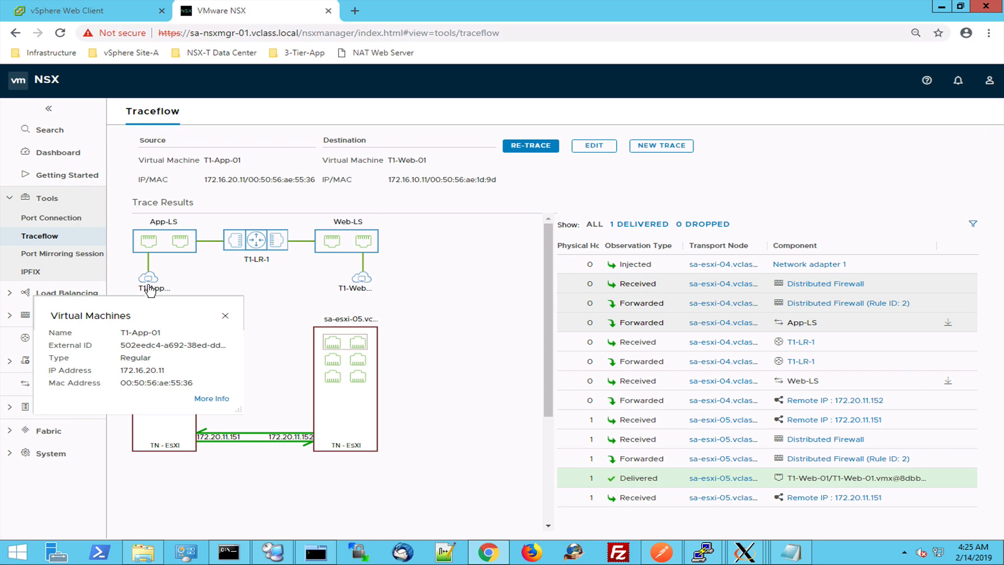
mouse_move(184, 344)
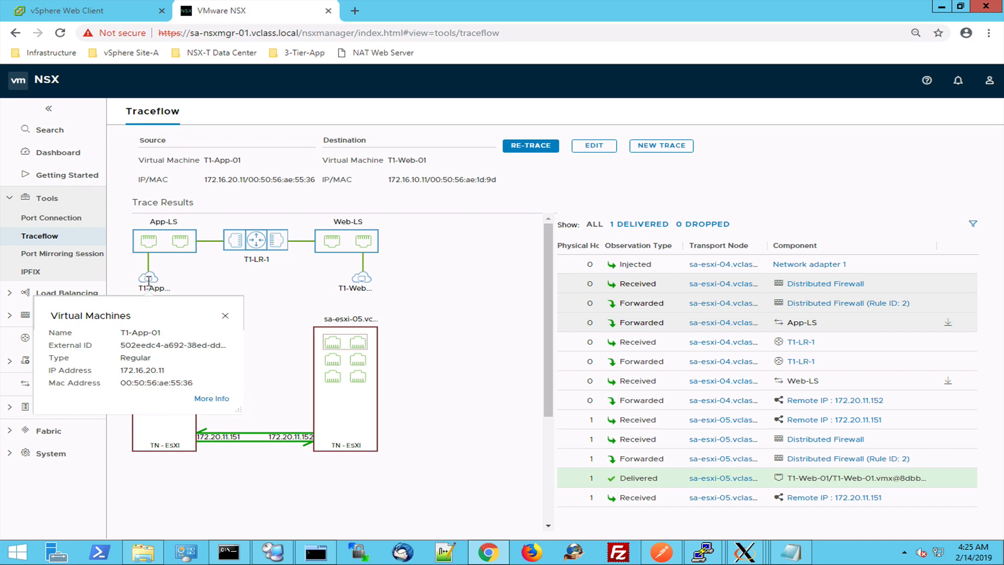
mouse_move(156, 252)
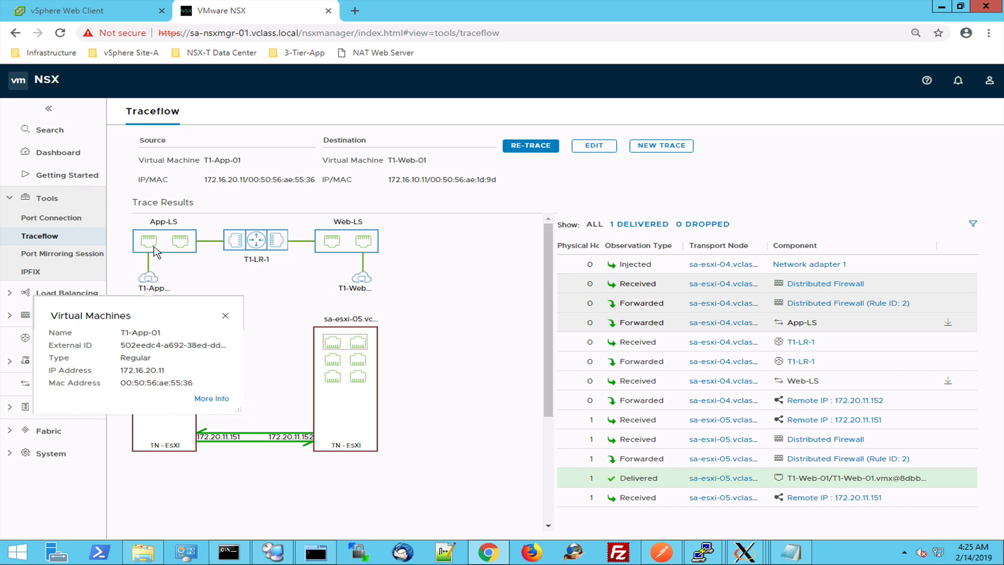
mouse_move(149, 241)
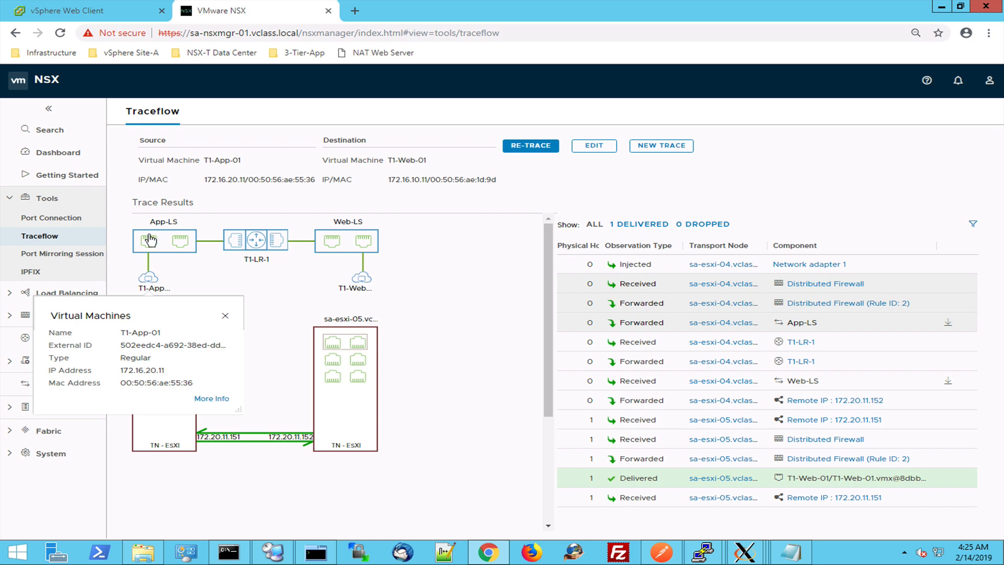
click(148, 241)
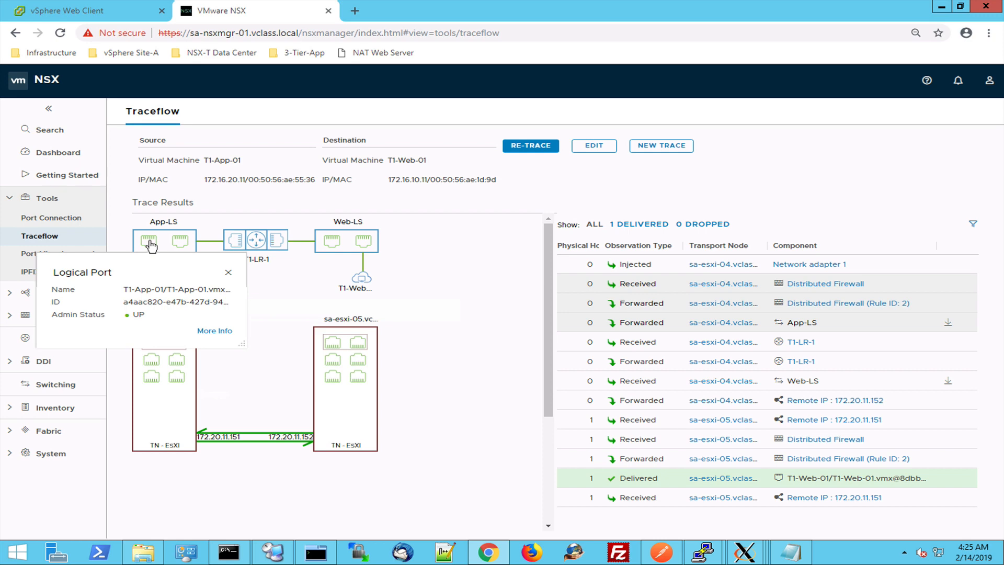
mouse_move(181, 245)
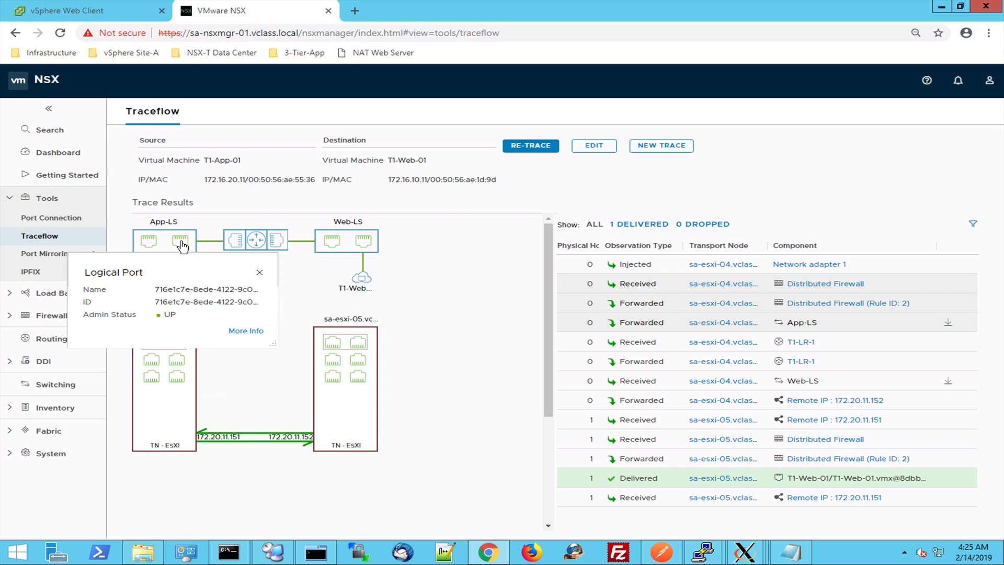
mouse_move(234, 247)
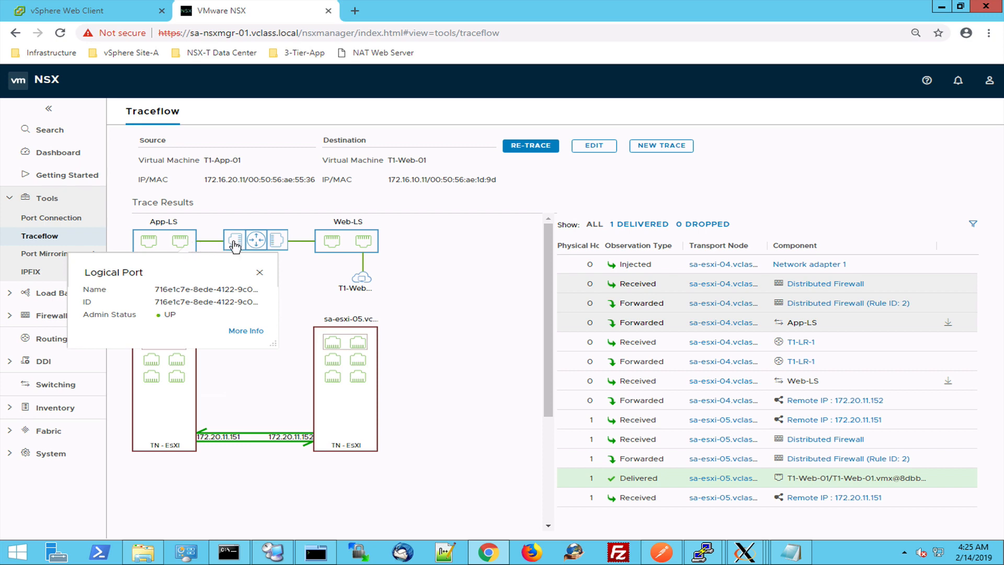
mouse_move(184, 247)
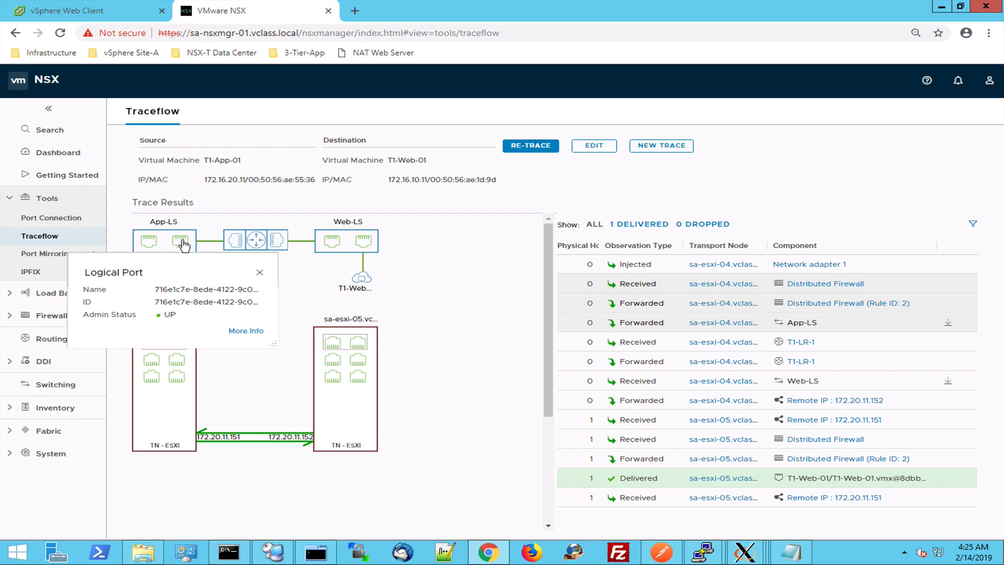
mouse_move(236, 243)
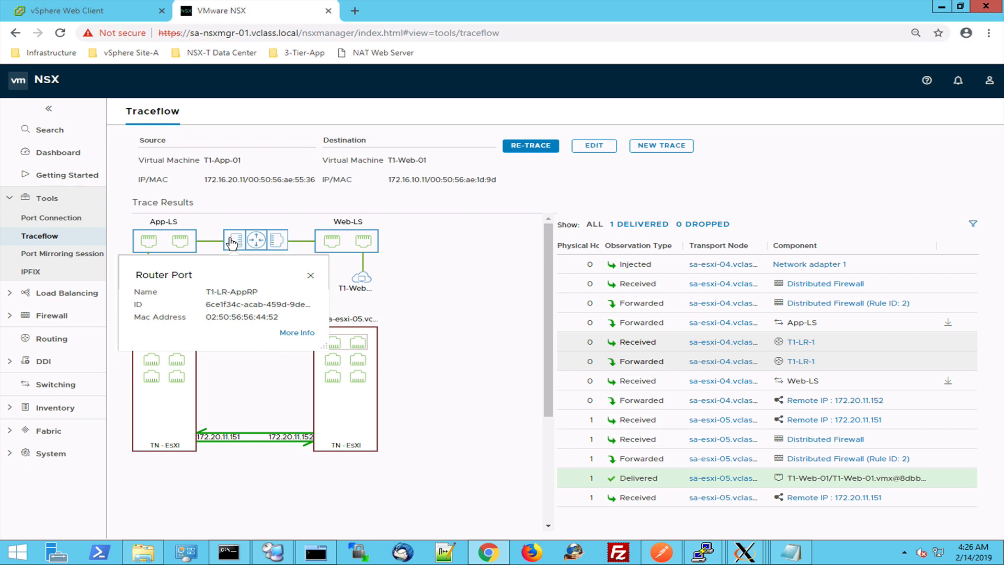
mouse_move(230, 243)
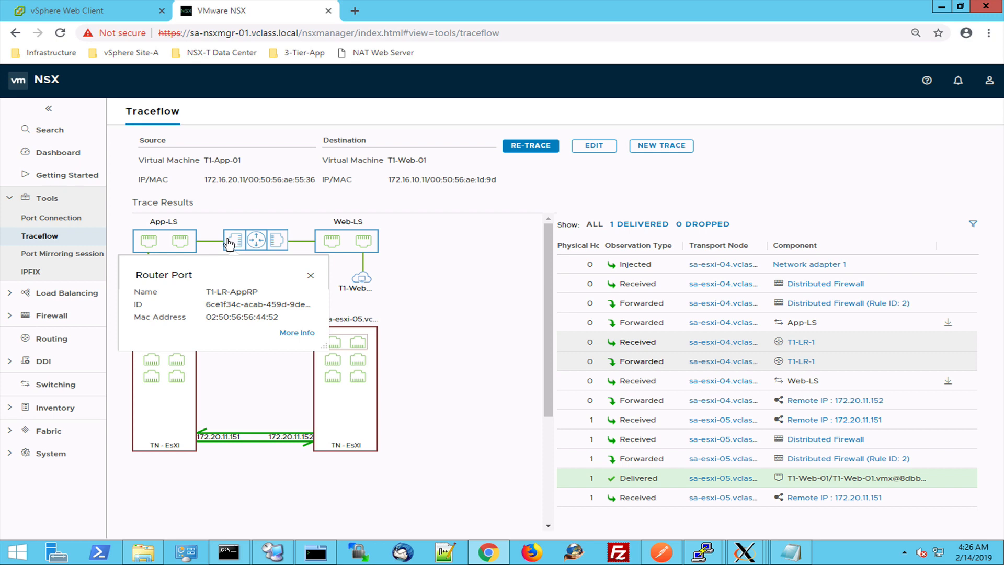
mouse_move(253, 245)
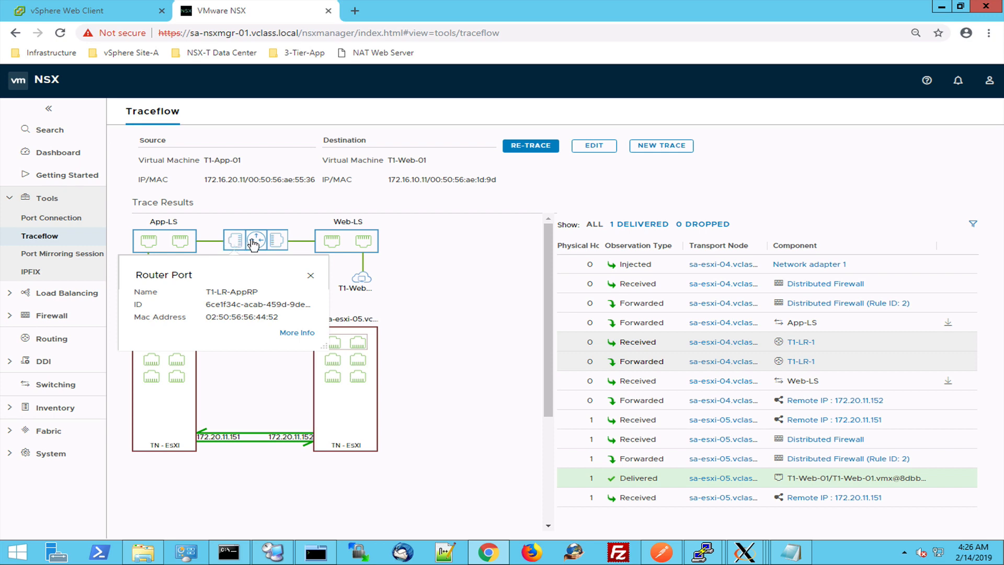
click(311, 275)
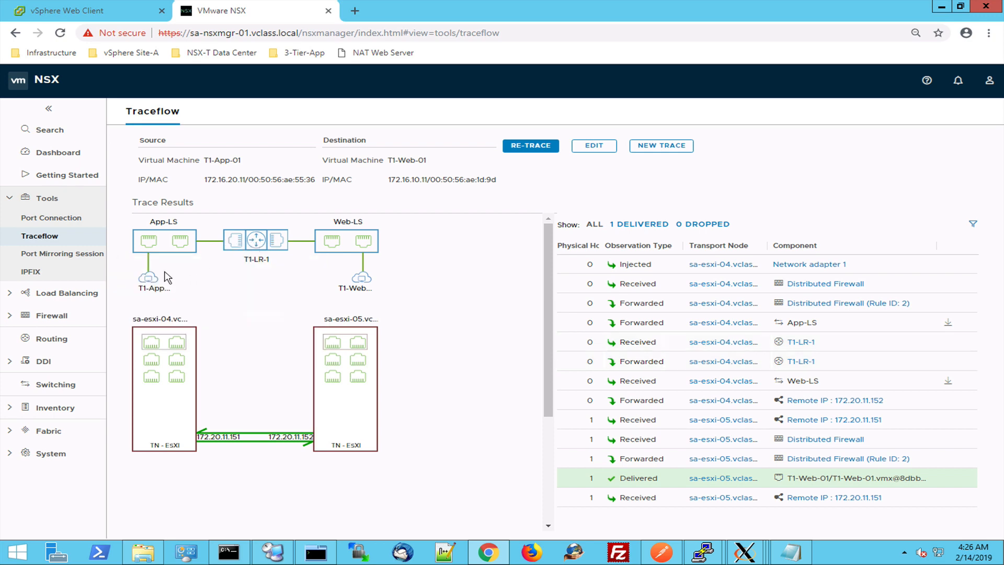
mouse_move(357, 286)
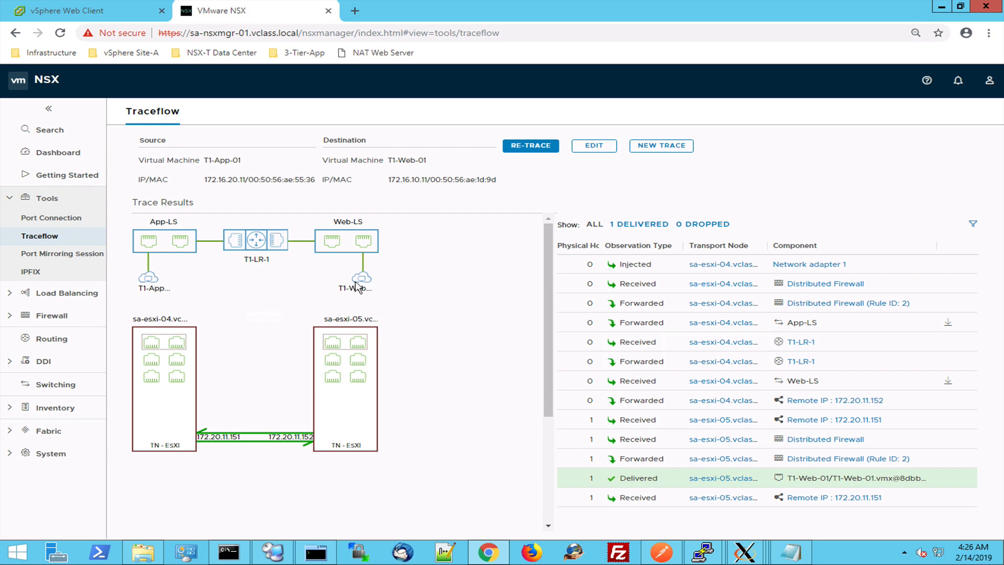
mouse_move(144, 50)
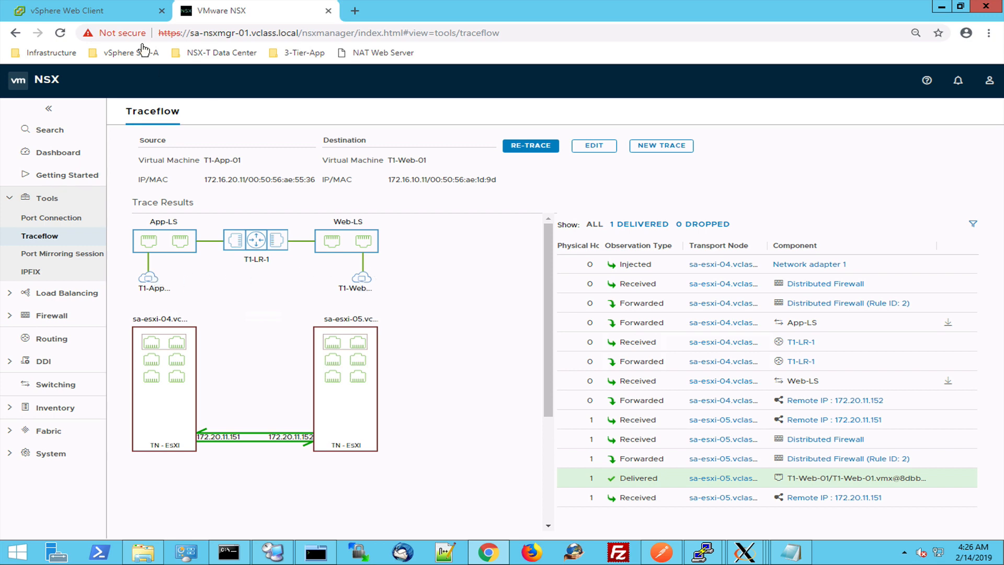
click(83, 10)
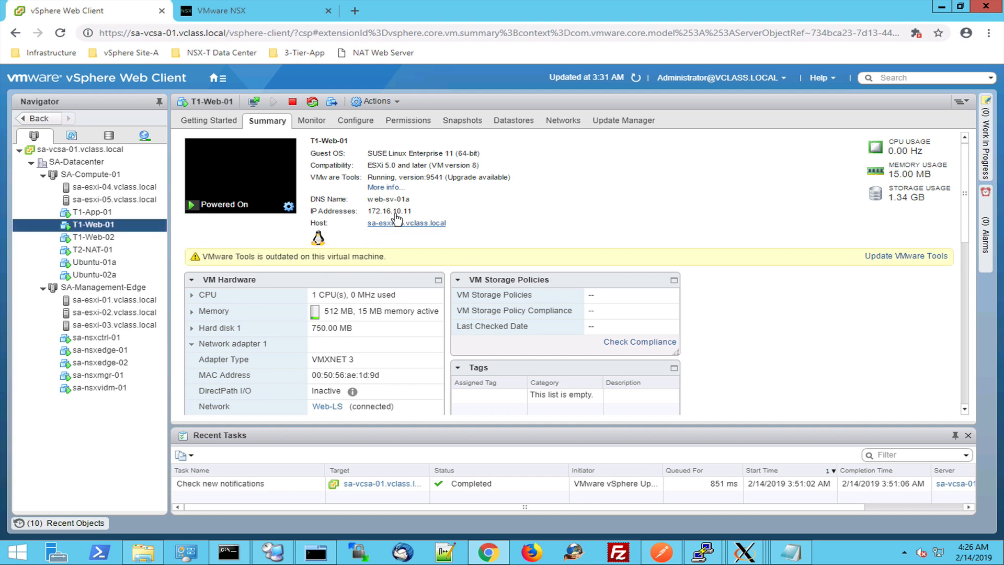
click(92, 213)
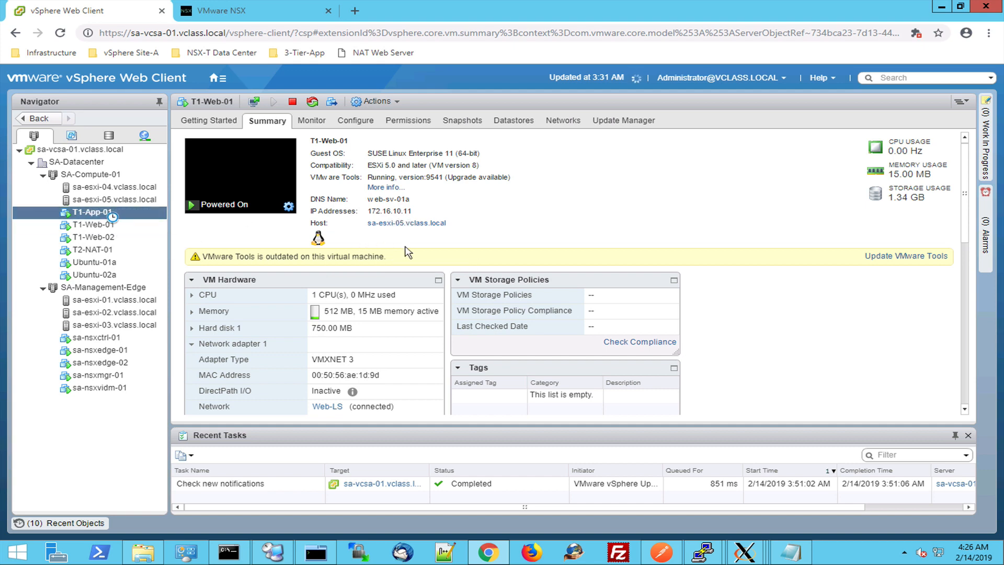
click(93, 213)
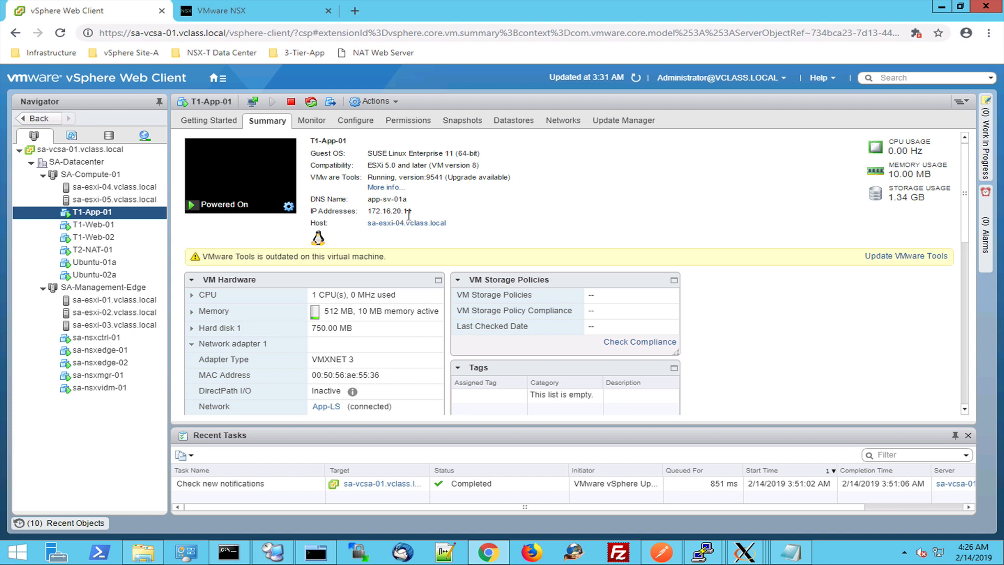
click(223, 11)
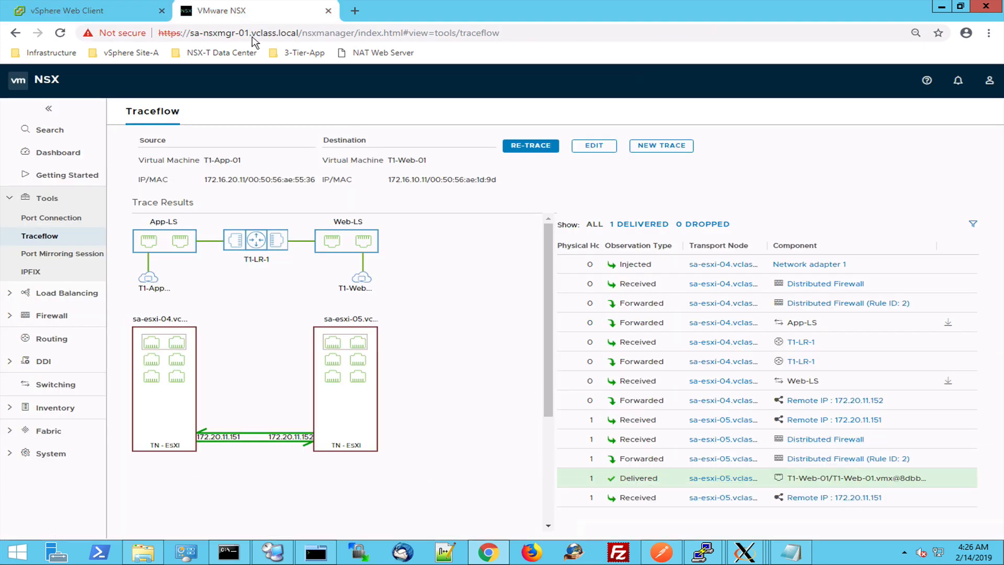
mouse_move(255, 241)
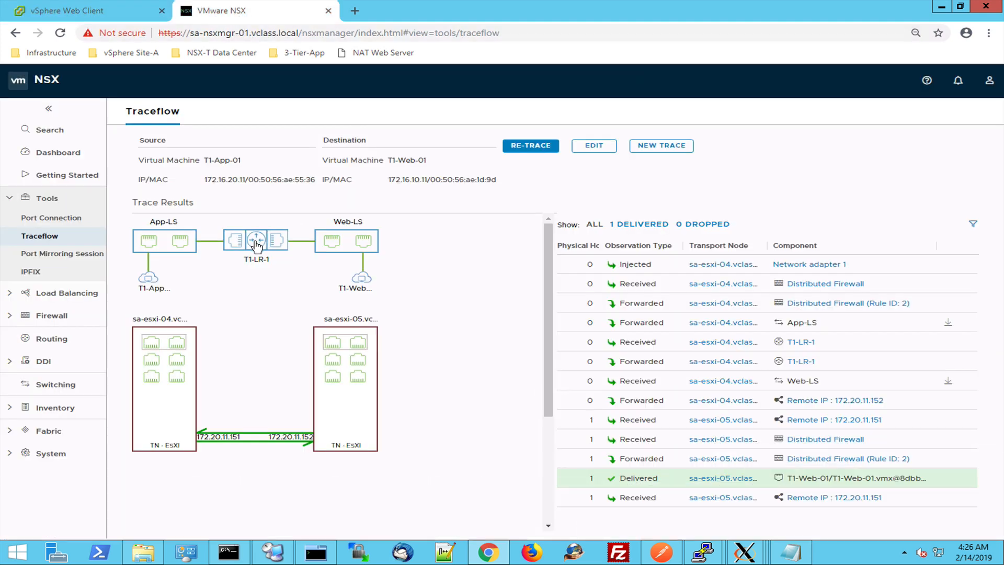
mouse_move(278, 247)
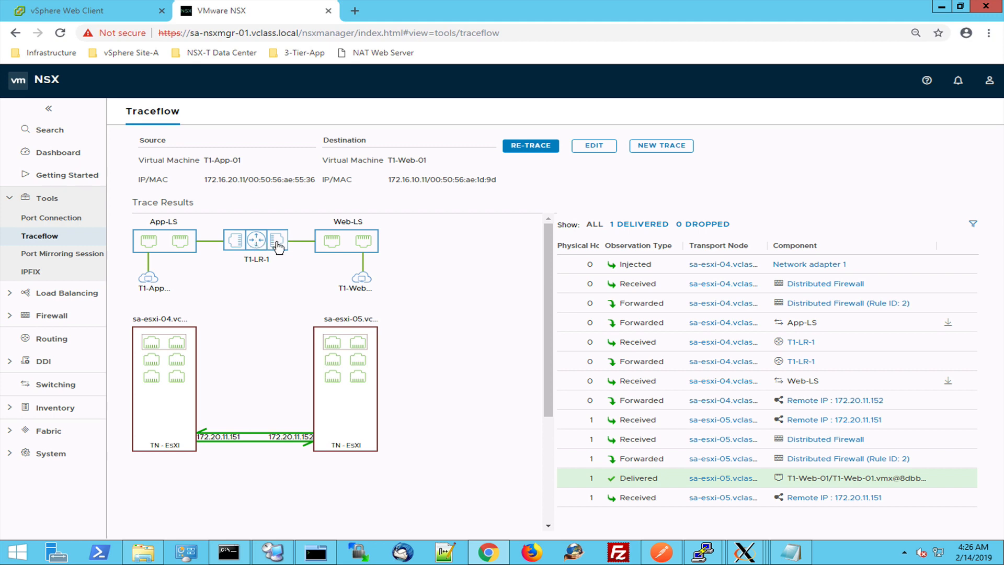
click(277, 240)
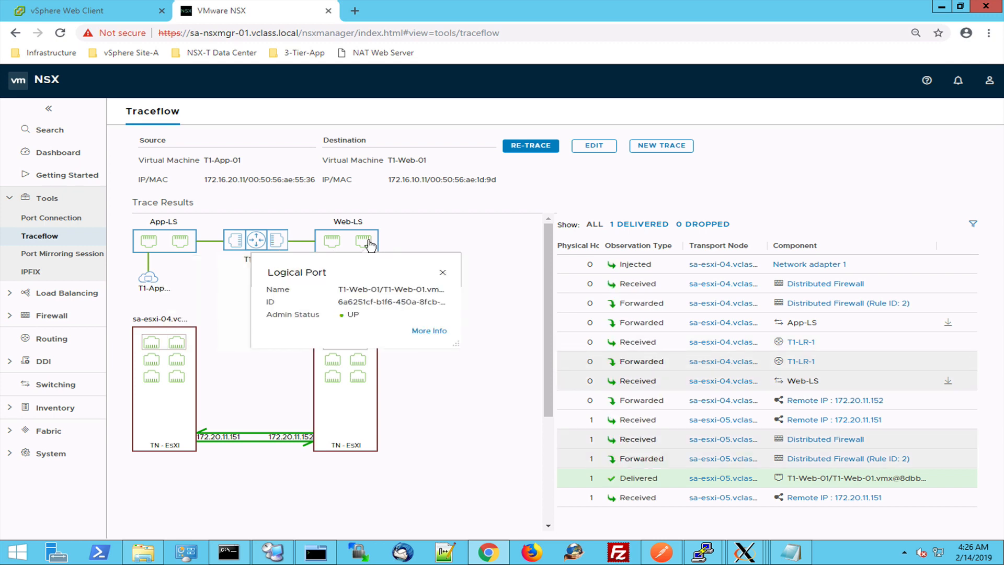
click(442, 272)
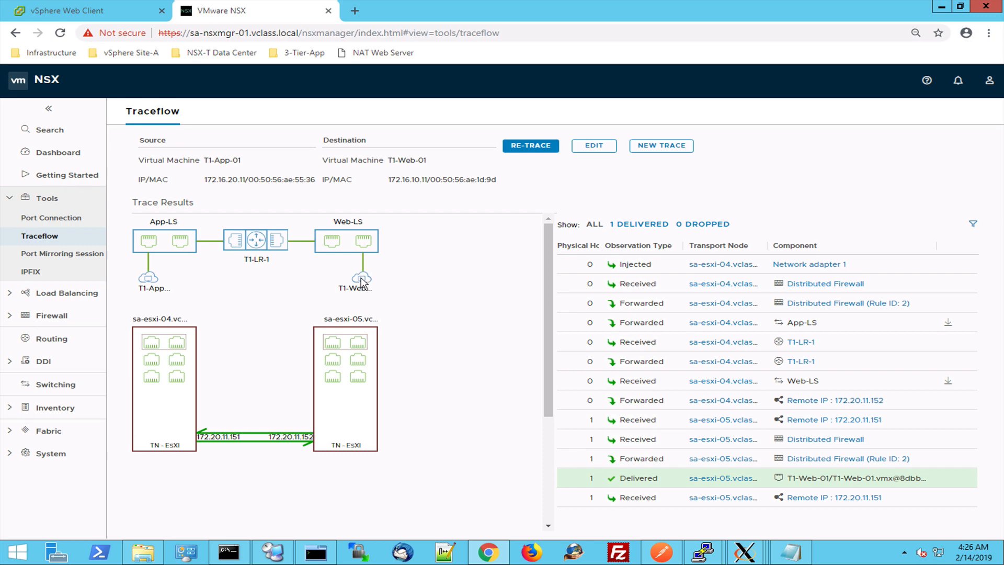
click(362, 279)
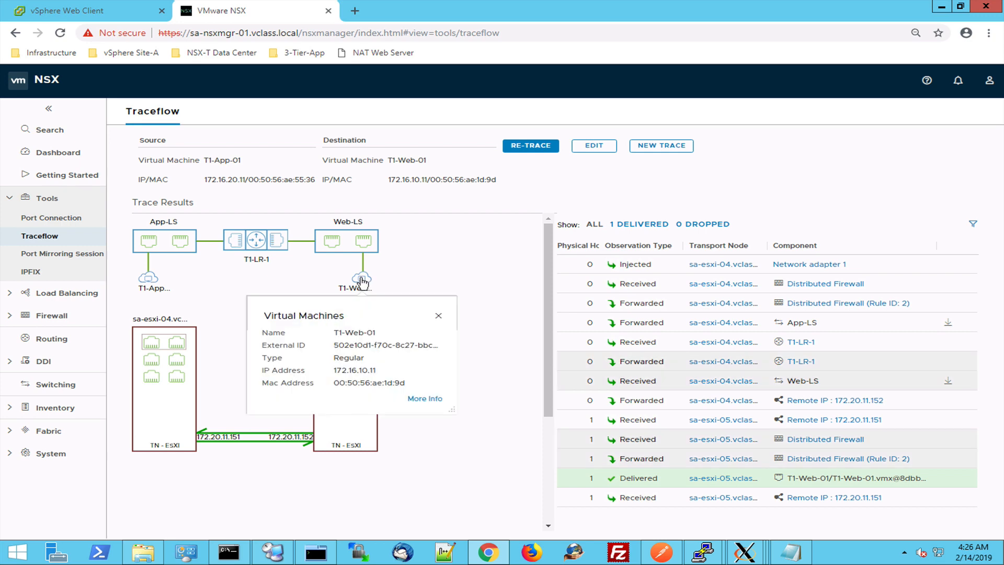
click(439, 315)
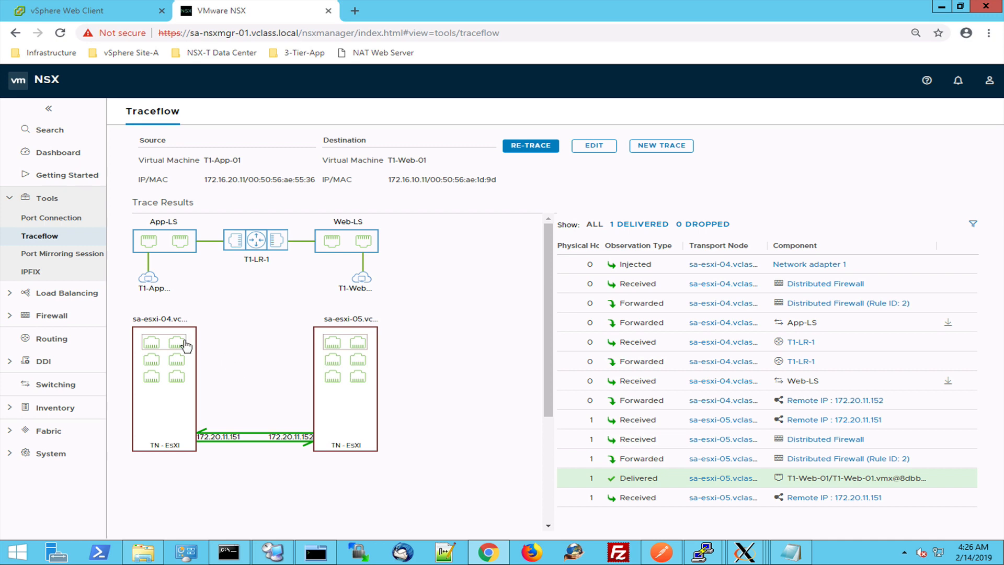
mouse_move(153, 344)
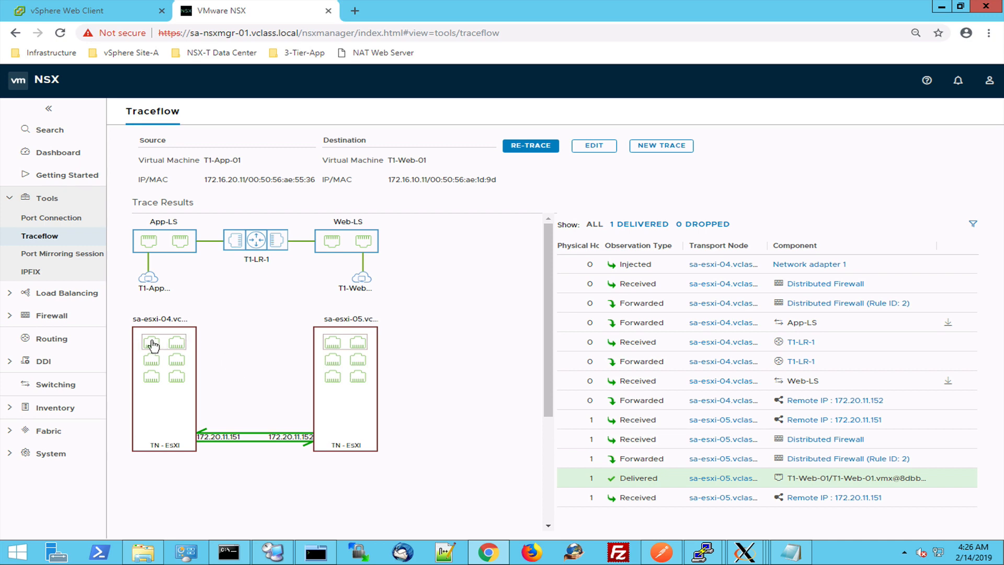
click(151, 343)
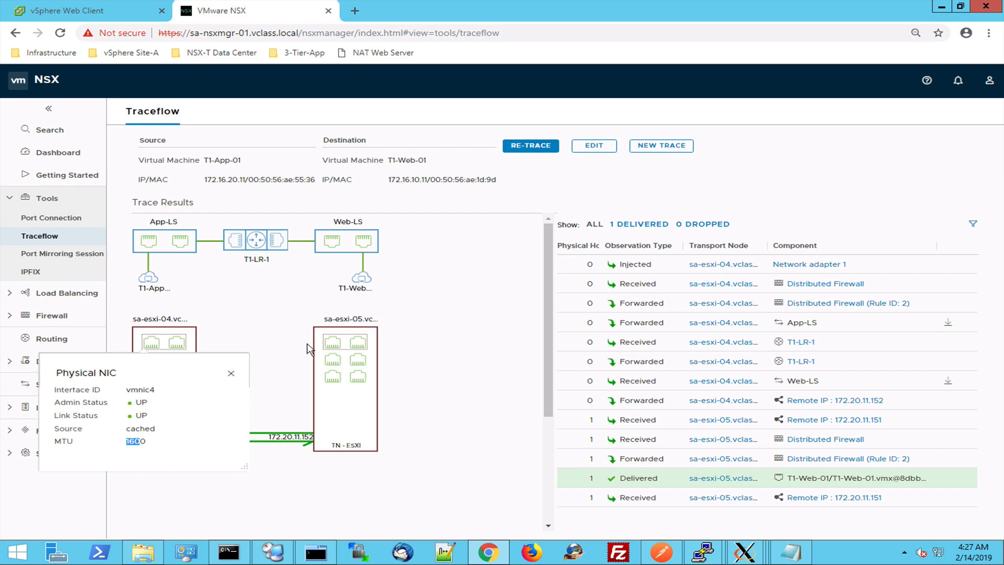
click(230, 373)
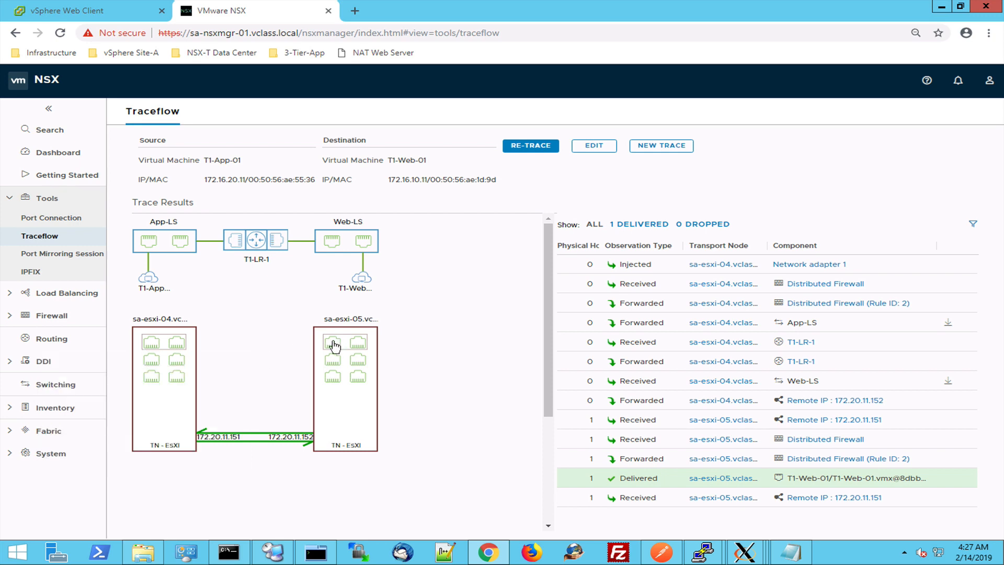
click(332, 343)
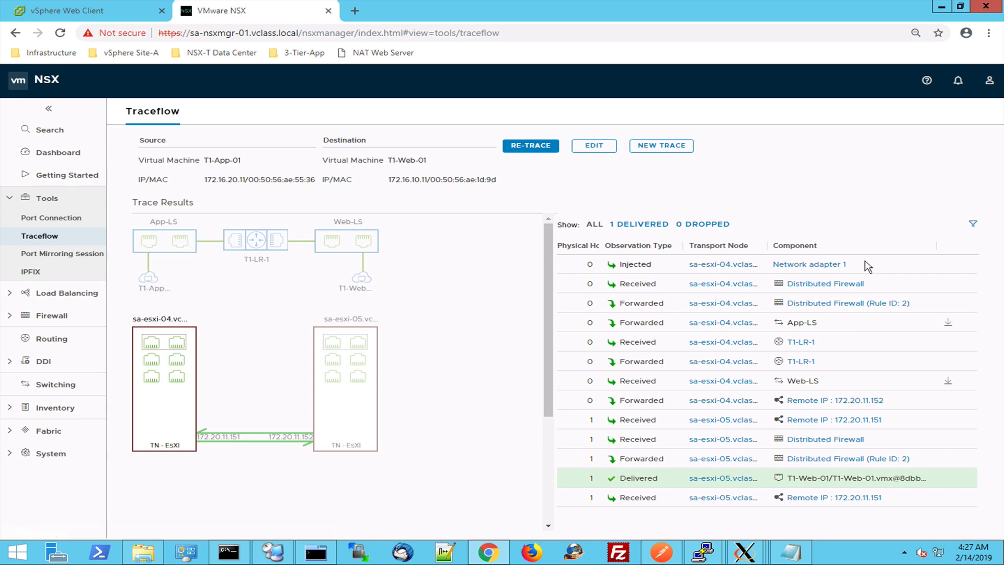
mouse_move(697, 263)
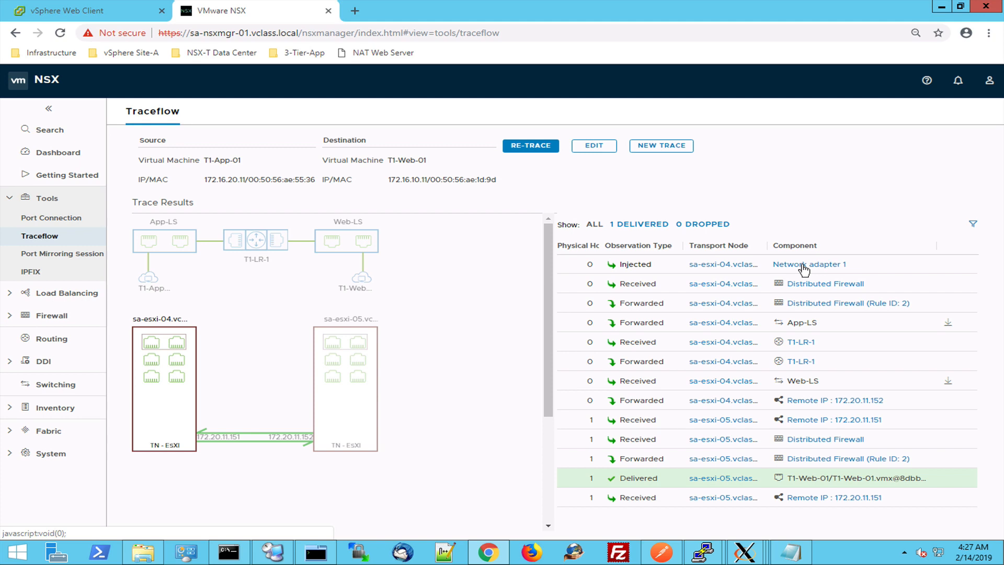
mouse_move(723, 271)
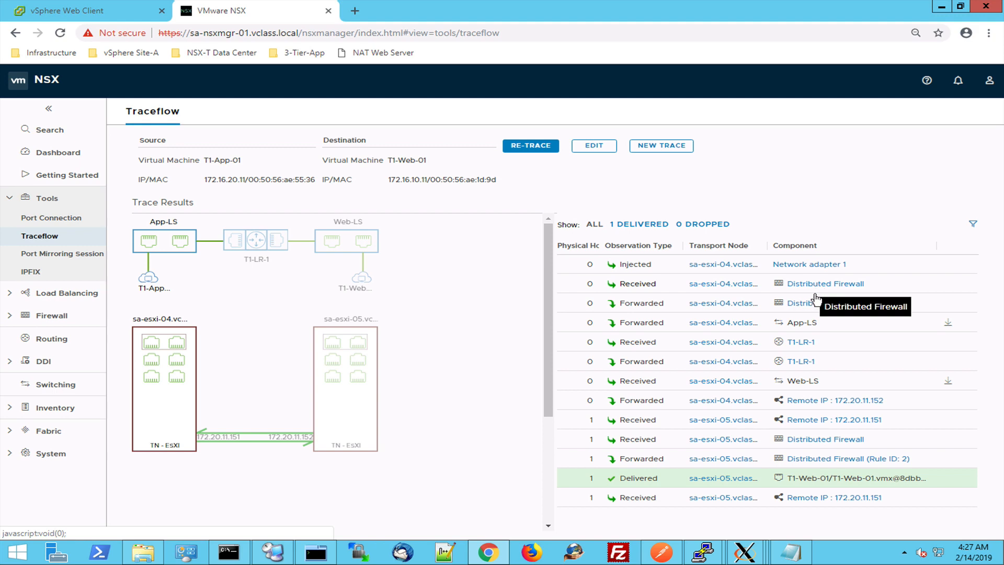
mouse_move(816, 306)
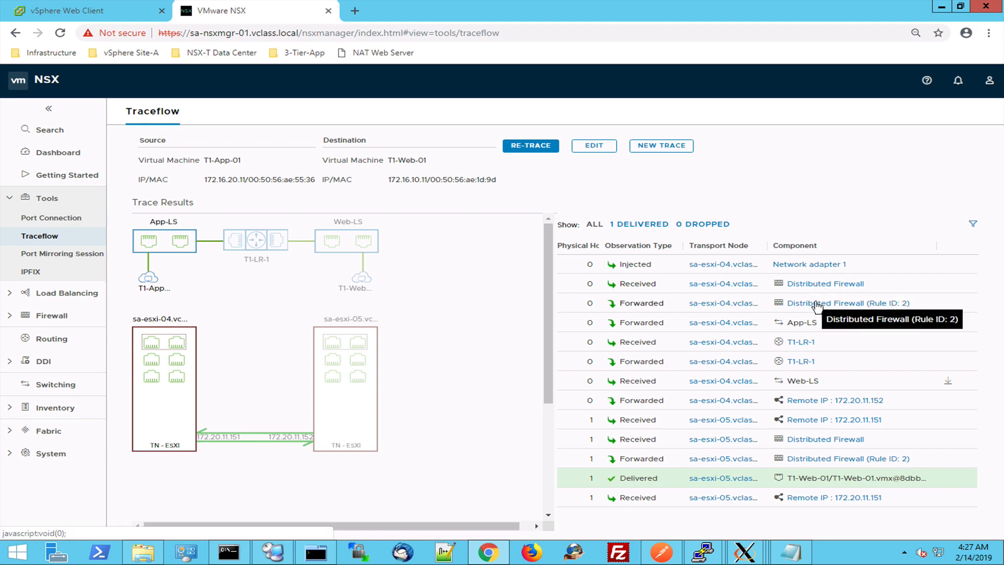
mouse_move(700, 303)
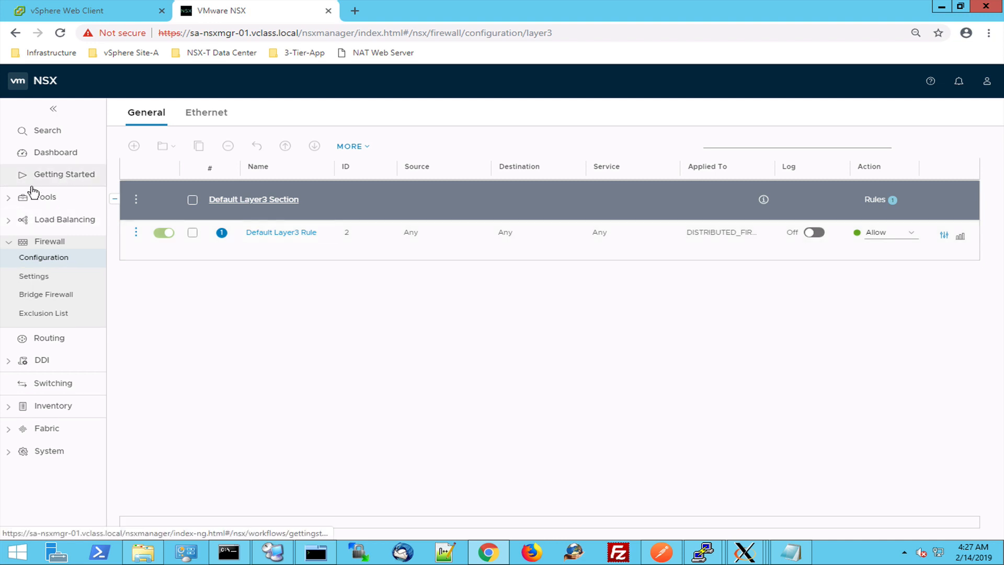
click(45, 197)
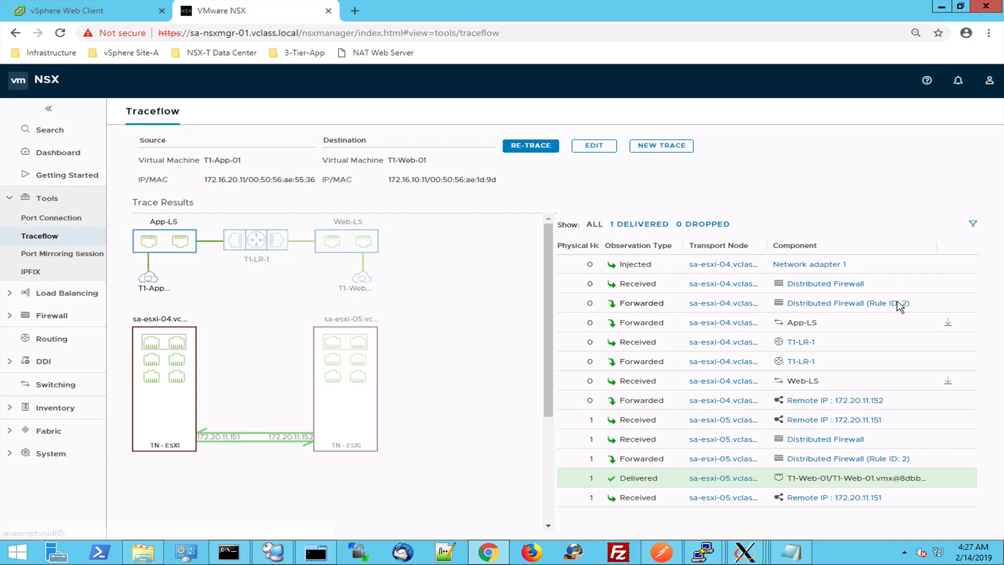
mouse_move(802, 322)
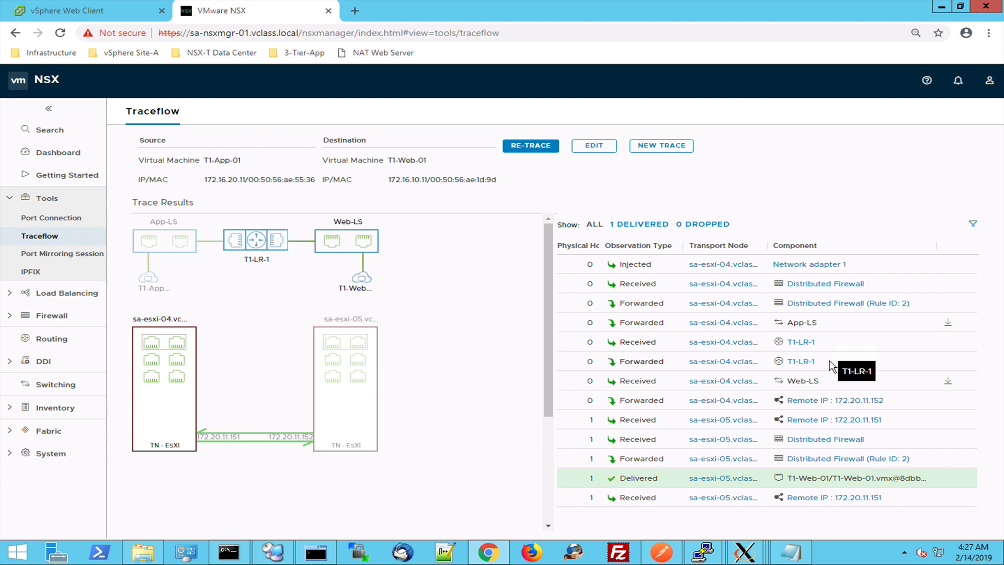
mouse_move(834, 385)
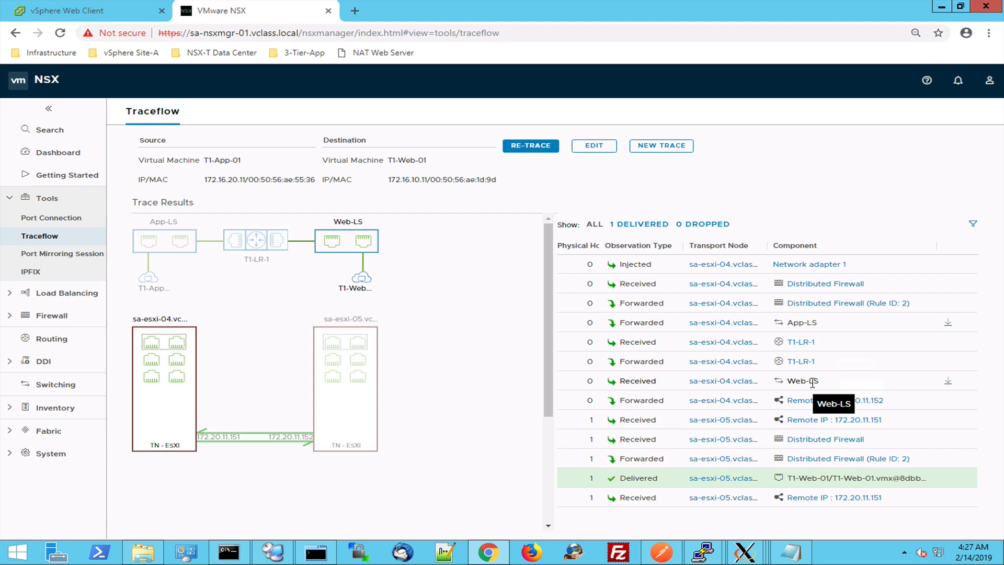
mouse_move(917, 405)
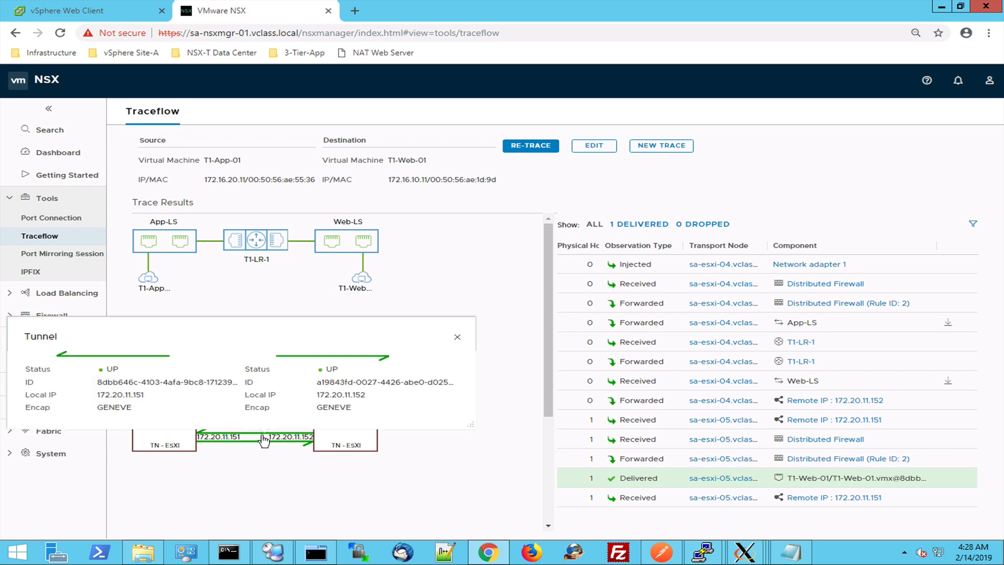
mouse_move(113, 410)
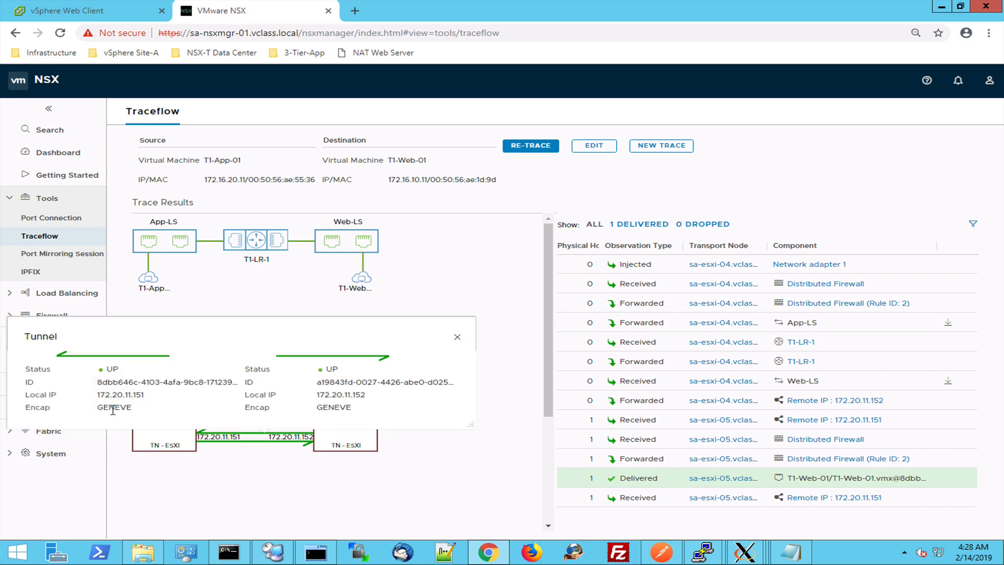
mouse_move(148, 399)
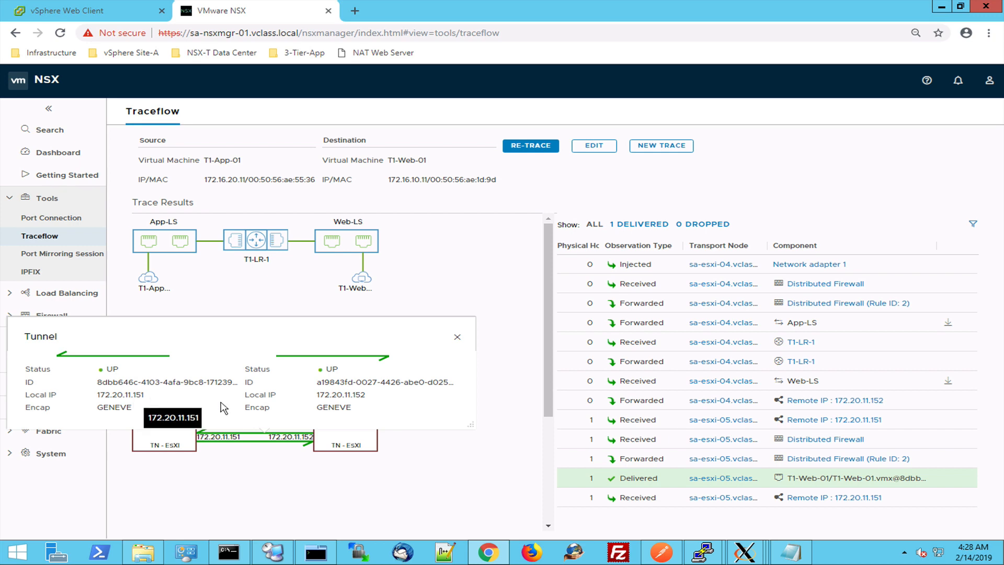
click(314, 552)
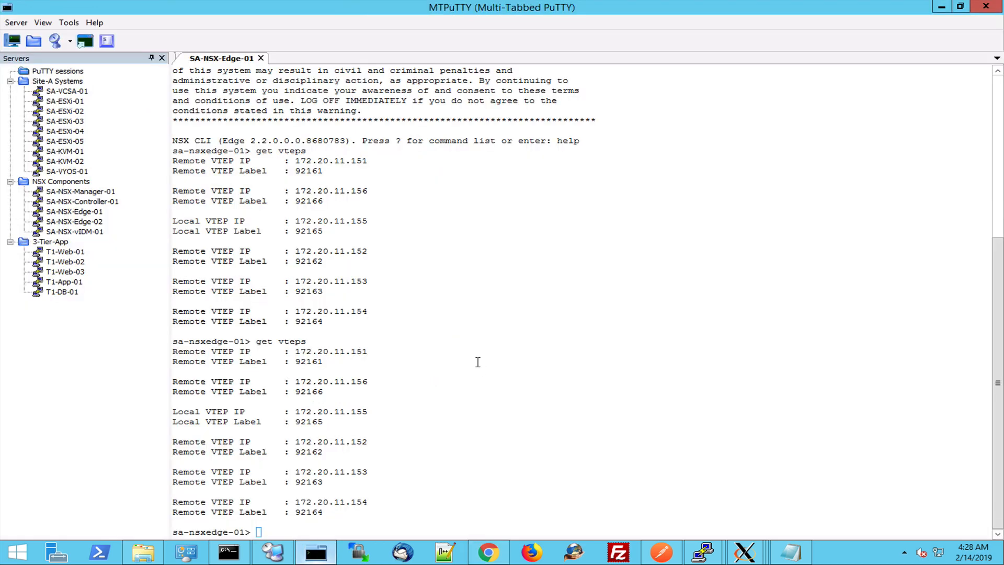
mouse_move(373, 352)
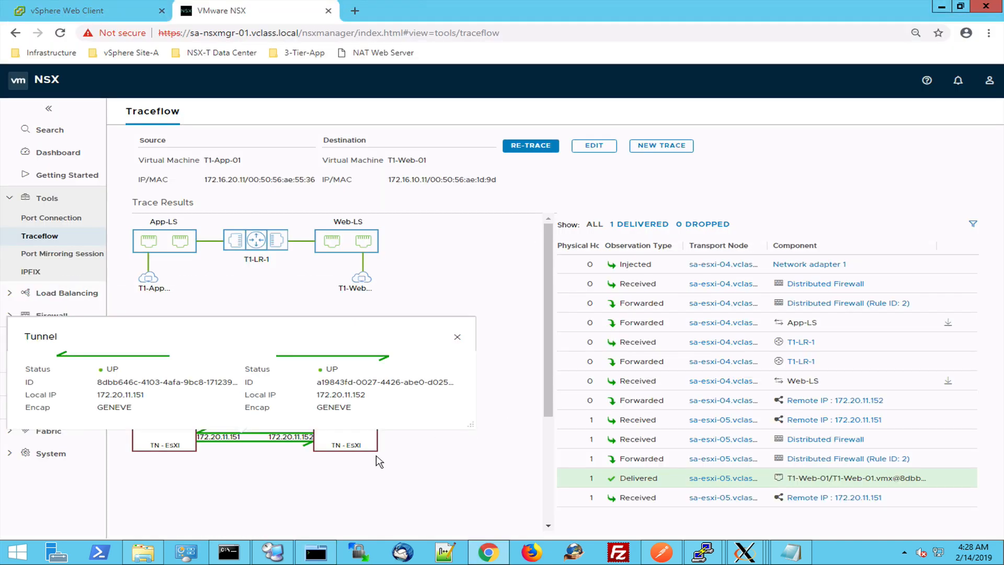
mouse_move(95, 401)
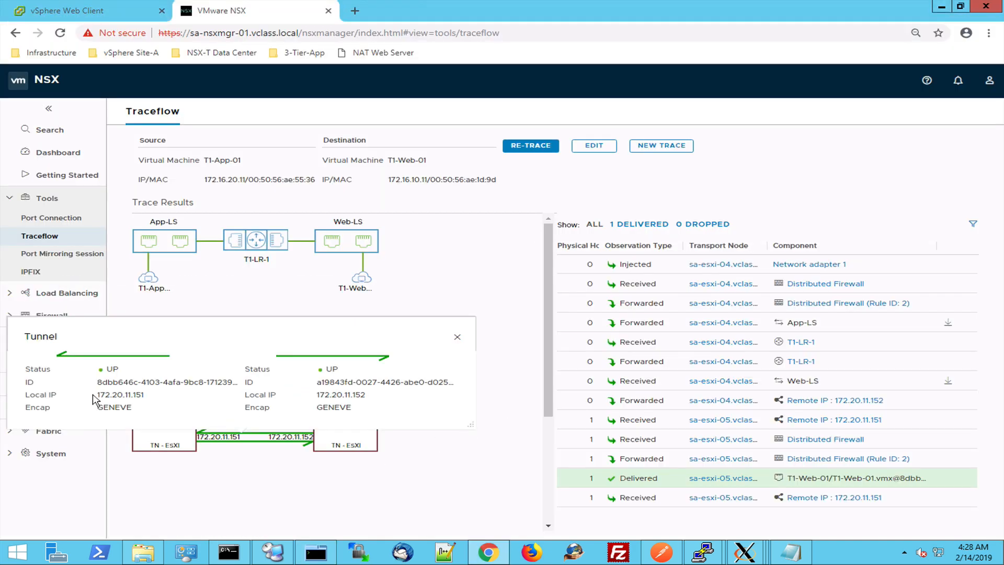
Highlight the tunnel's local IP, then close the tunnel details to return to the Traceflow diagram.
double_click(137, 394)
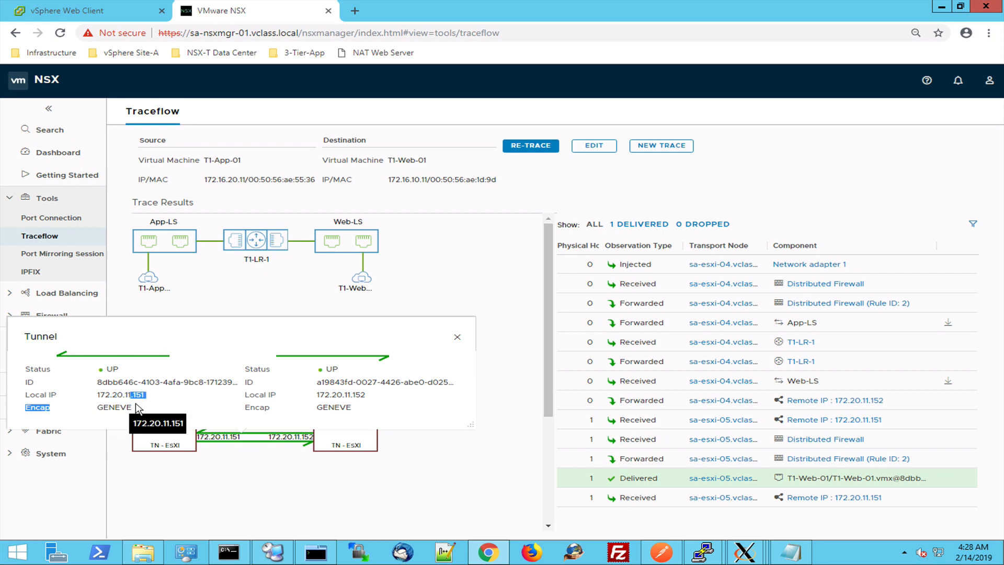
mouse_move(184, 397)
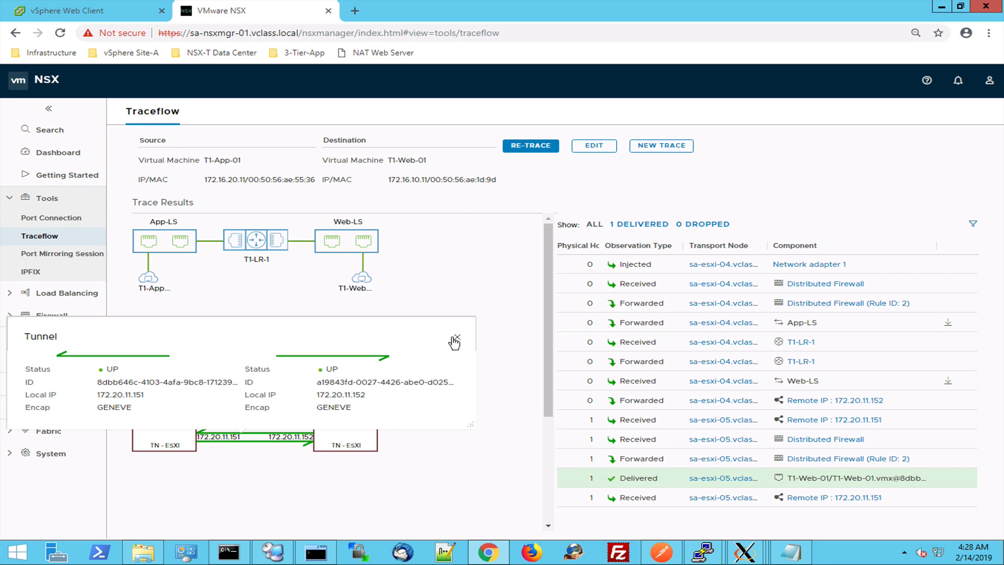
mouse_move(454, 342)
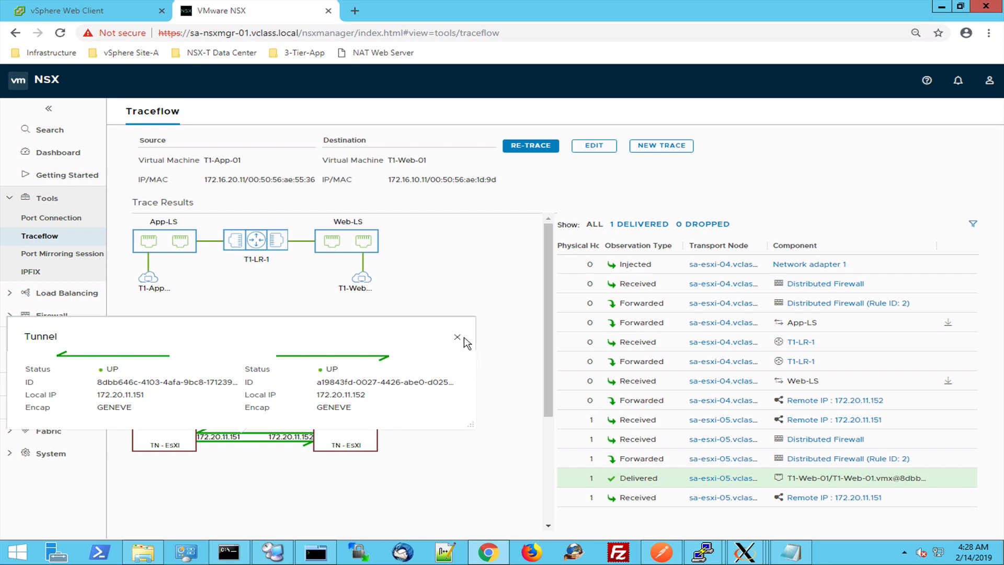
click(457, 338)
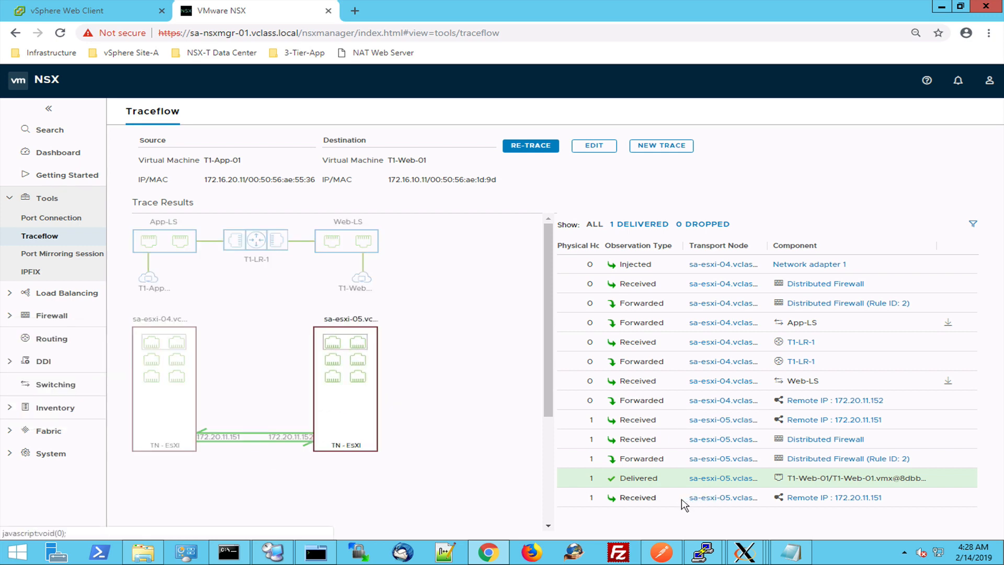
mouse_move(383, 296)
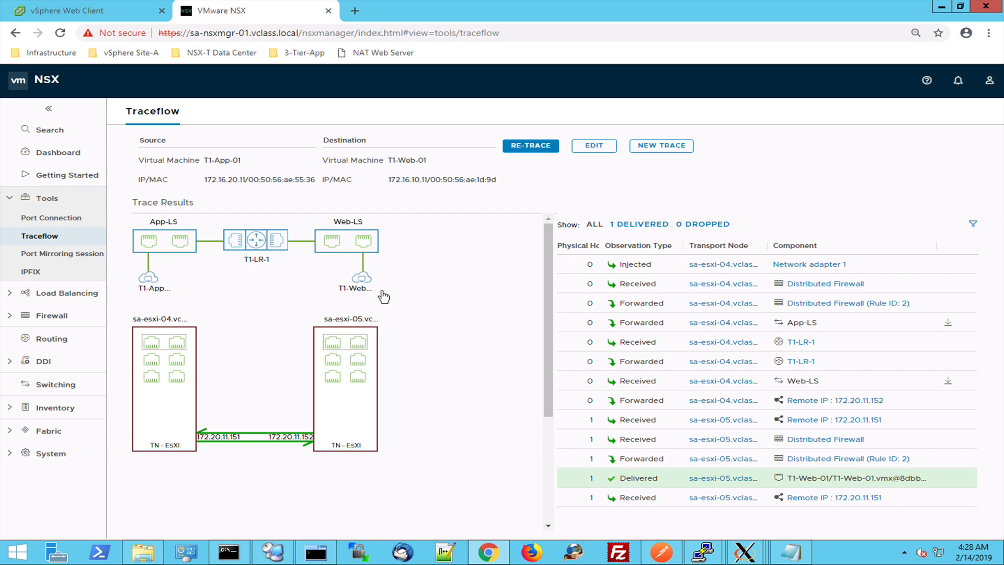
mouse_move(366, 284)
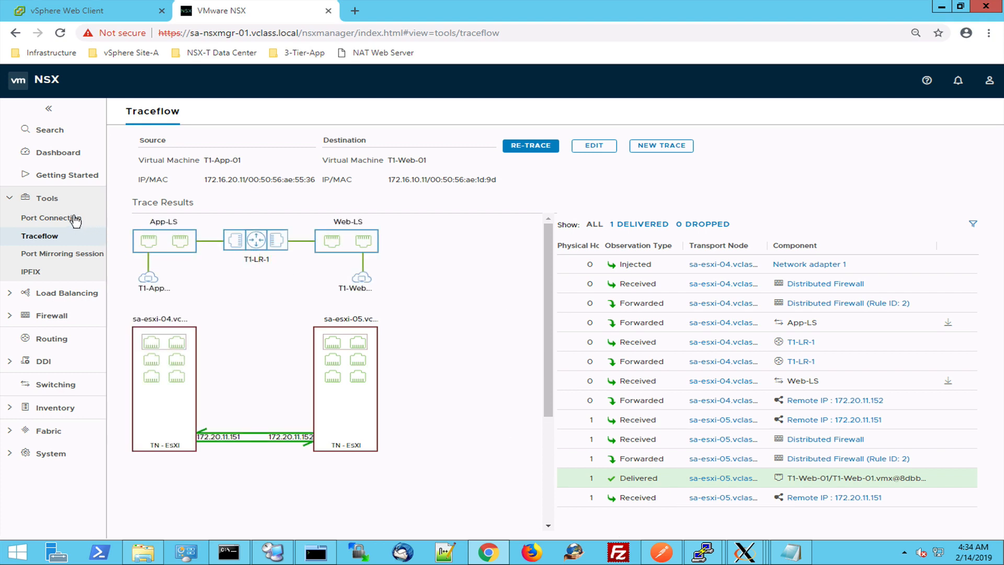
Show the Port Connection topology: T1-DB-01 on KVM-TN-1 to T1-Web-01 on sa-esxi-05 via T1-LR-1.
click(56, 218)
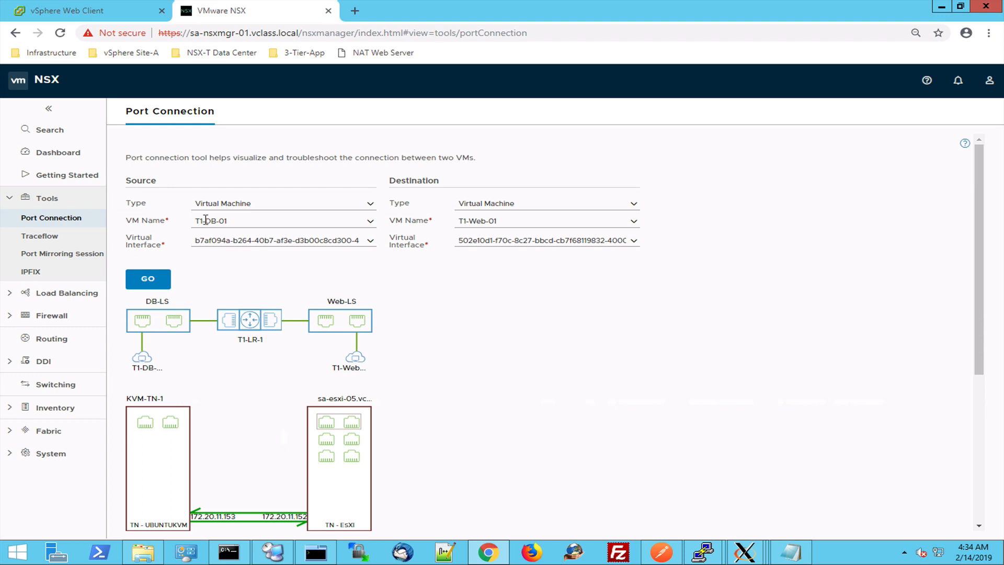
mouse_move(501, 220)
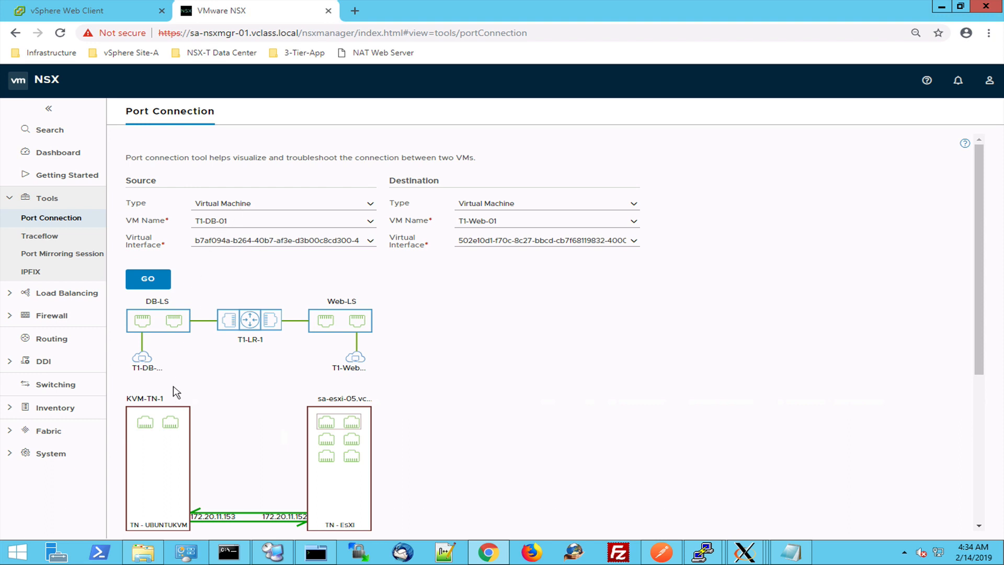
mouse_move(164, 343)
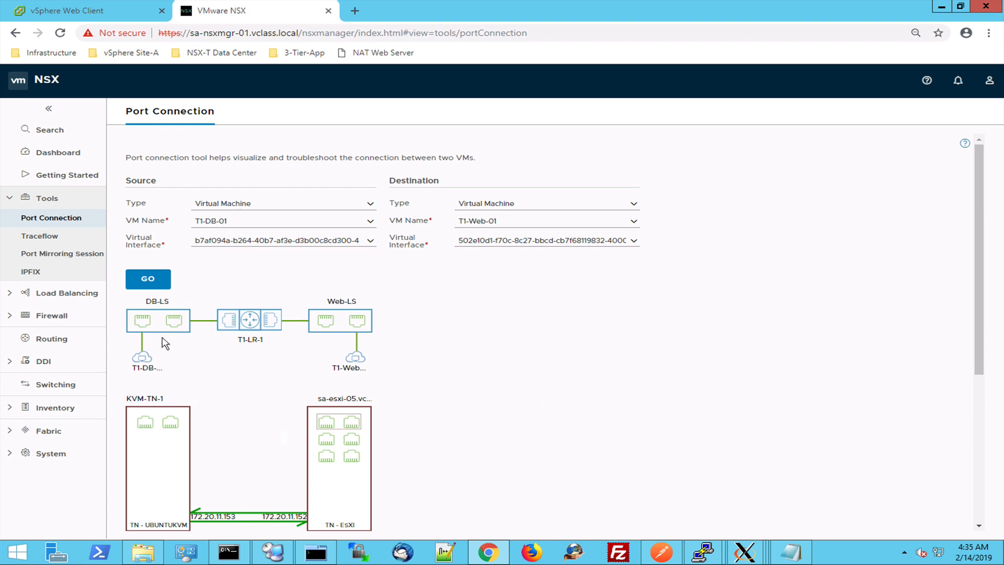
mouse_move(159, 377)
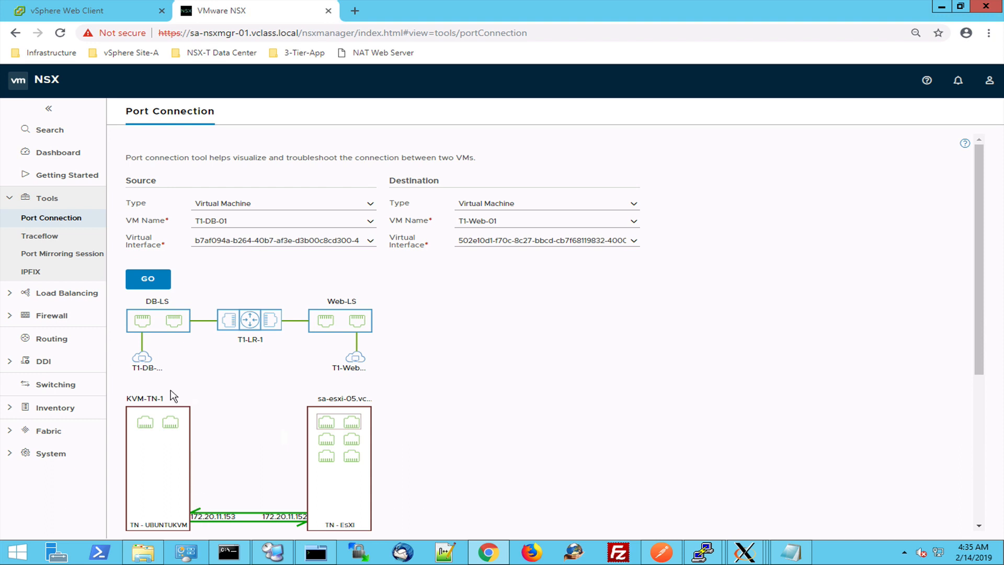
mouse_move(261, 524)
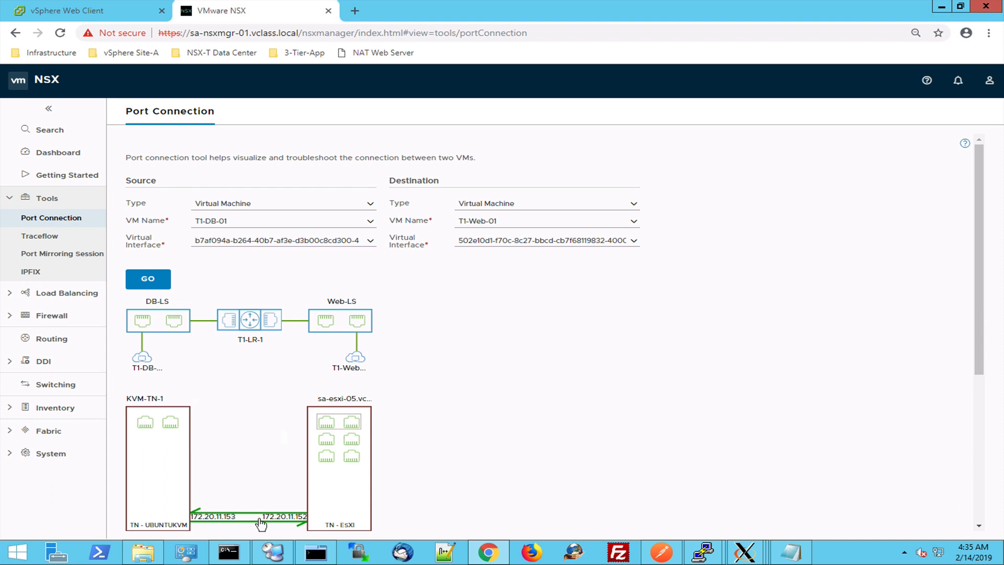
mouse_move(158, 328)
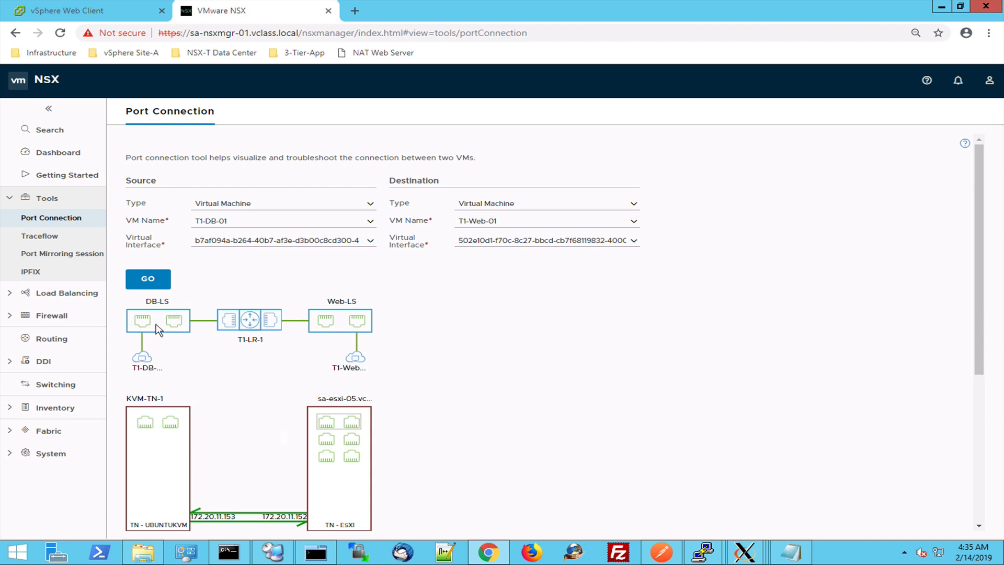
mouse_move(186, 428)
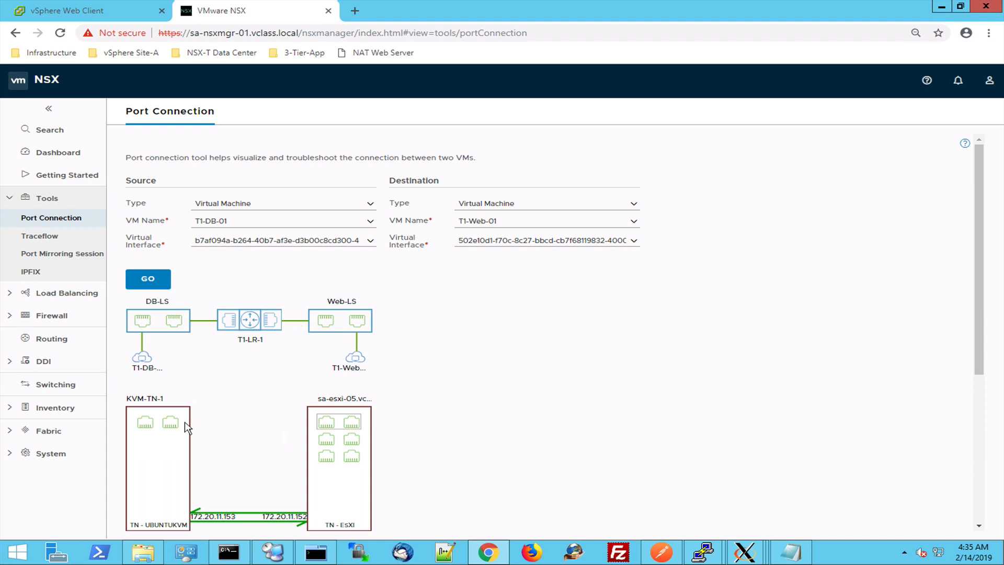
mouse_move(256, 520)
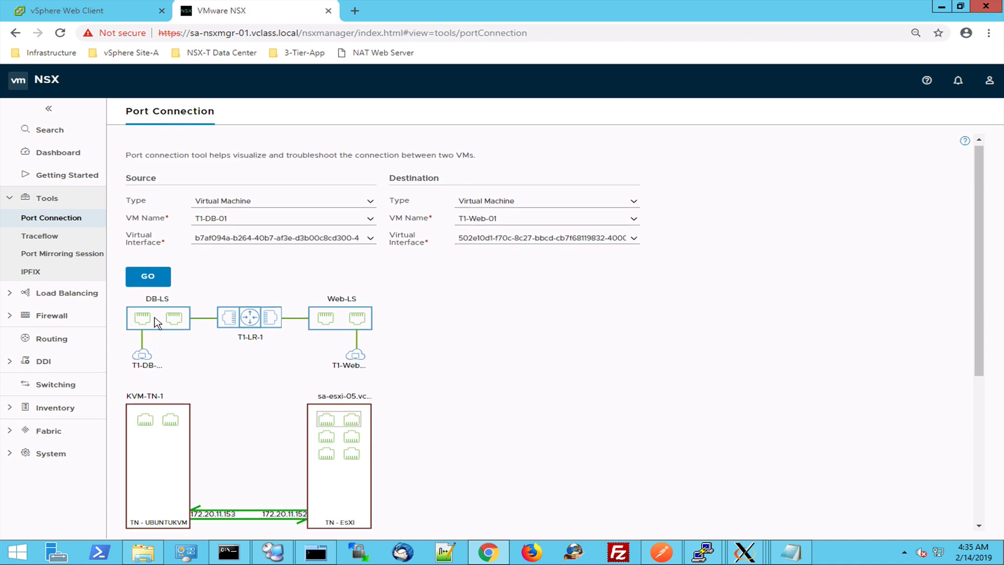
mouse_move(165, 322)
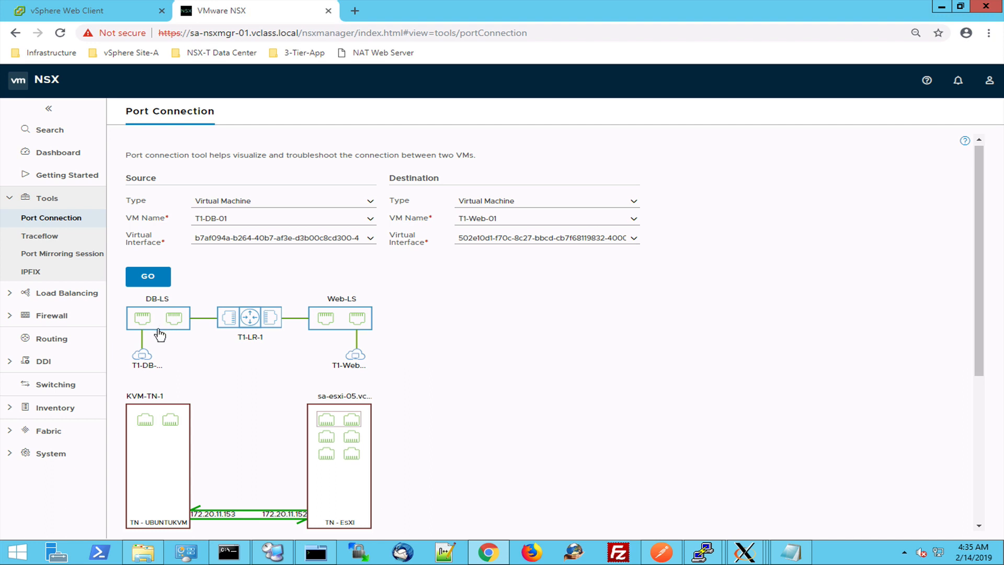
mouse_move(157, 364)
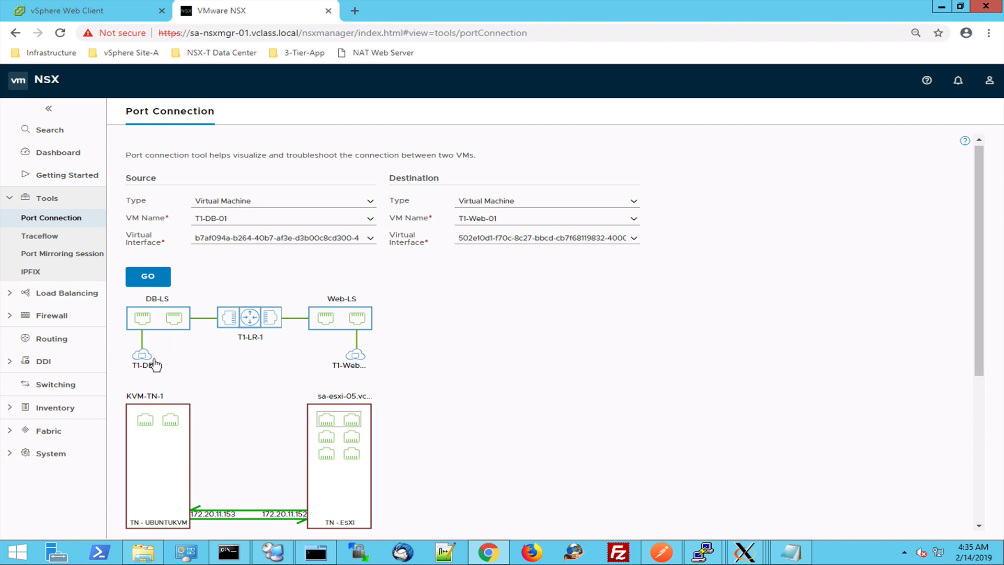
mouse_move(351, 349)
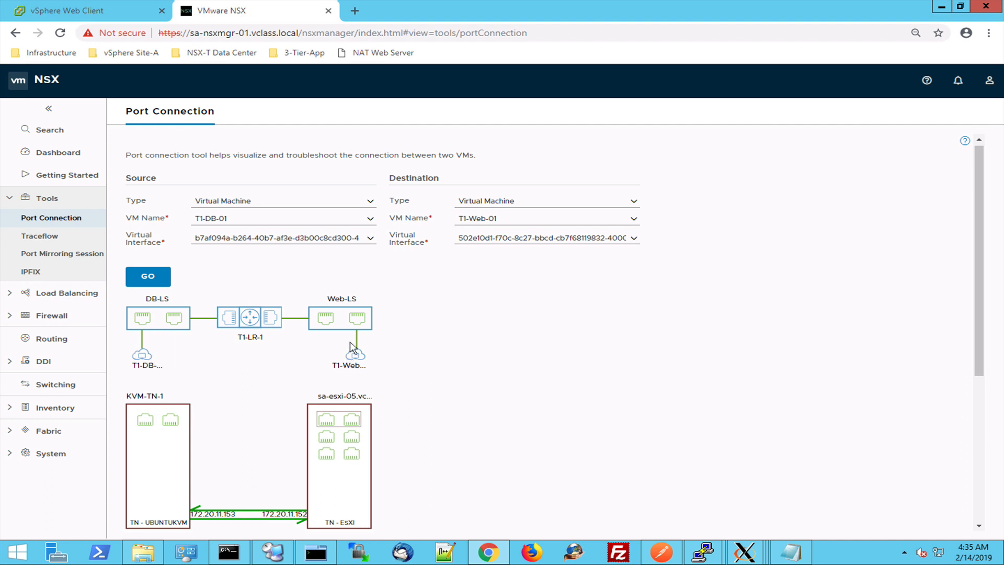
mouse_move(372, 317)
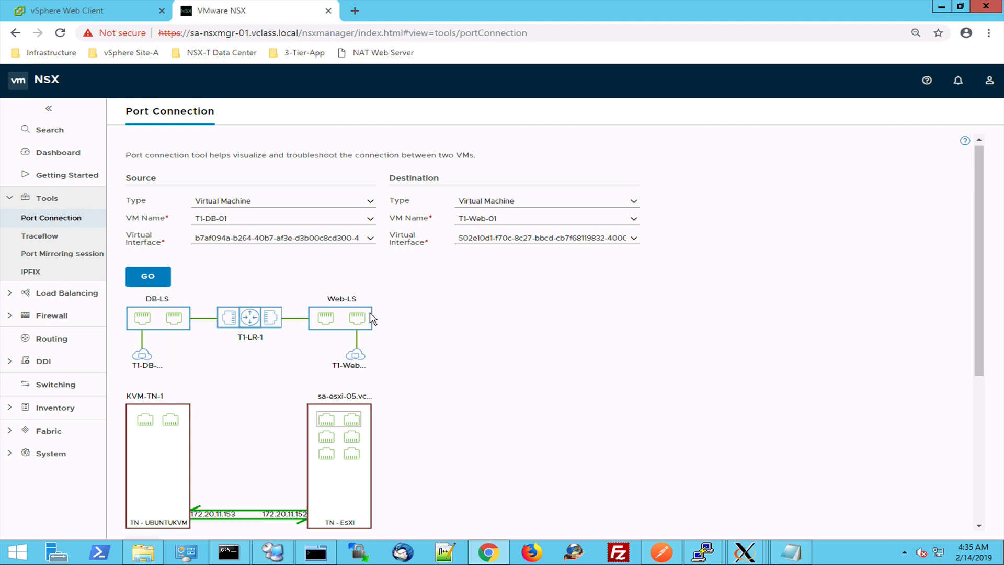
mouse_move(352, 276)
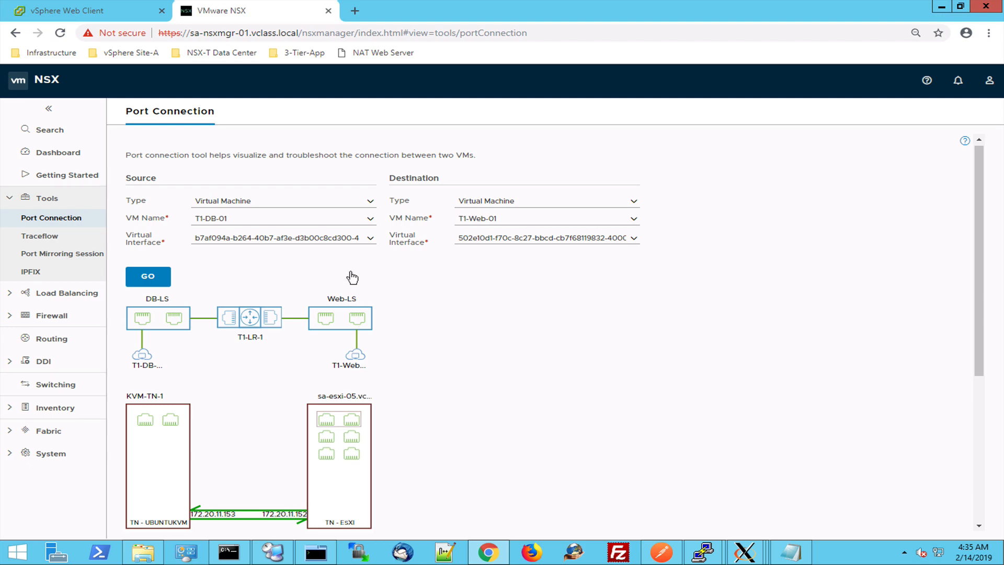
mouse_move(355, 265)
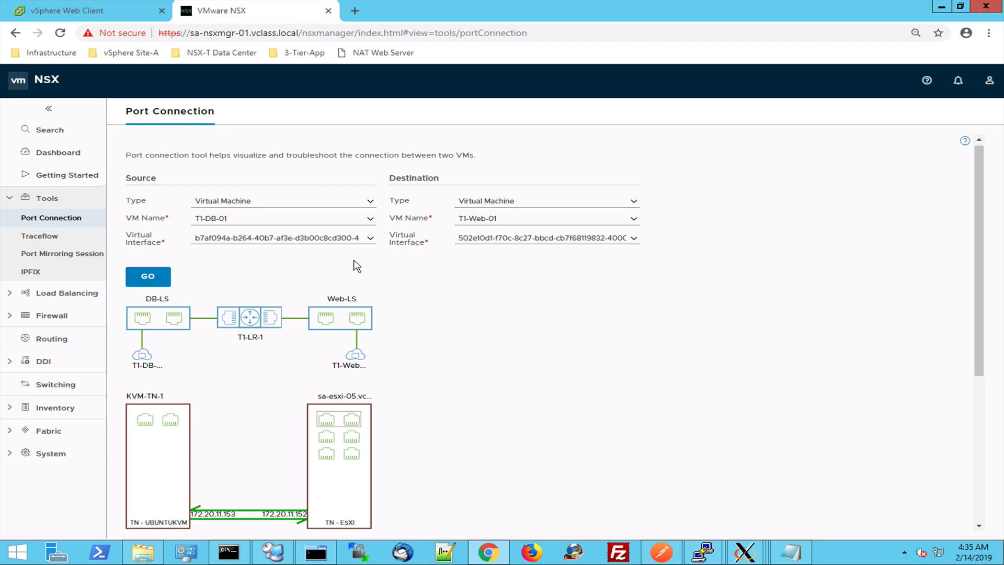
mouse_move(353, 292)
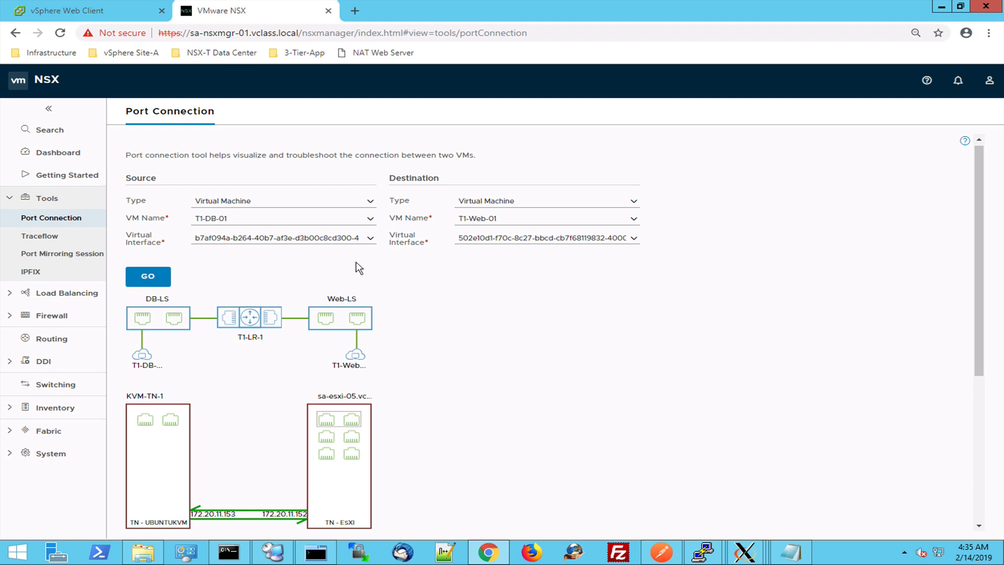
mouse_move(453, 264)
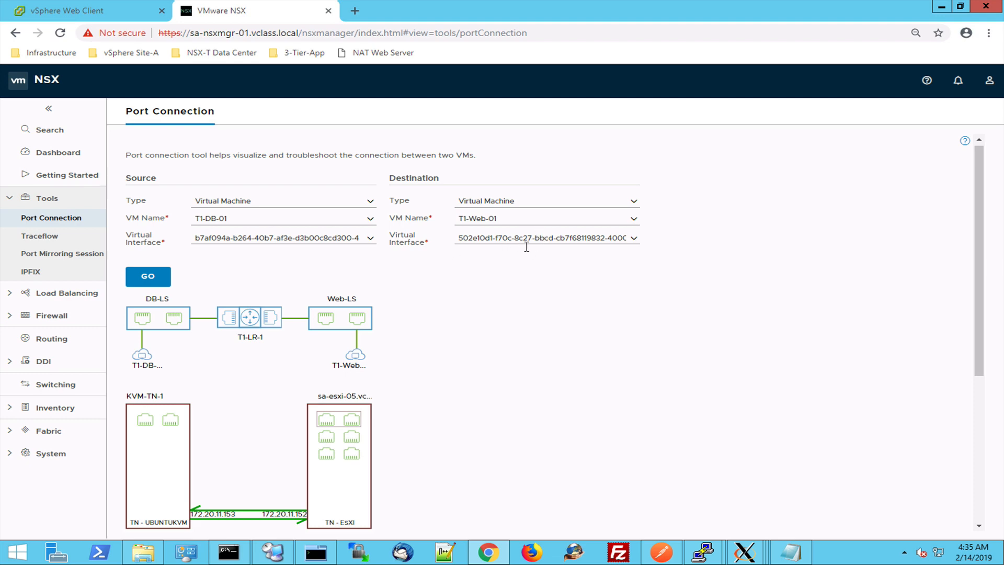
mouse_move(521, 255)
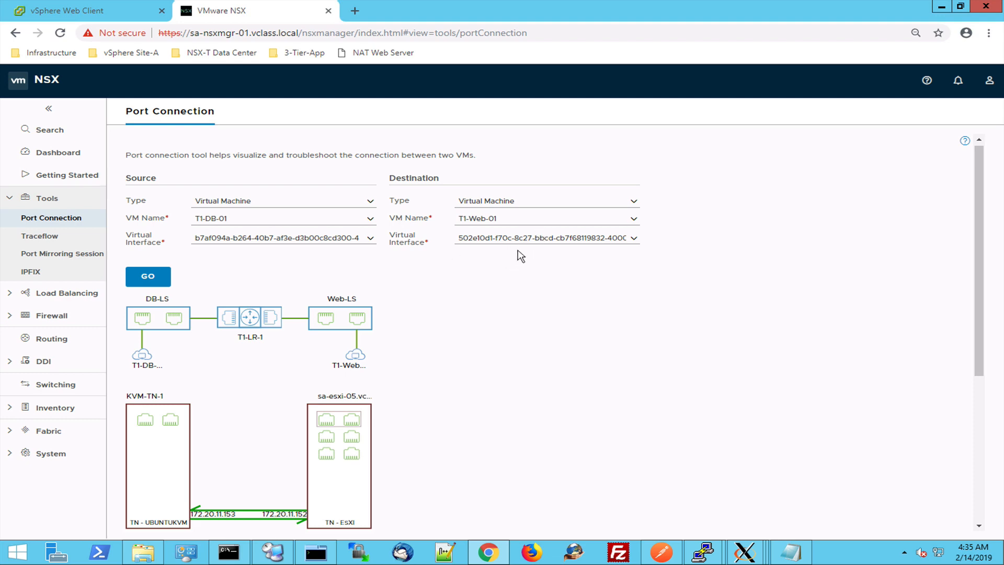